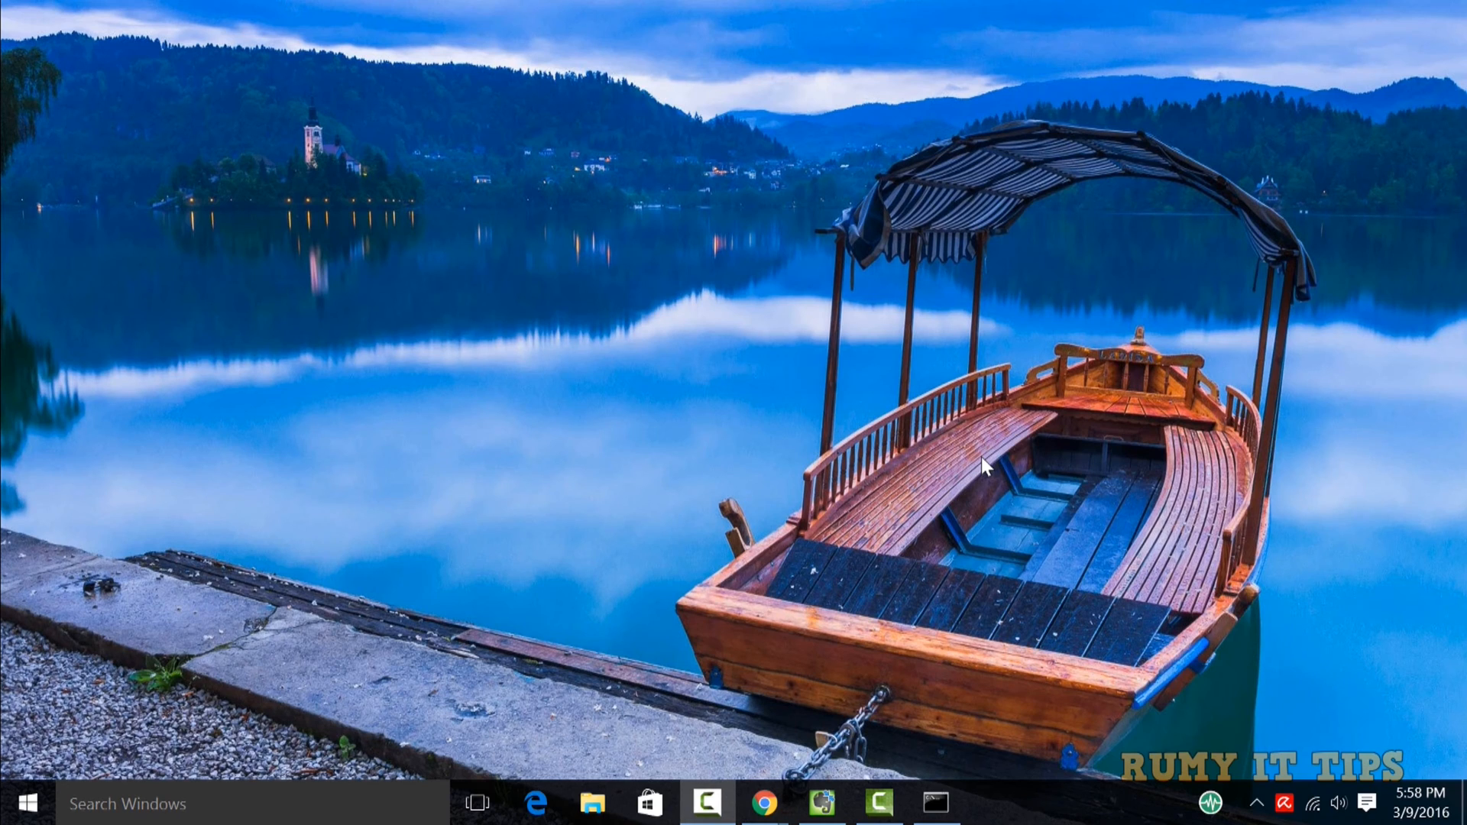
mouse_move(776, 695)
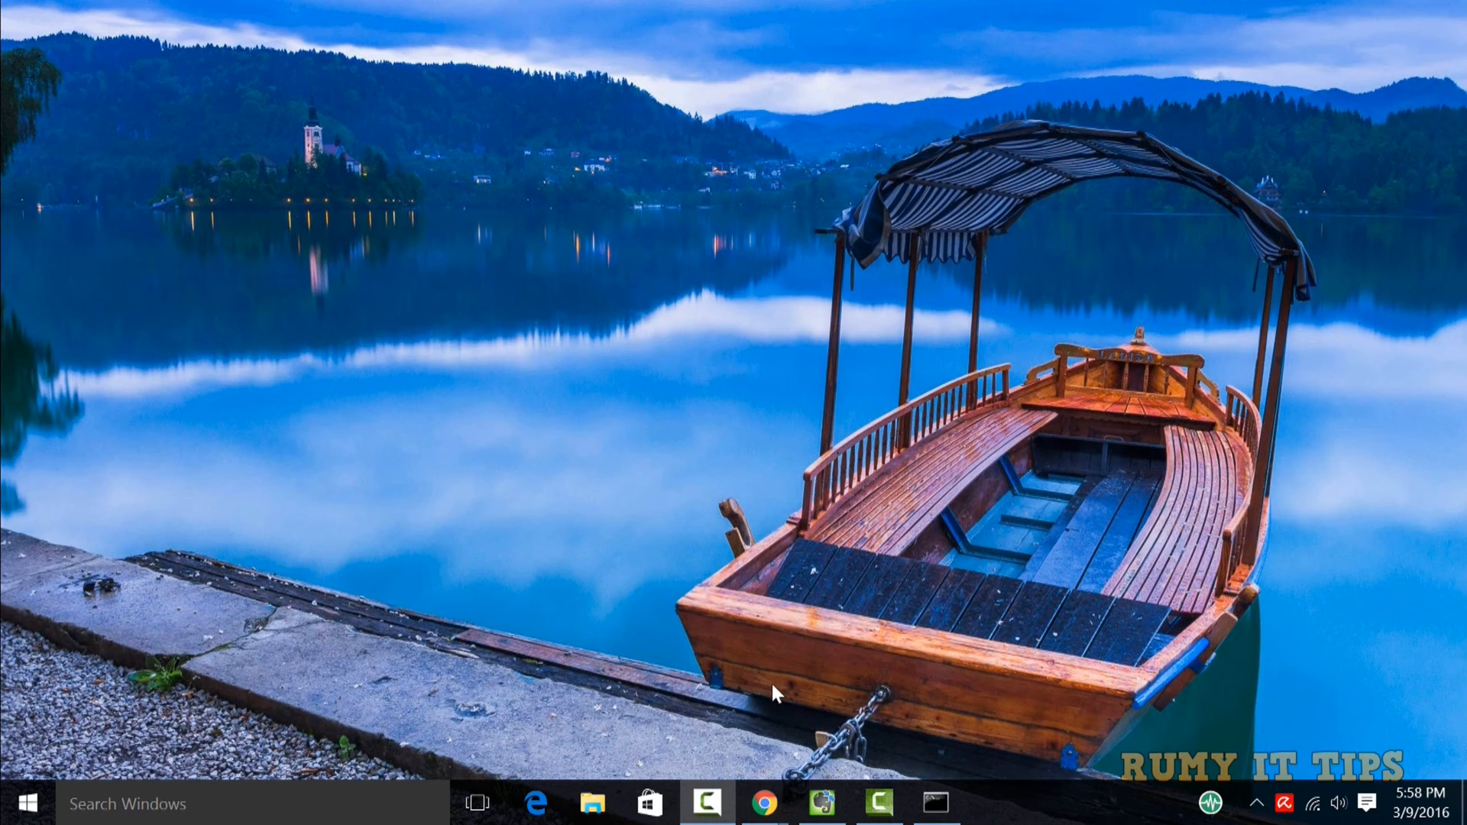
mouse_move(762, 803)
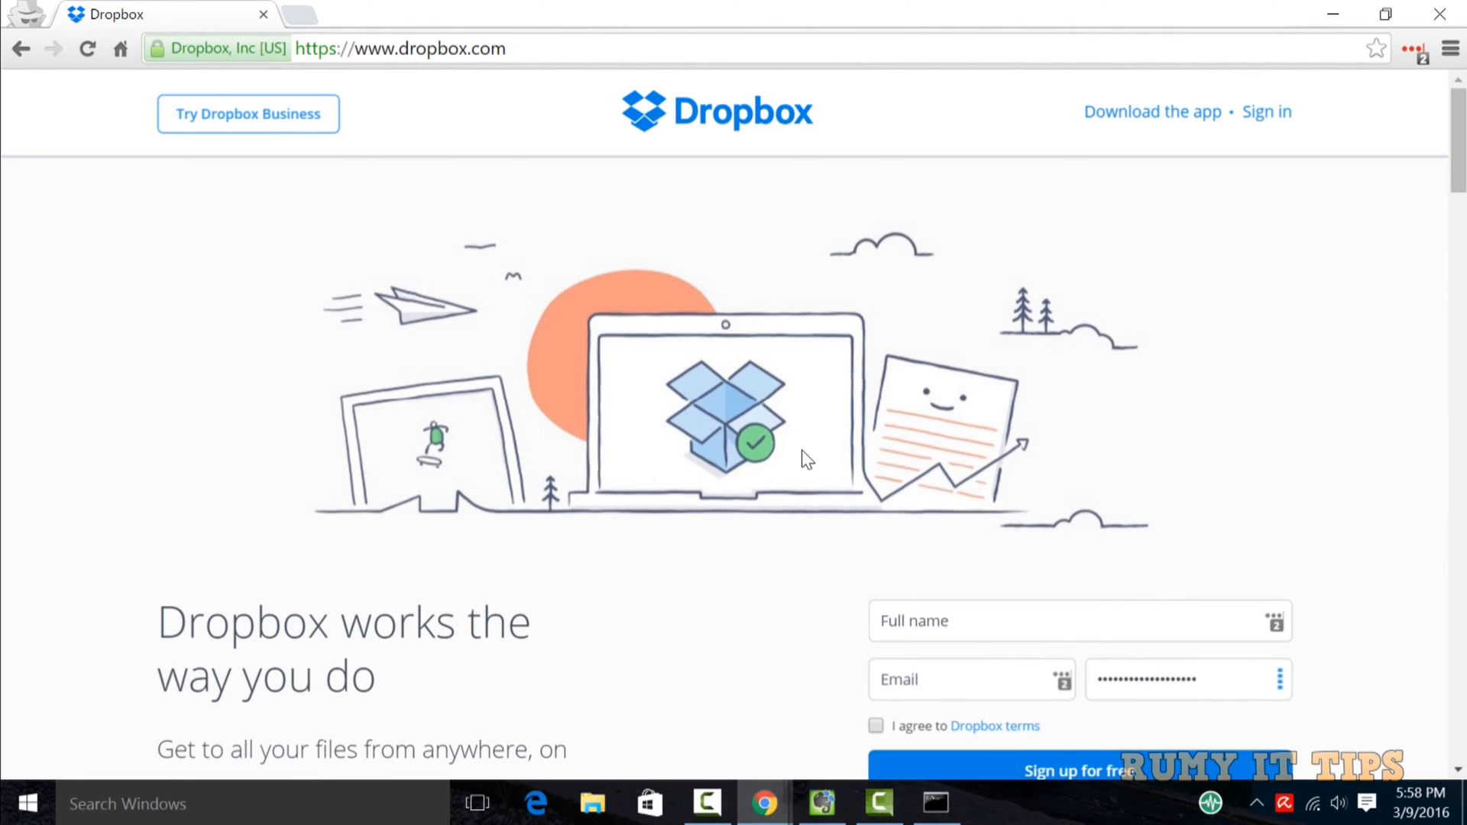
mouse_move(547, 220)
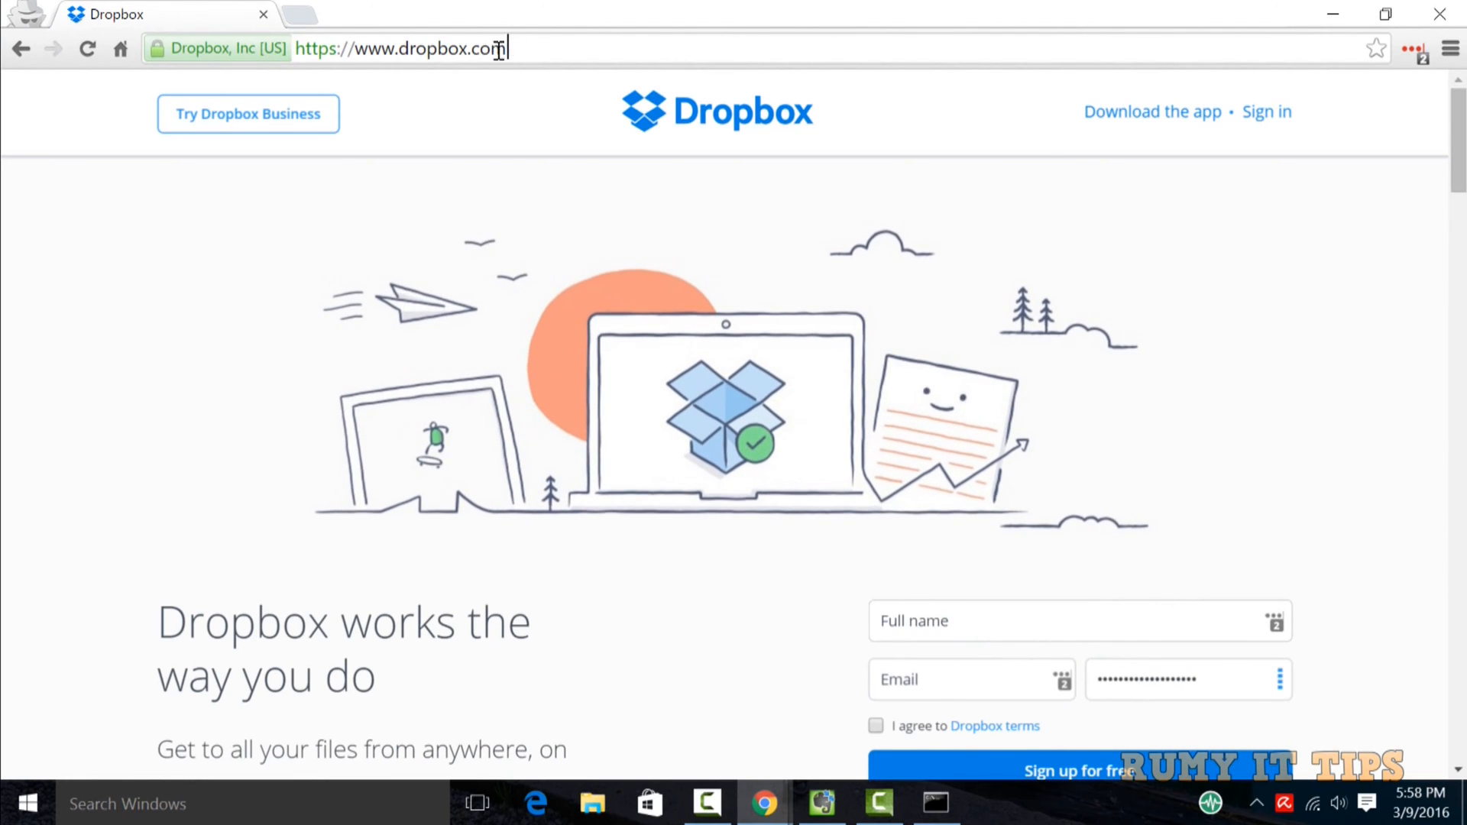
Step: Search Windows for 'drop', launch the Dropbox desktop app, and close its folder window
click(403, 49)
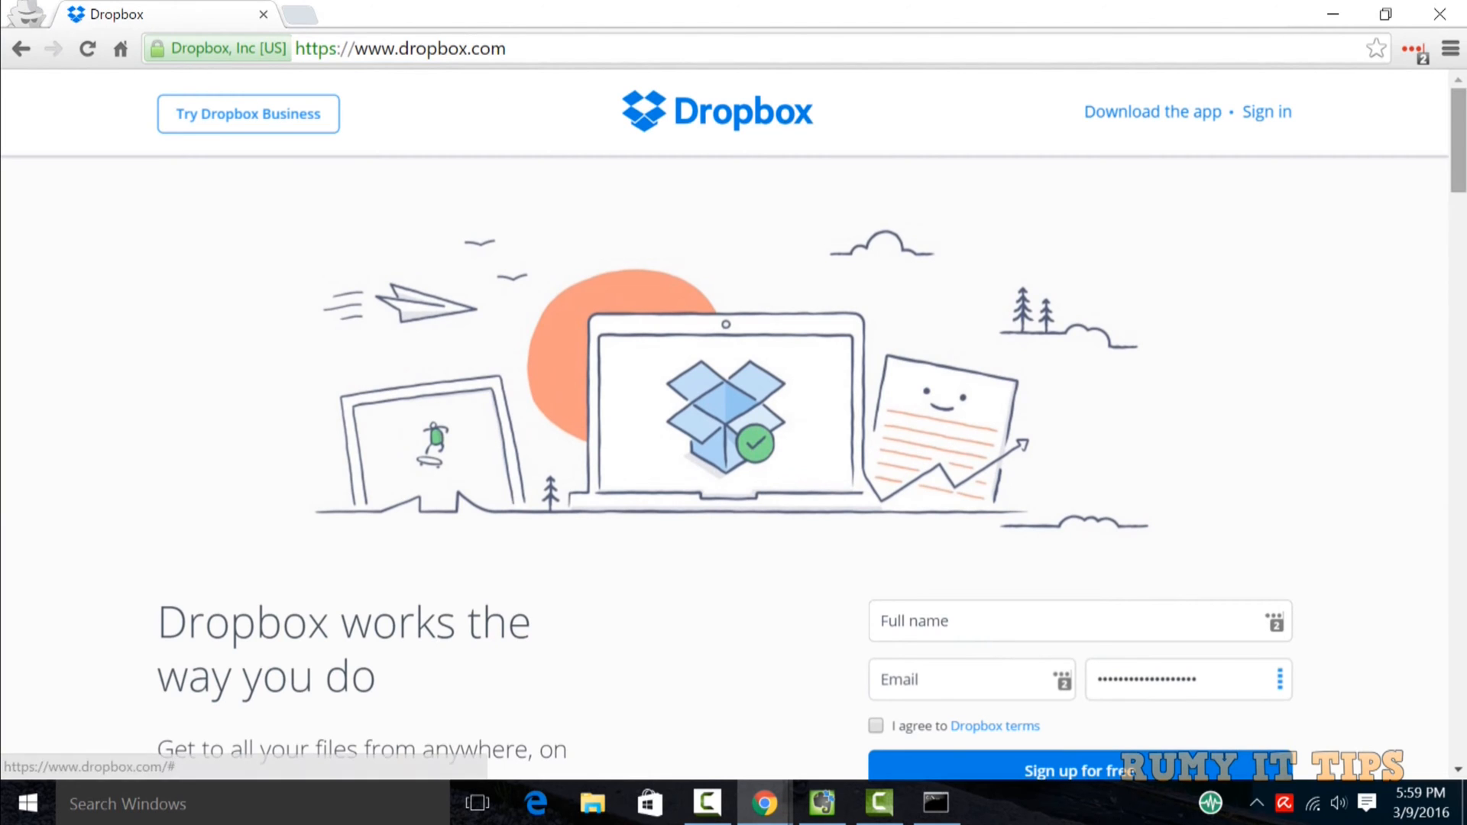
scroll(down, 3)
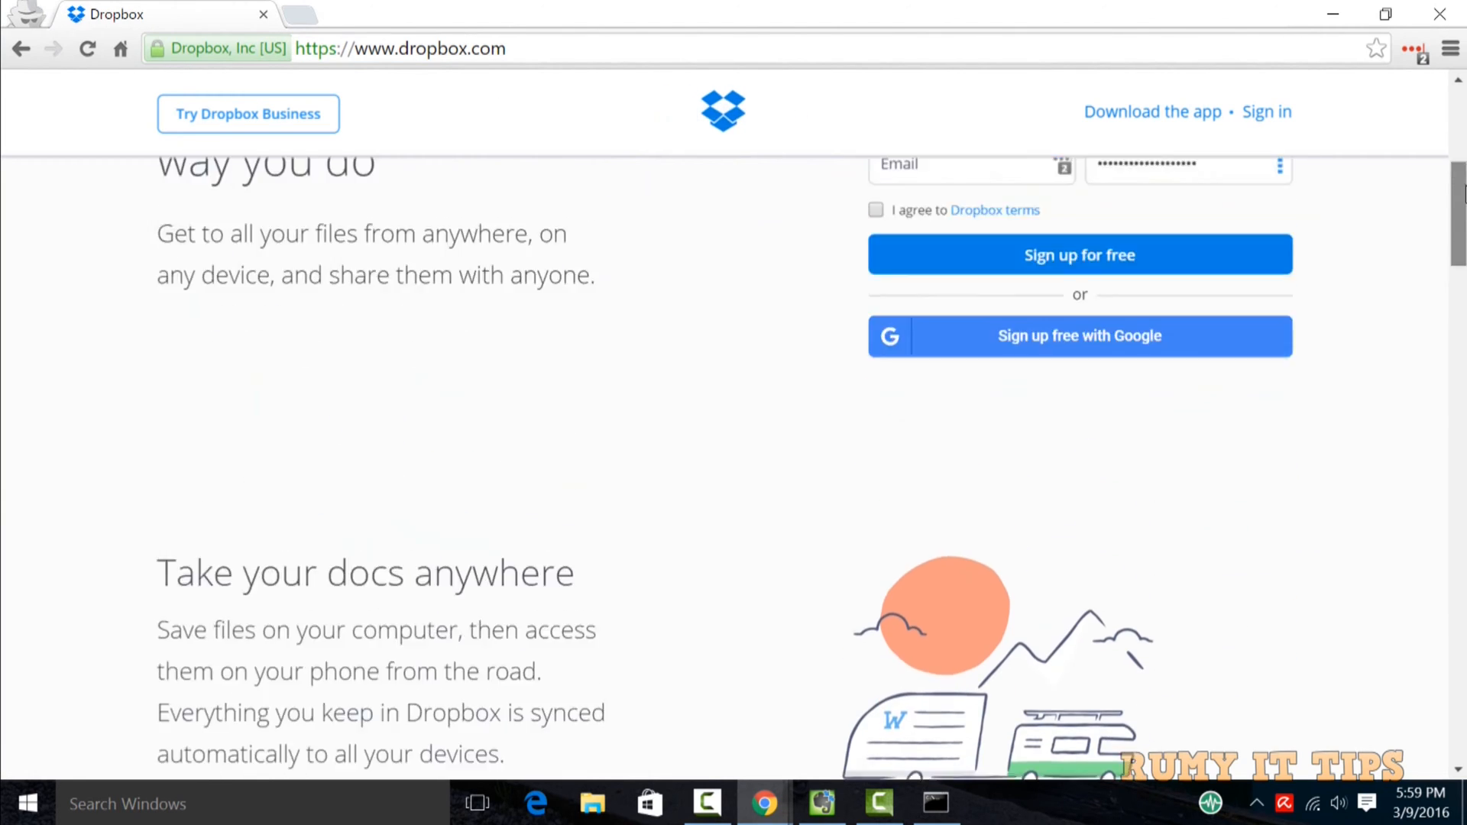
scroll(up, 3)
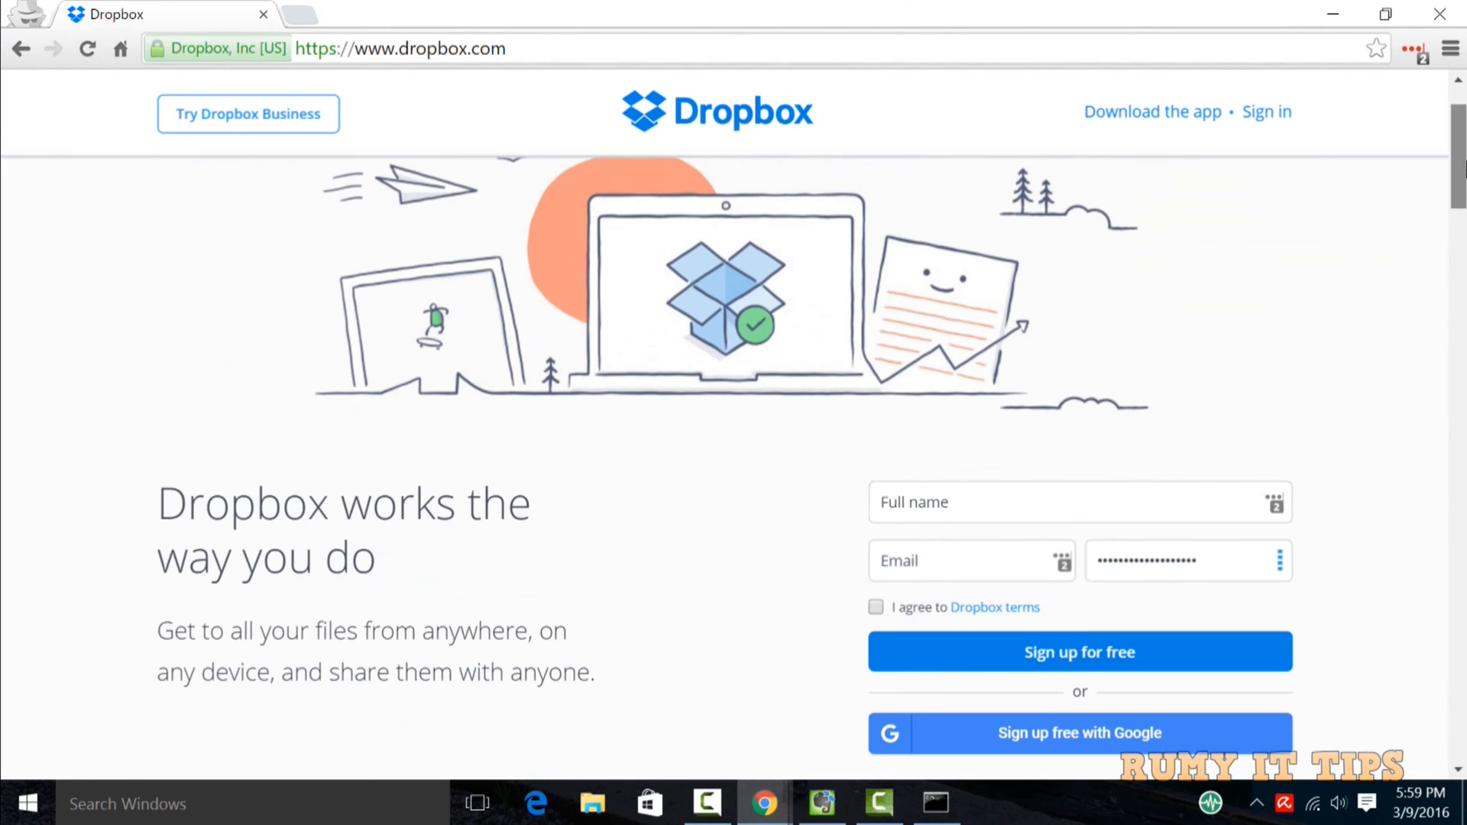
scroll(down, 3)
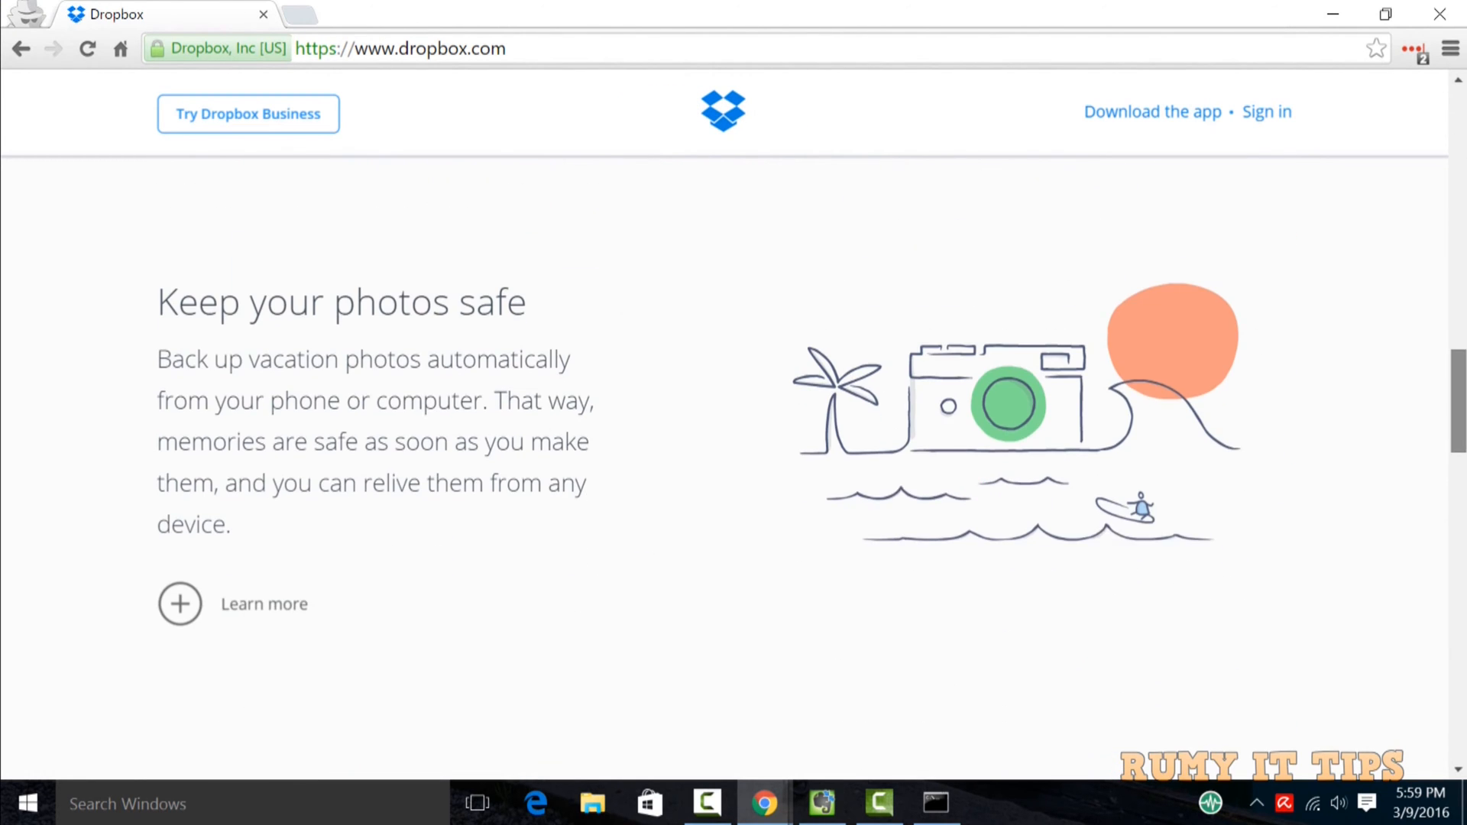
scroll(down, 3)
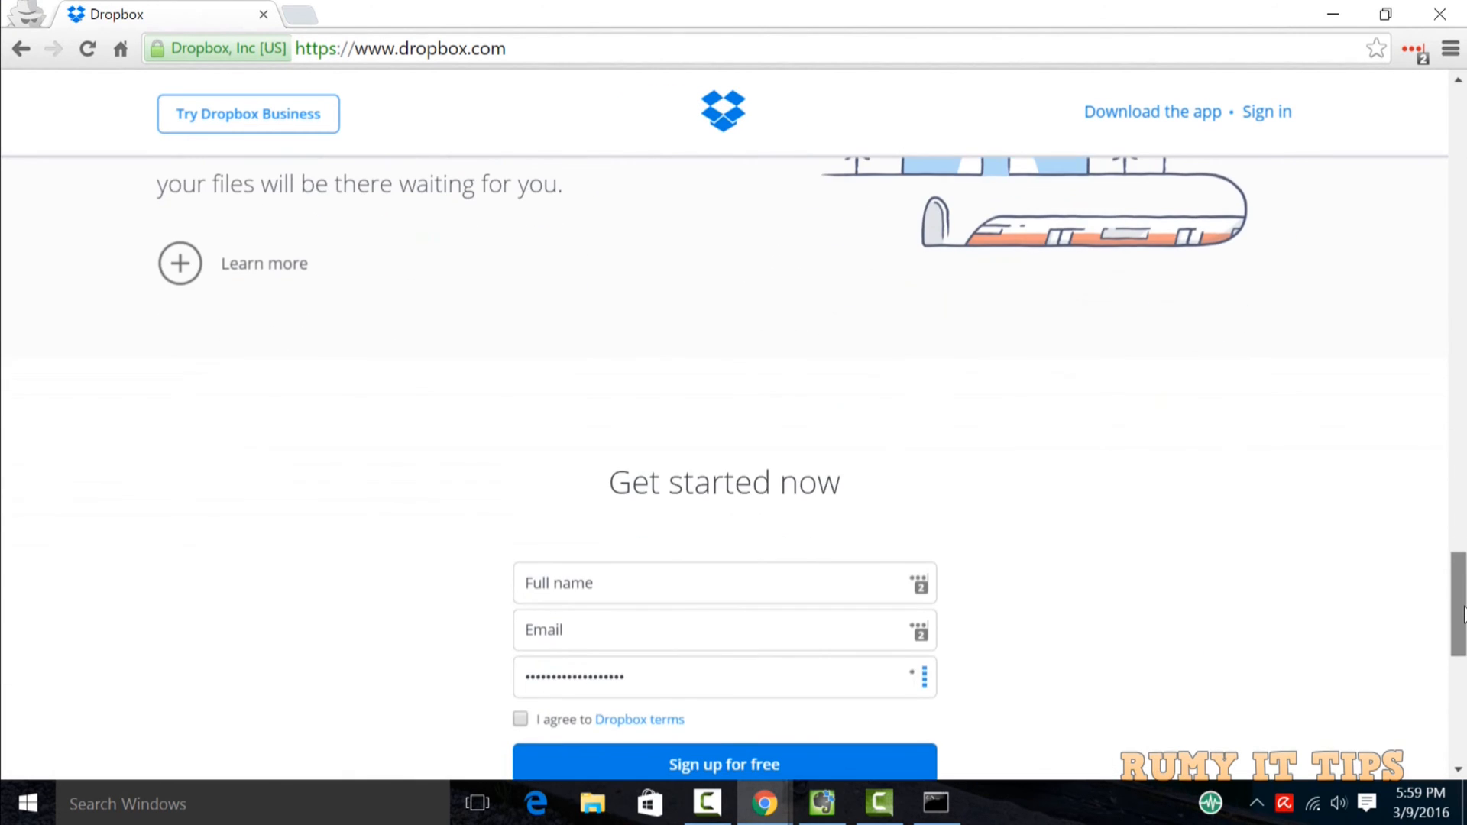
scroll(down, 3)
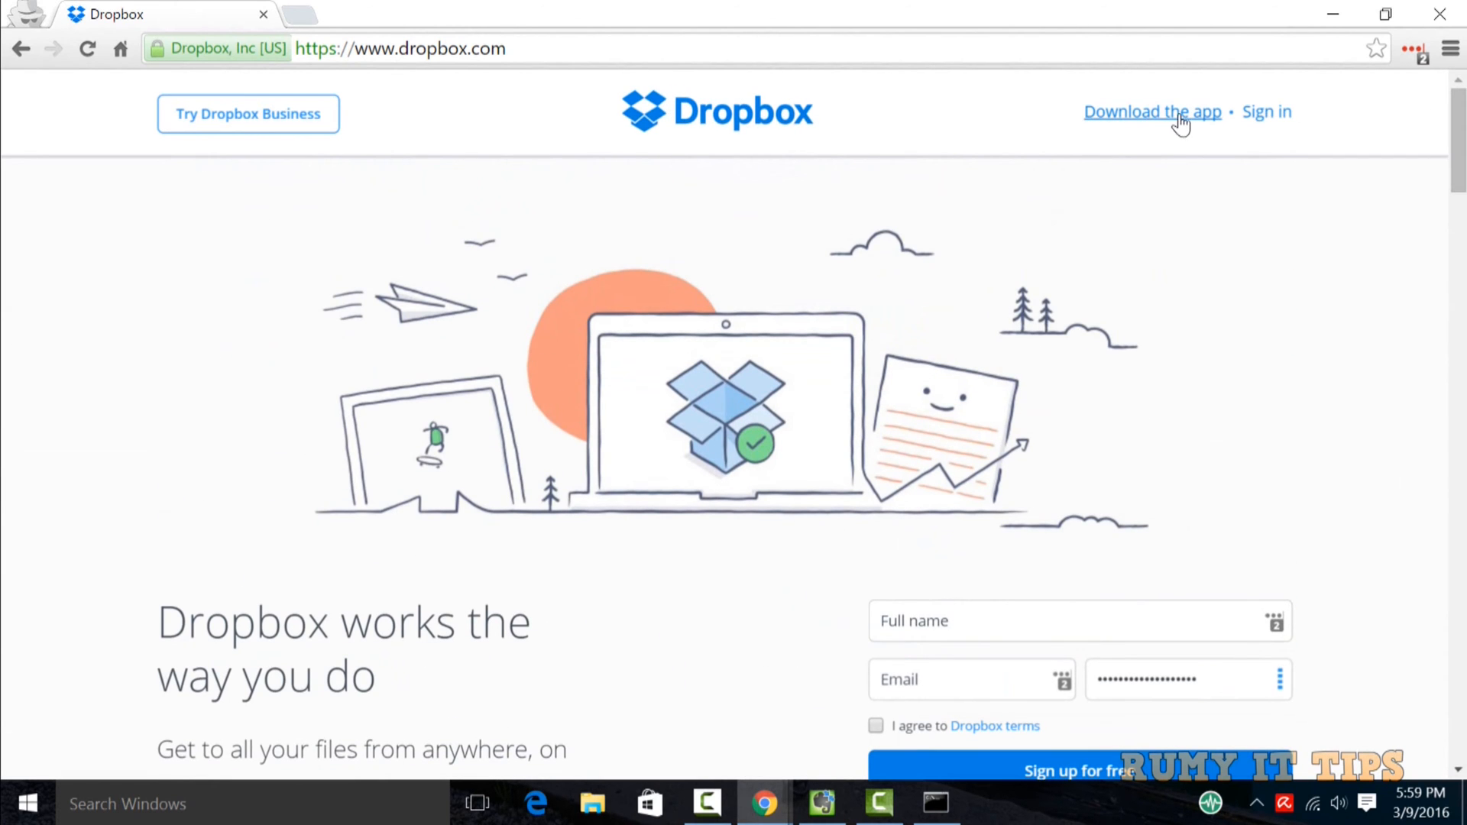
click(1152, 112)
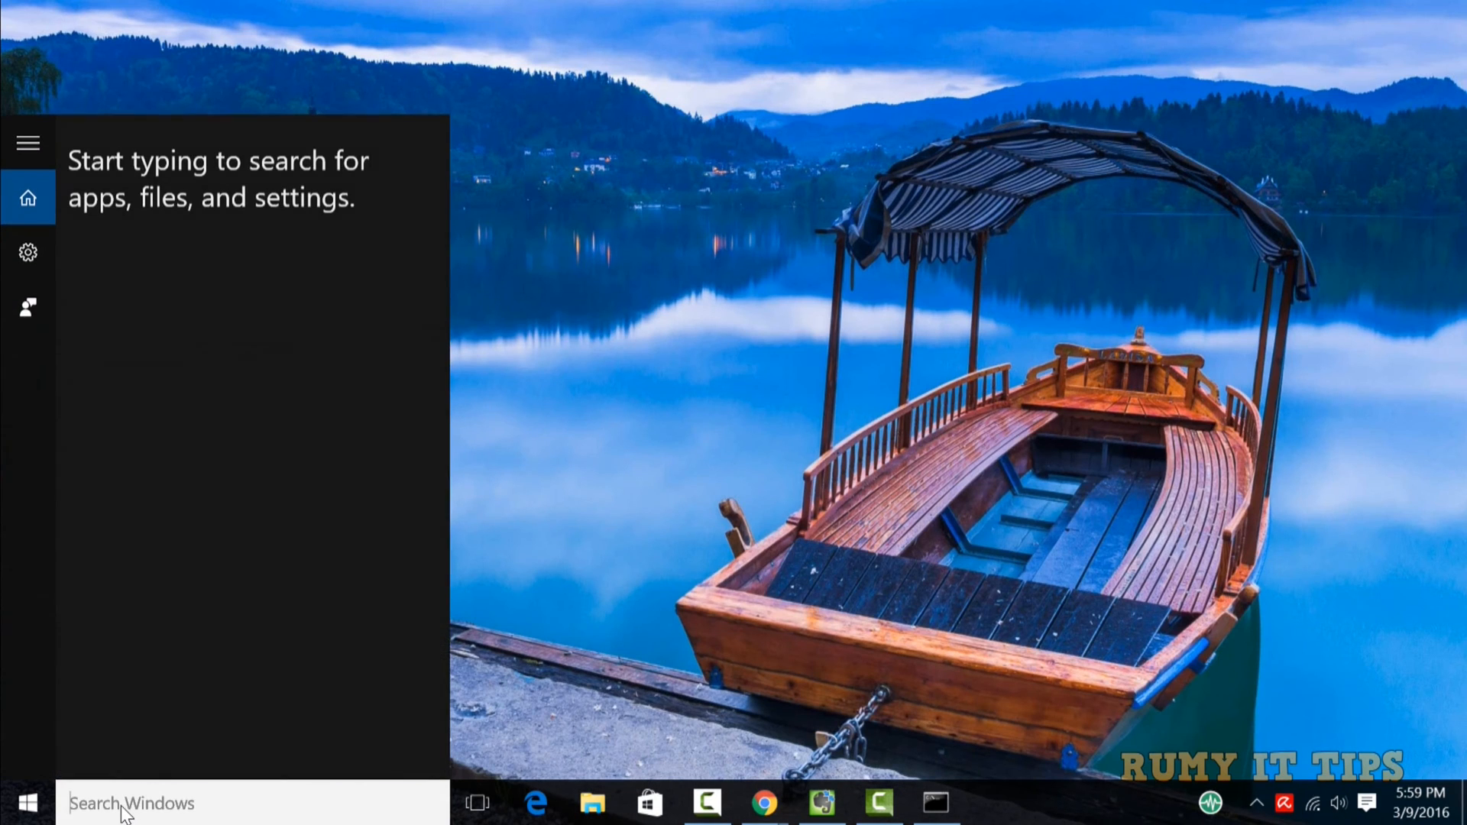
text(drop)
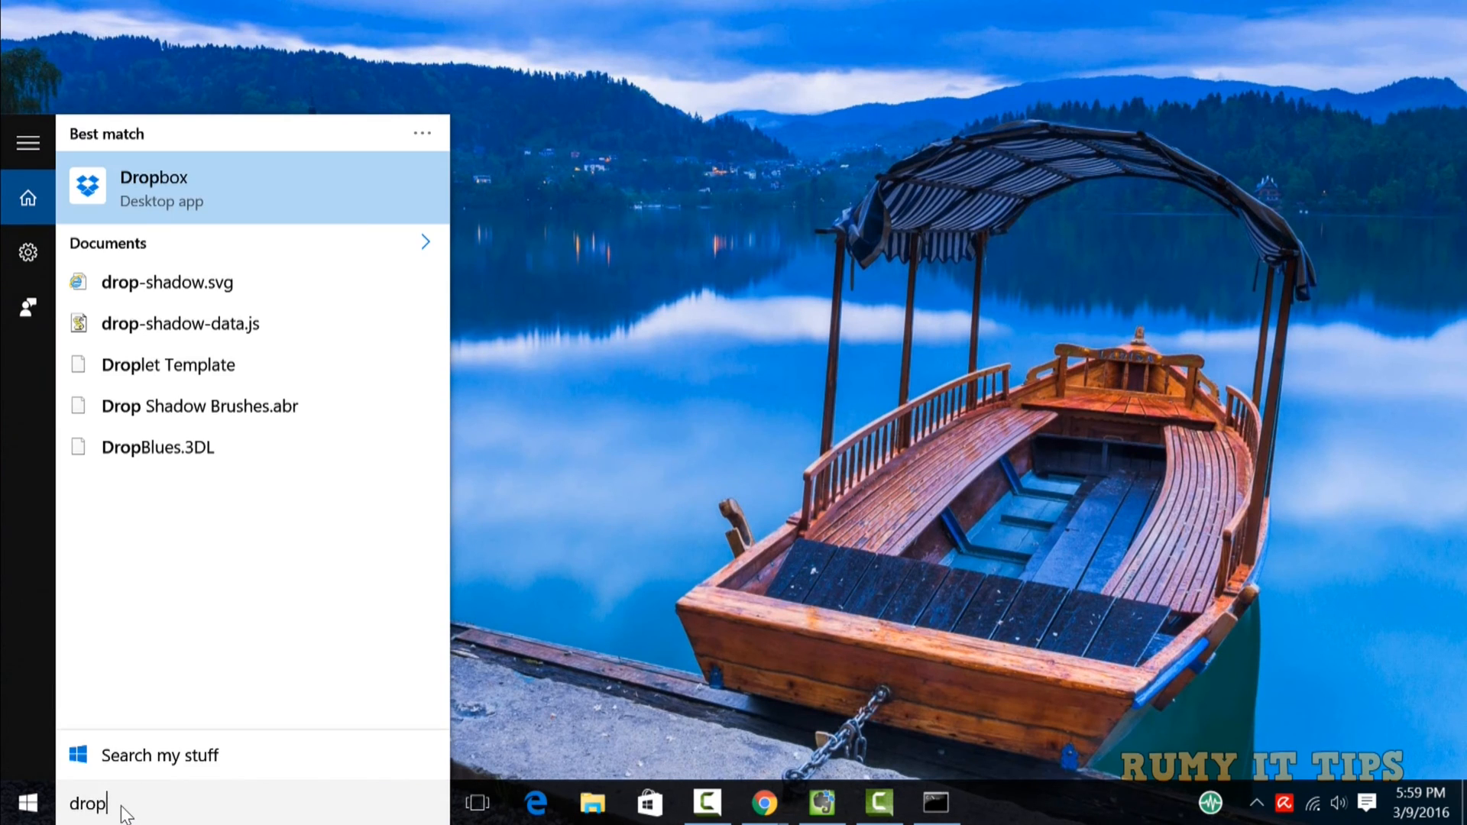
mouse_move(253, 198)
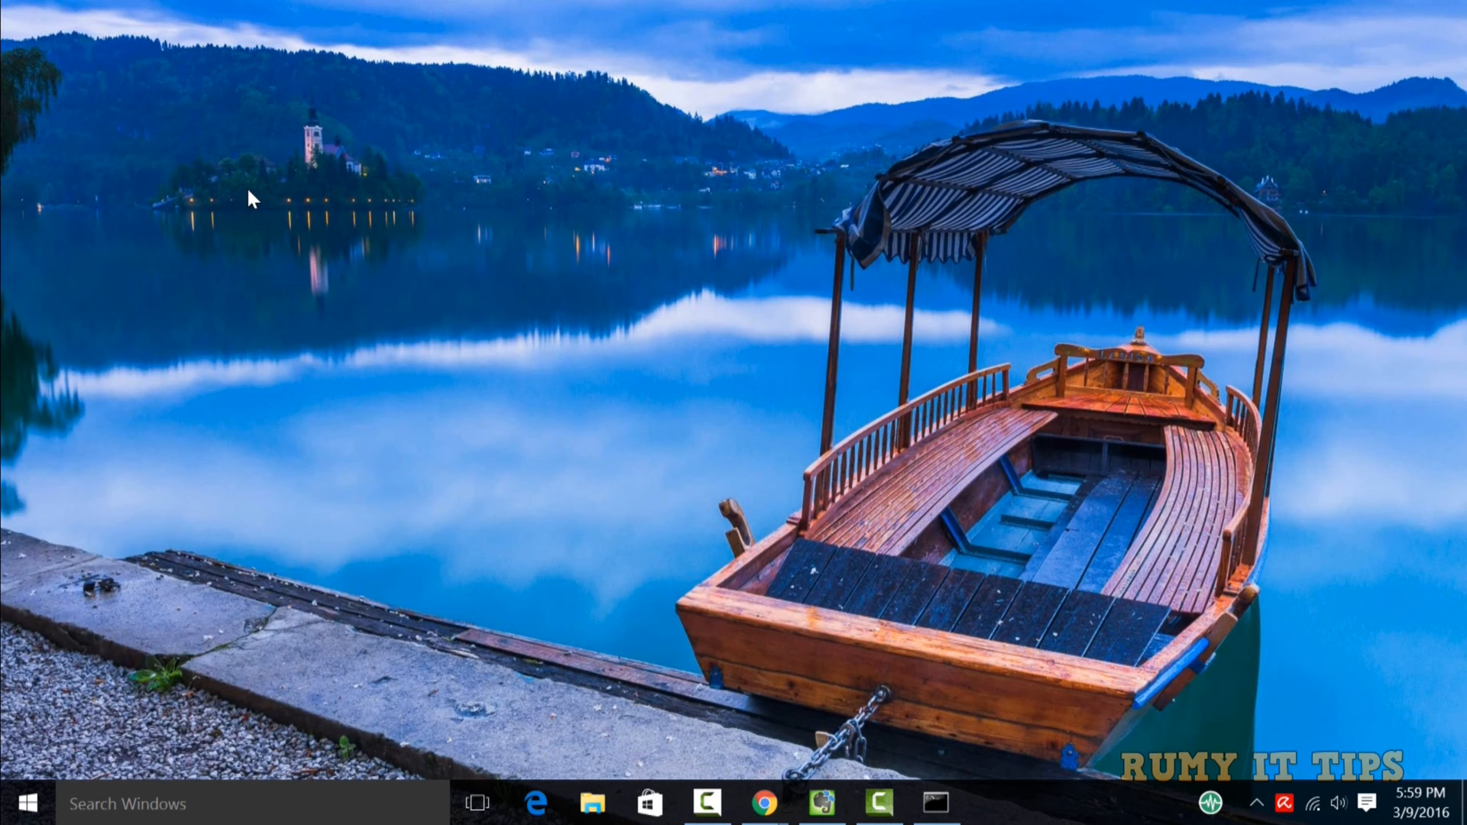
click(592, 803)
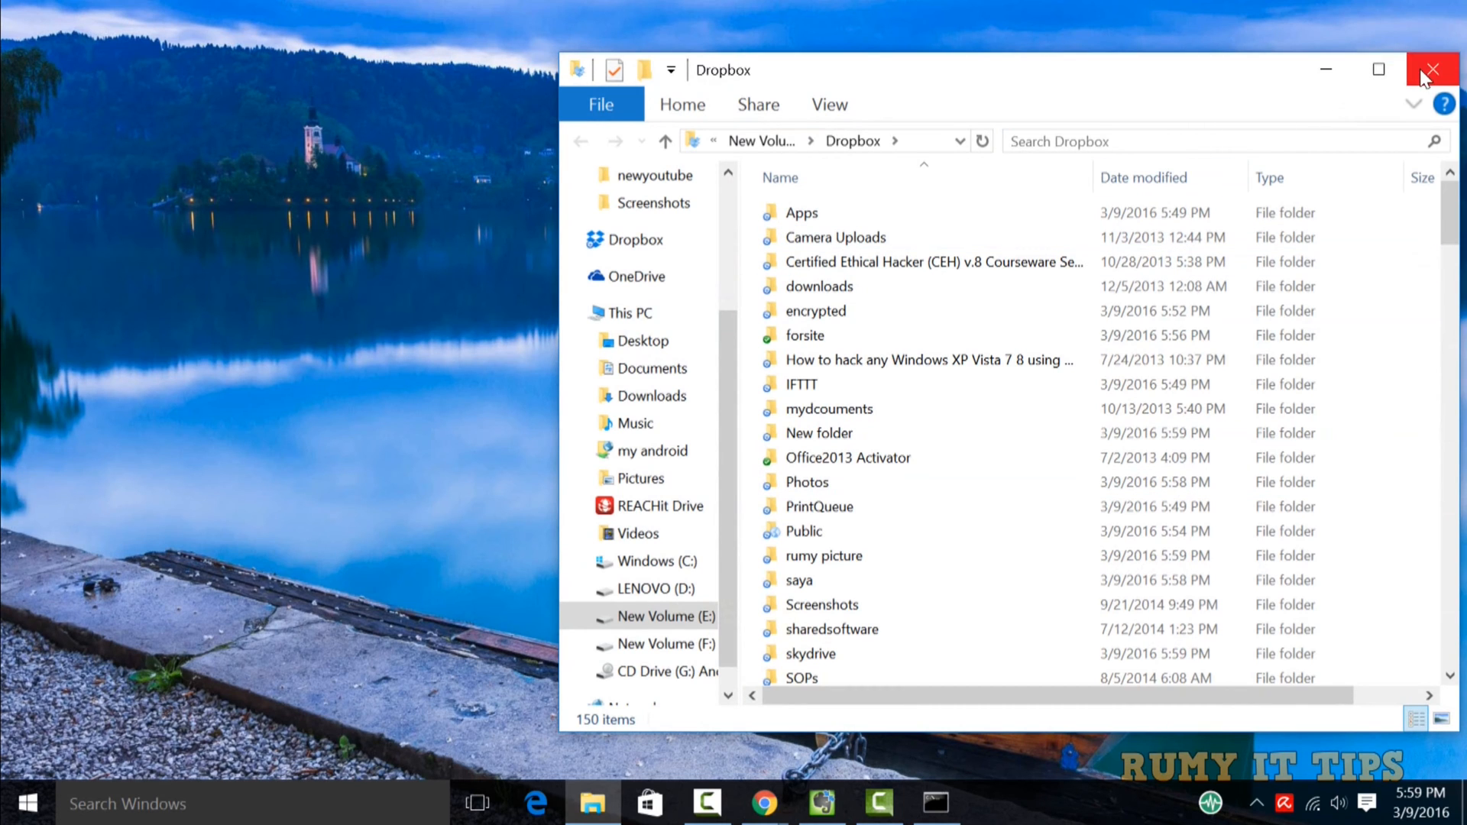
click(1431, 69)
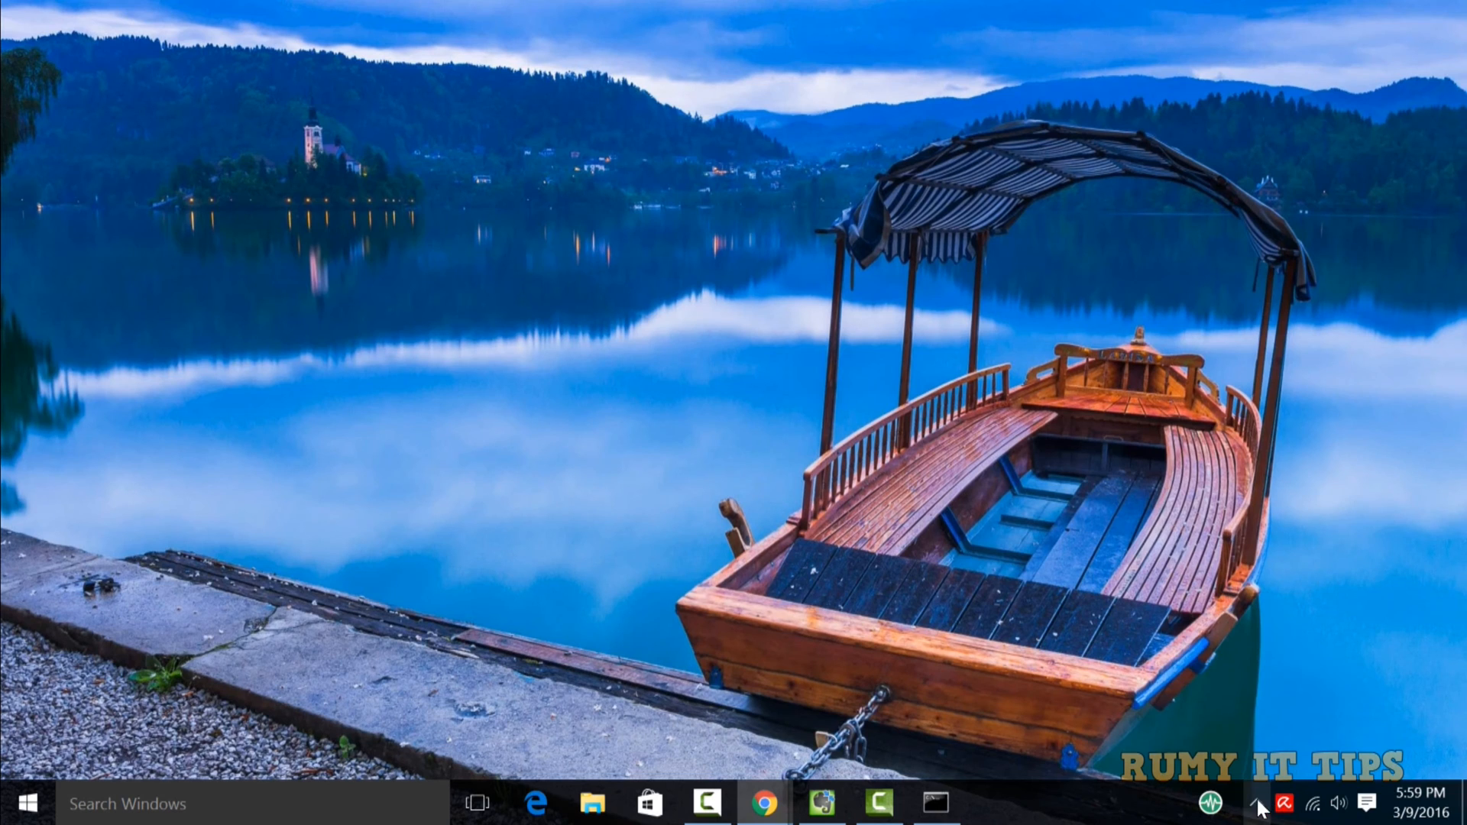
Step: Open Dropbox Preferences from the sync status panel's settings menu
click(1259, 804)
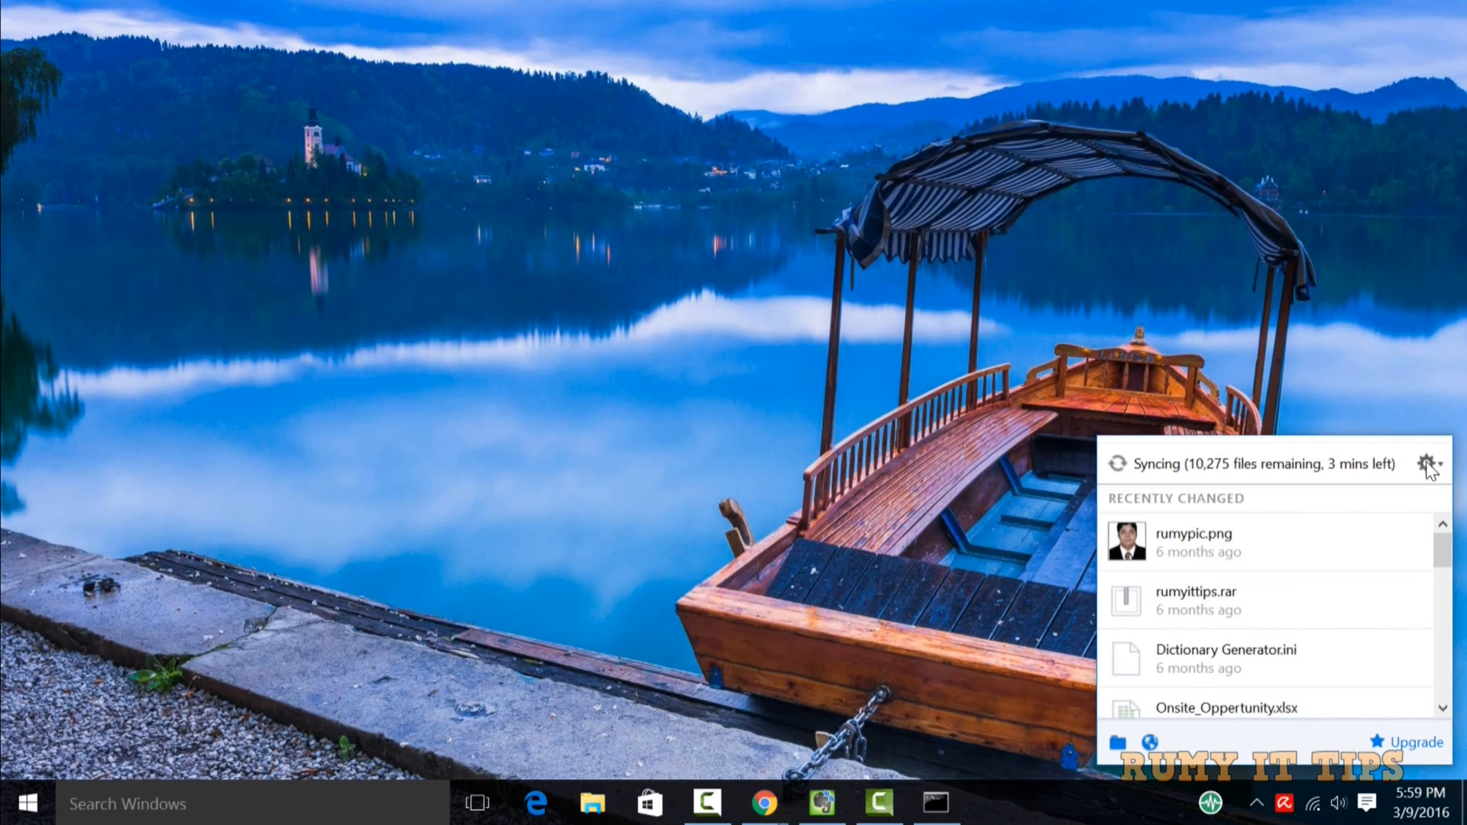
click(1429, 463)
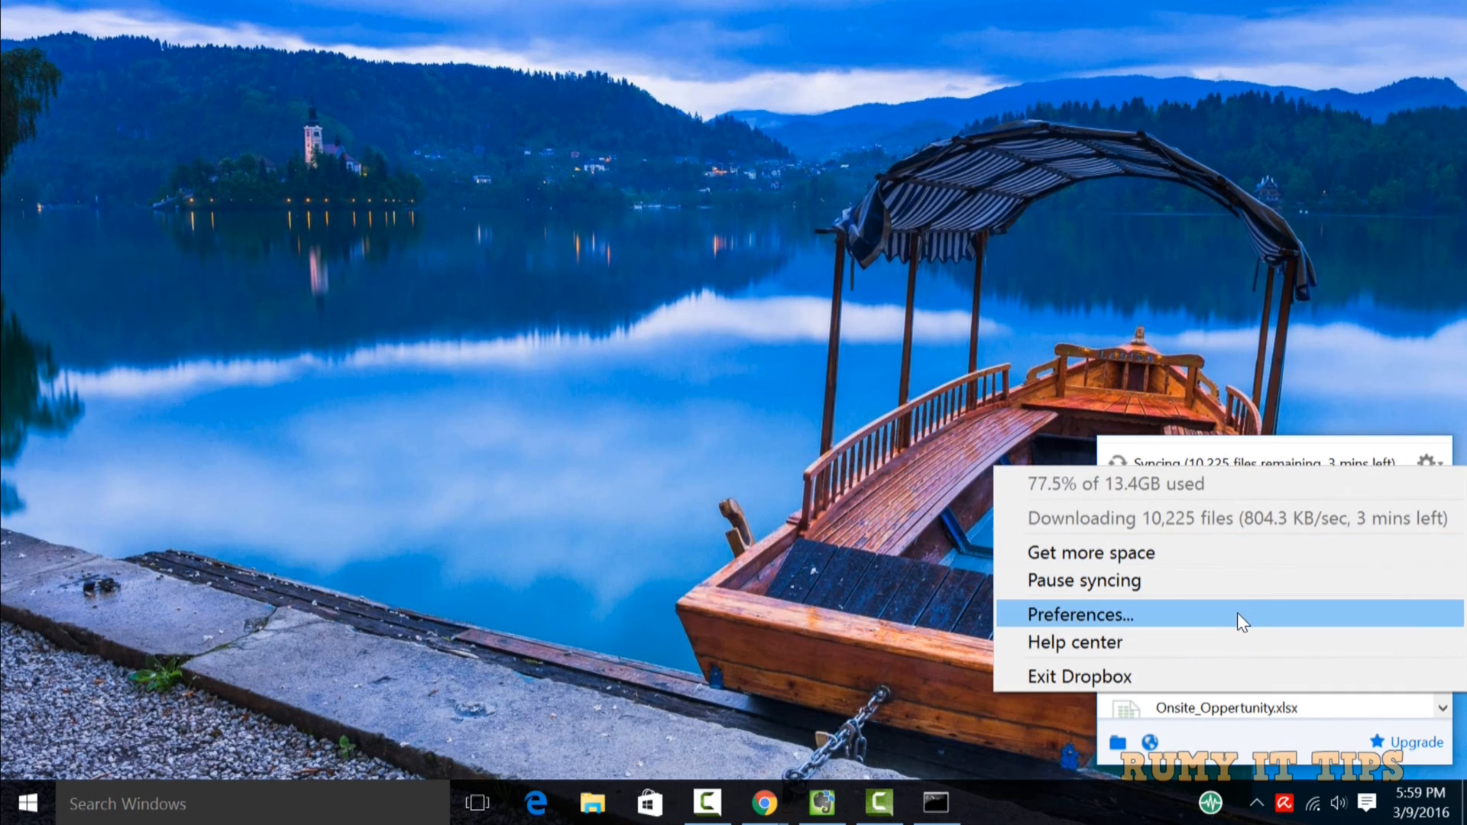
click(1080, 614)
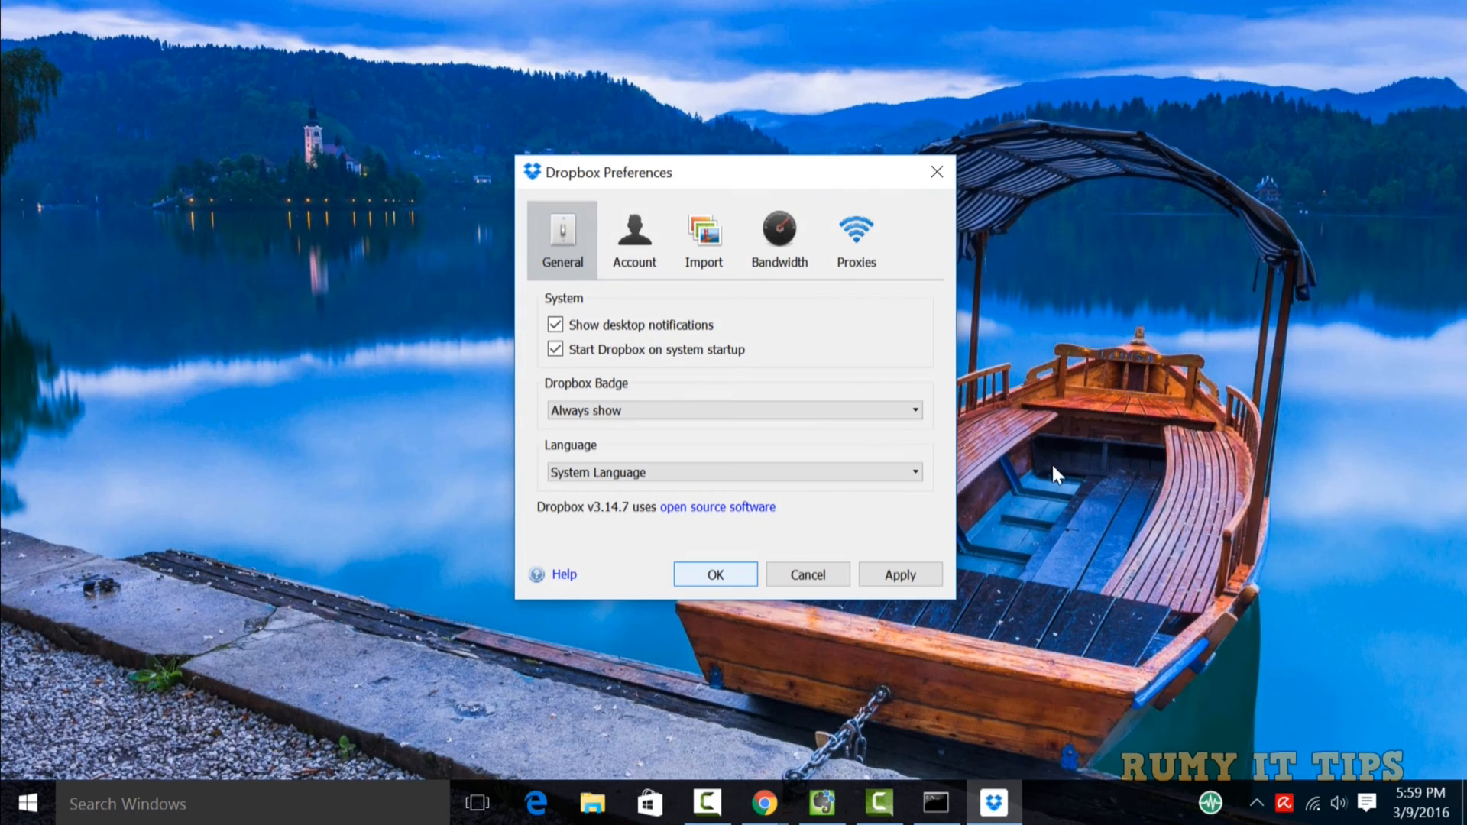
mouse_move(888, 301)
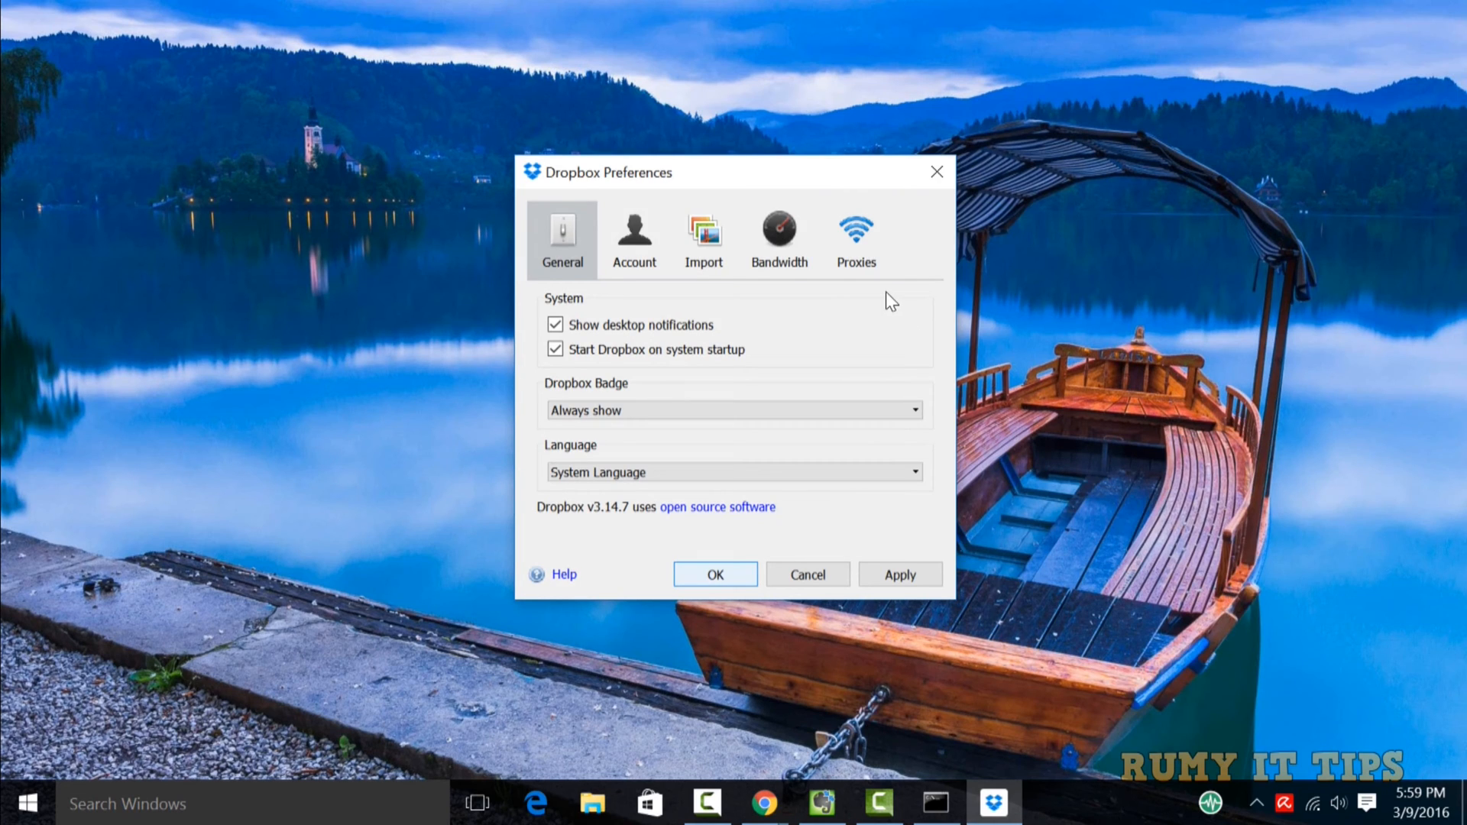
Step: View Import preferences, then set a fixed upload limit and enable LAN sync under Bandwidth
click(779, 236)
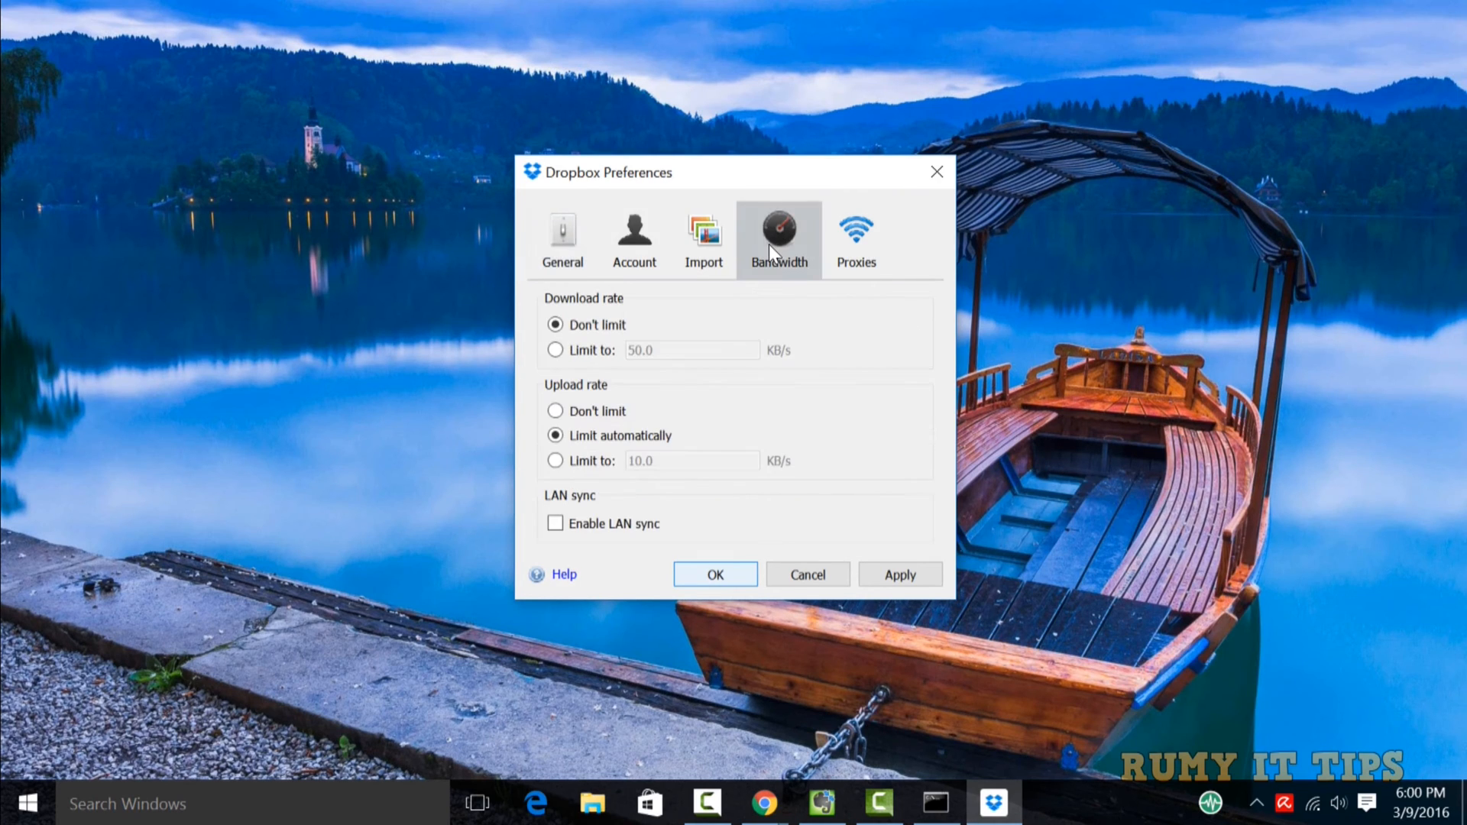
mouse_move(627, 514)
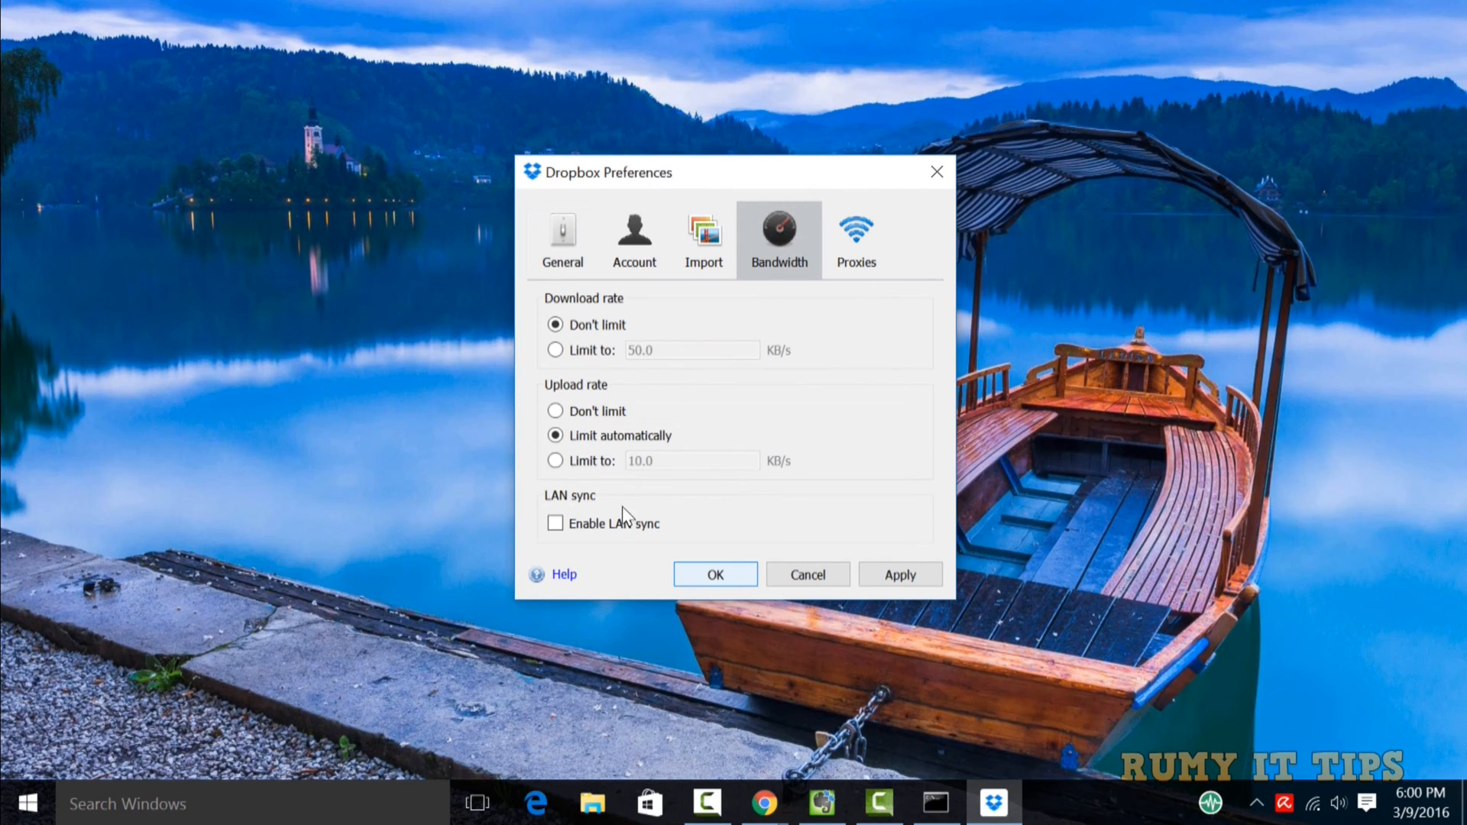
mouse_move(613, 532)
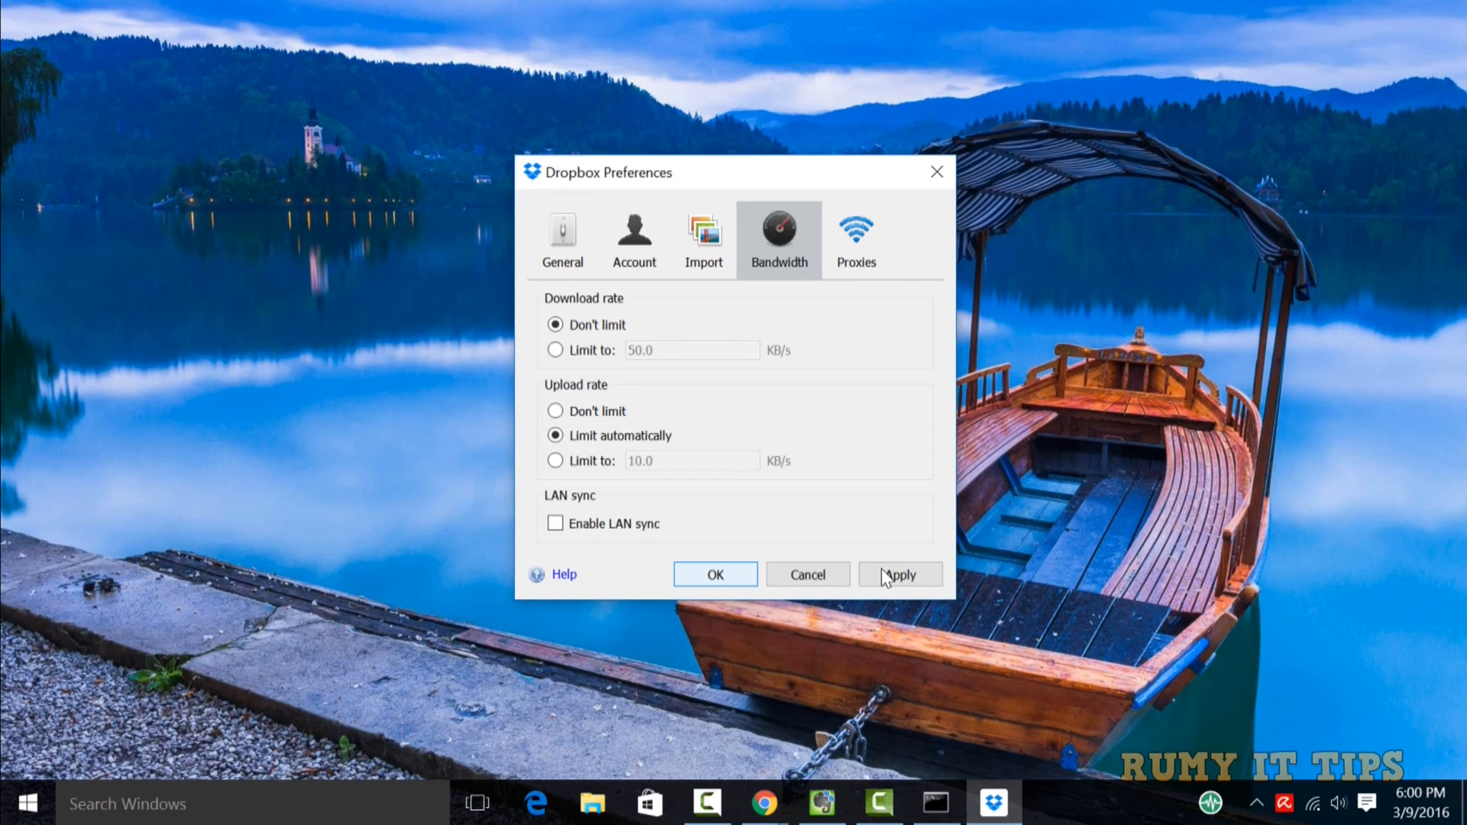
mouse_move(625, 255)
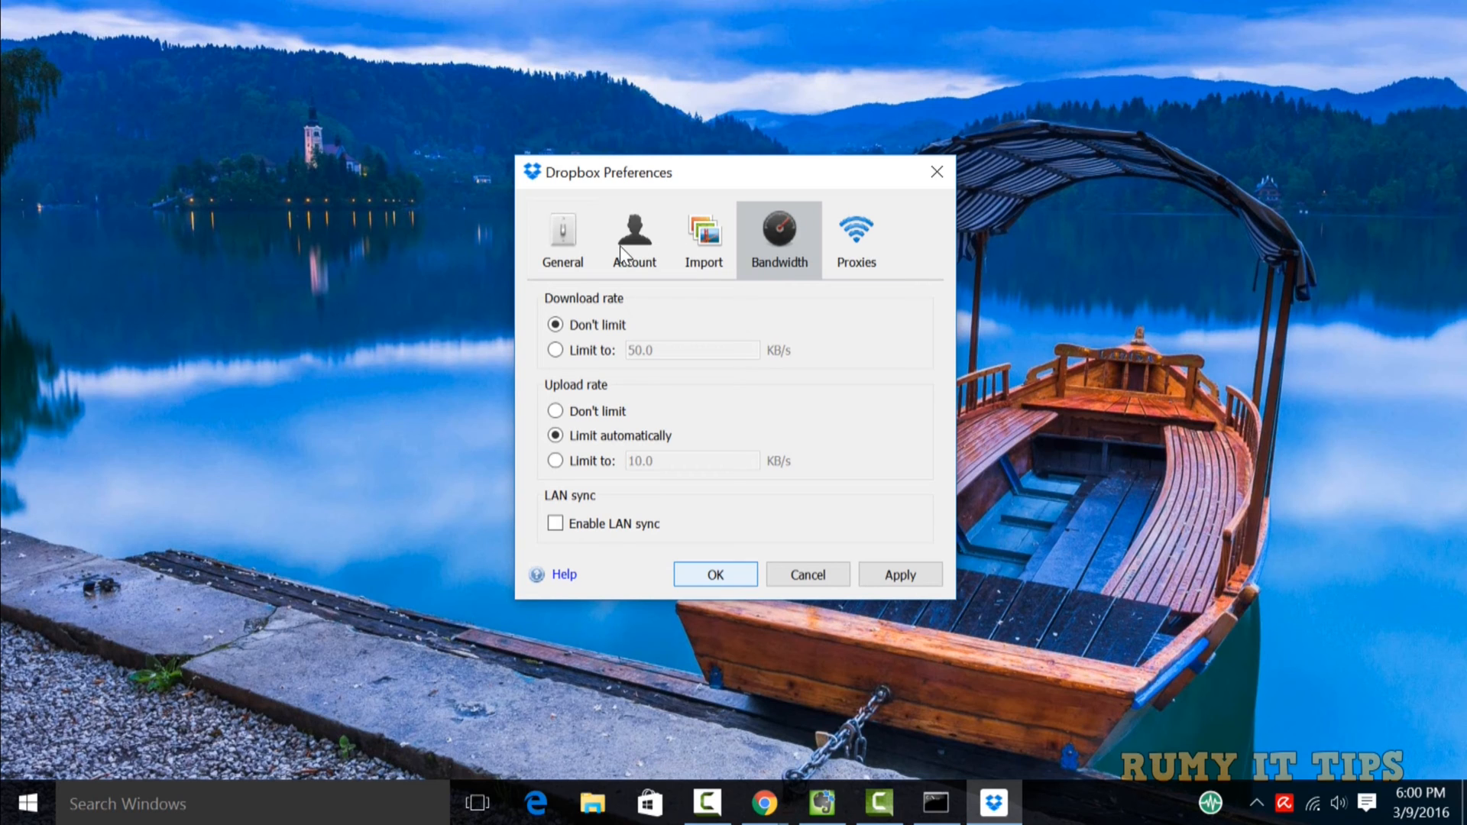
mouse_move(601, 516)
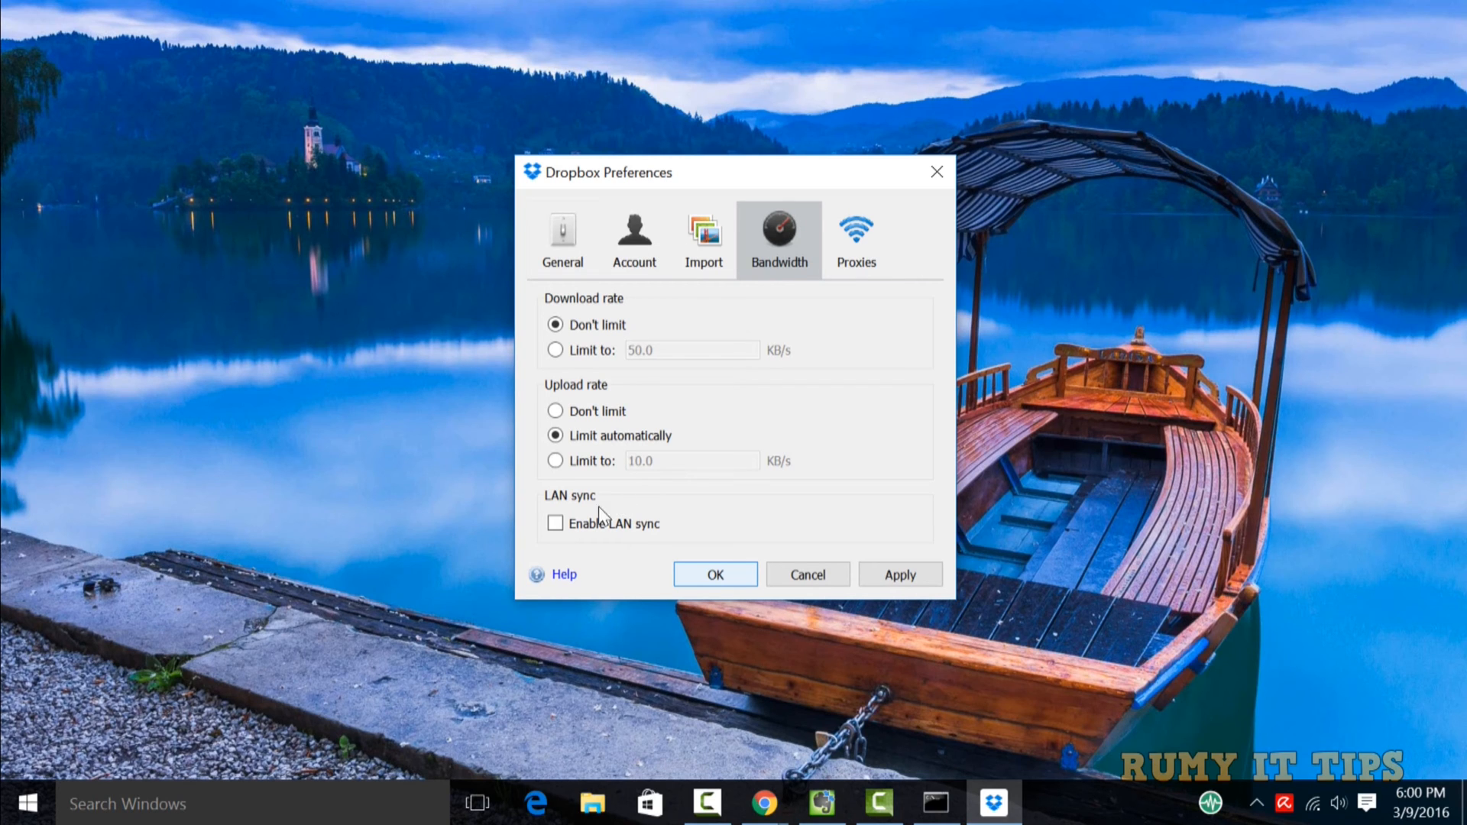
mouse_move(704, 238)
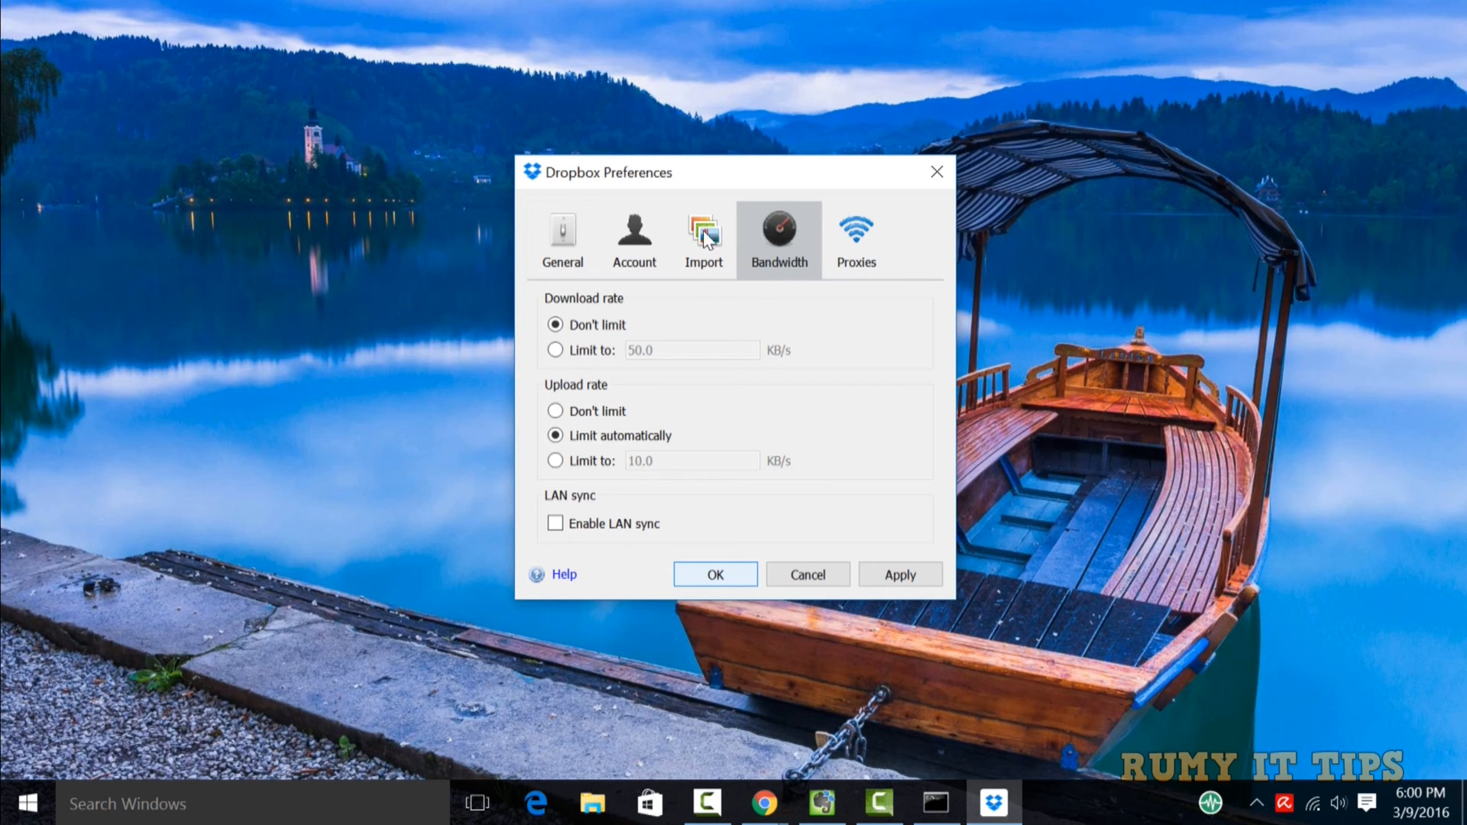
mouse_move(651, 458)
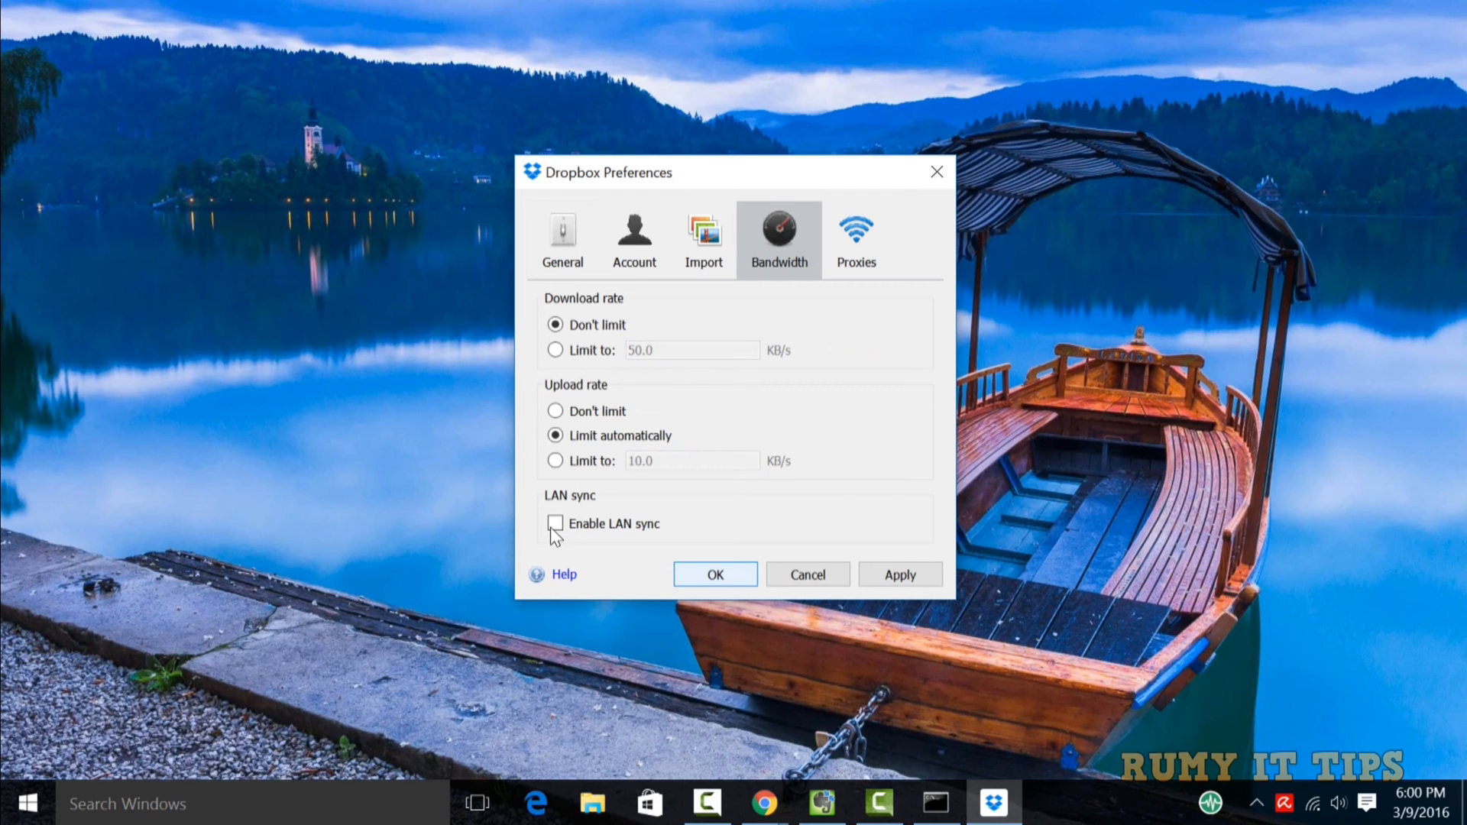
mouse_move(921, 596)
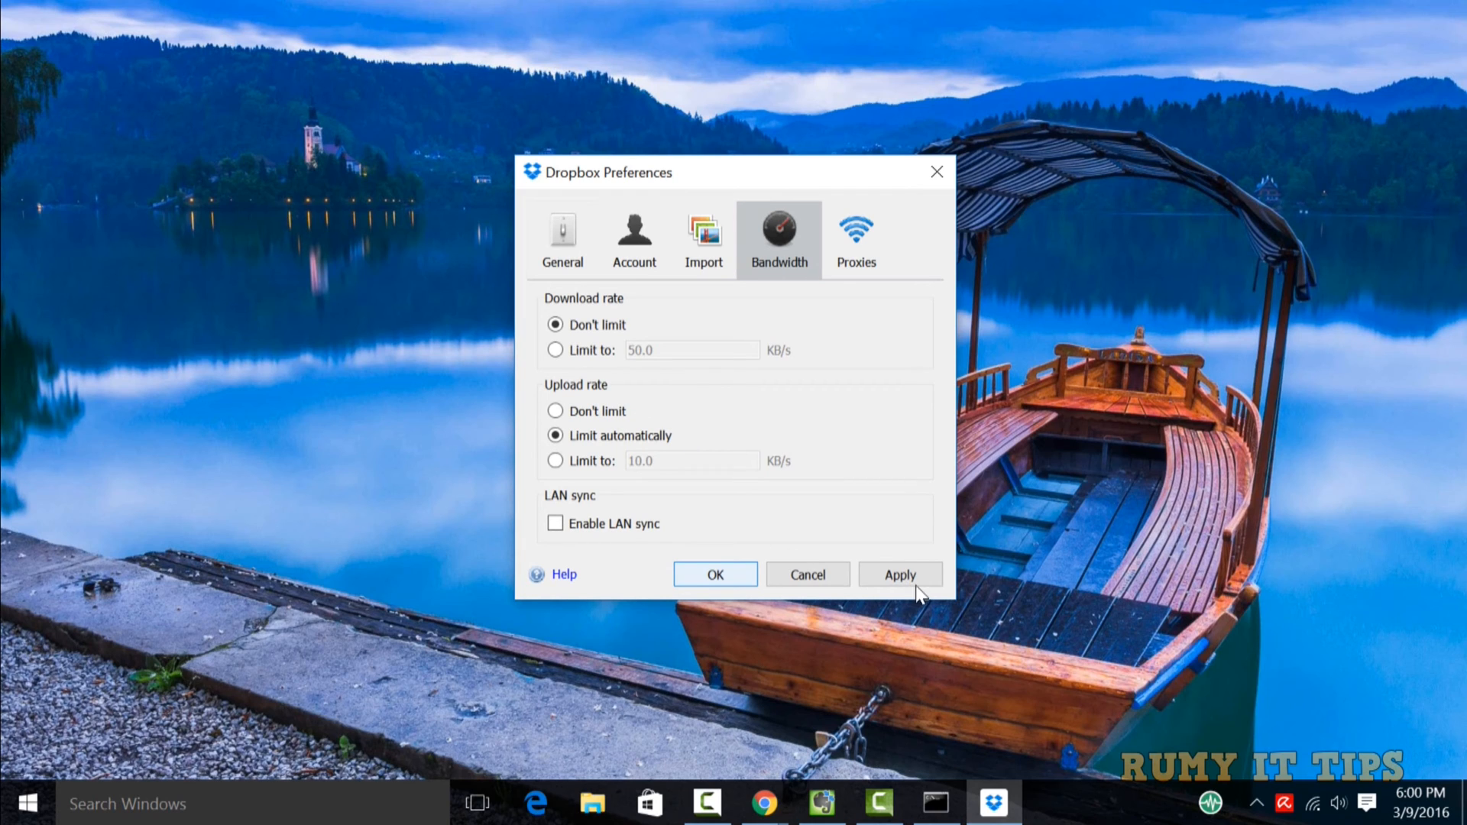
click(703, 238)
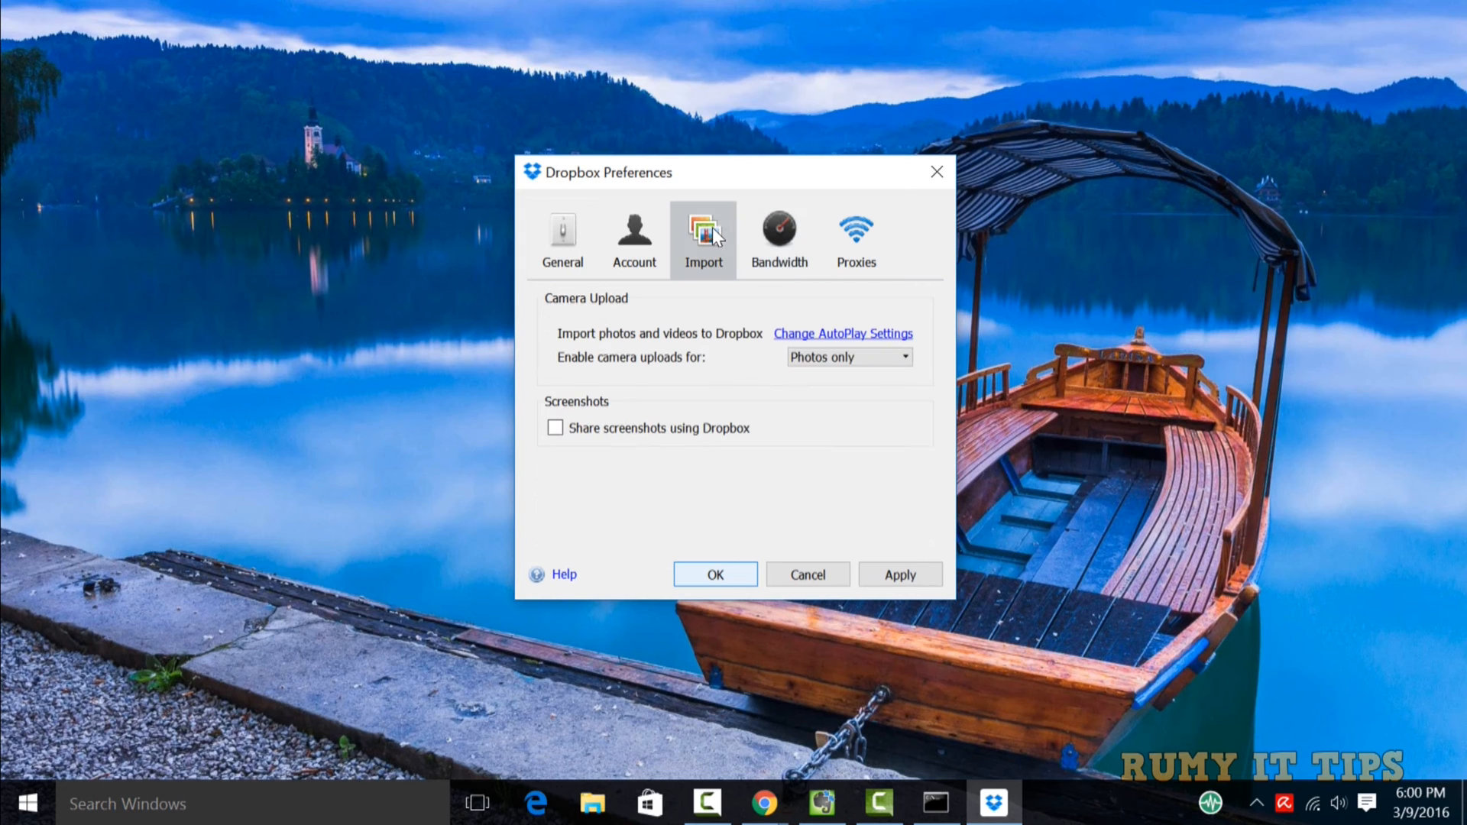
drag(597, 172, 706, 180)
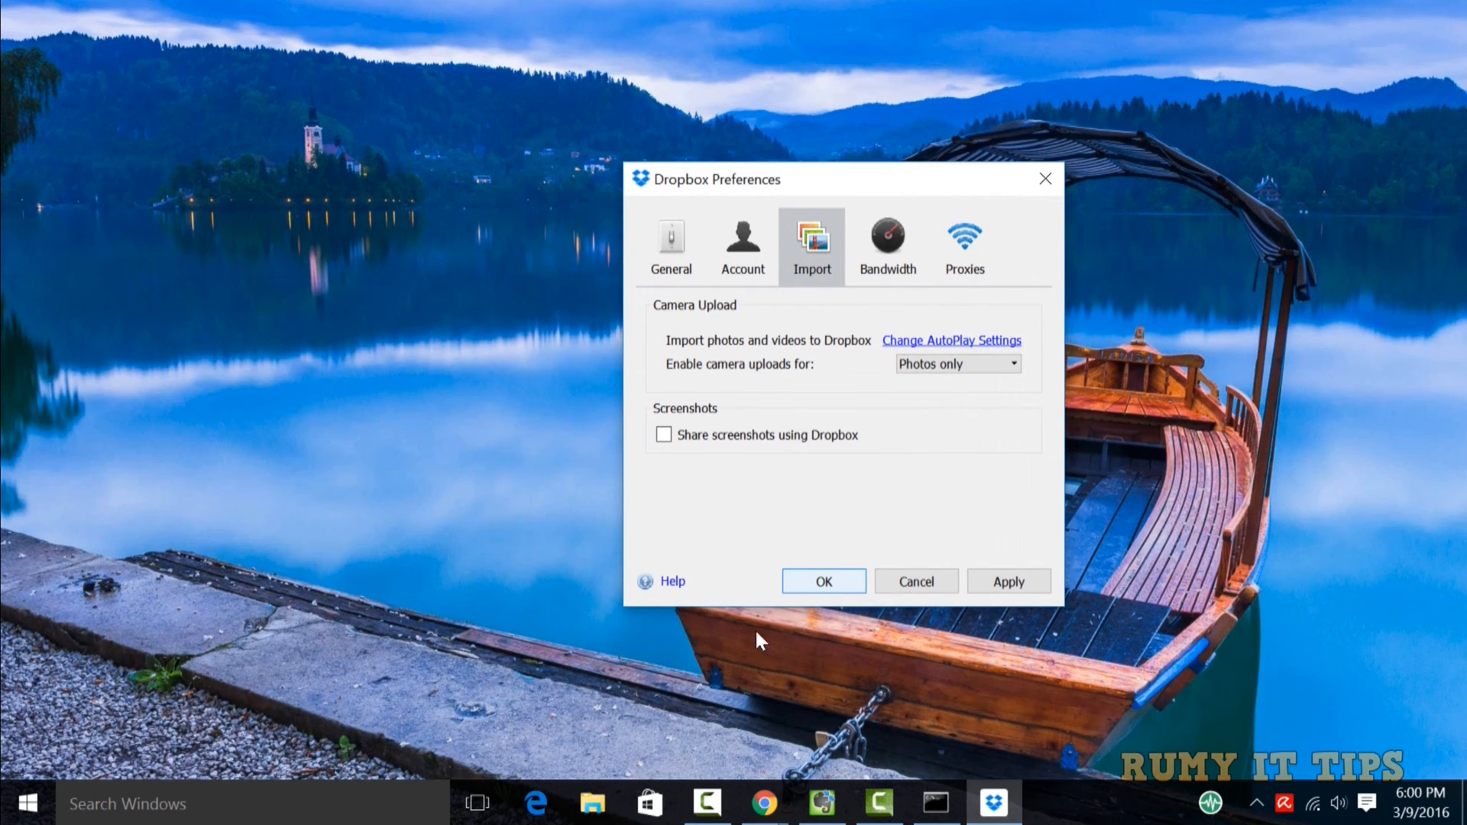
click(887, 246)
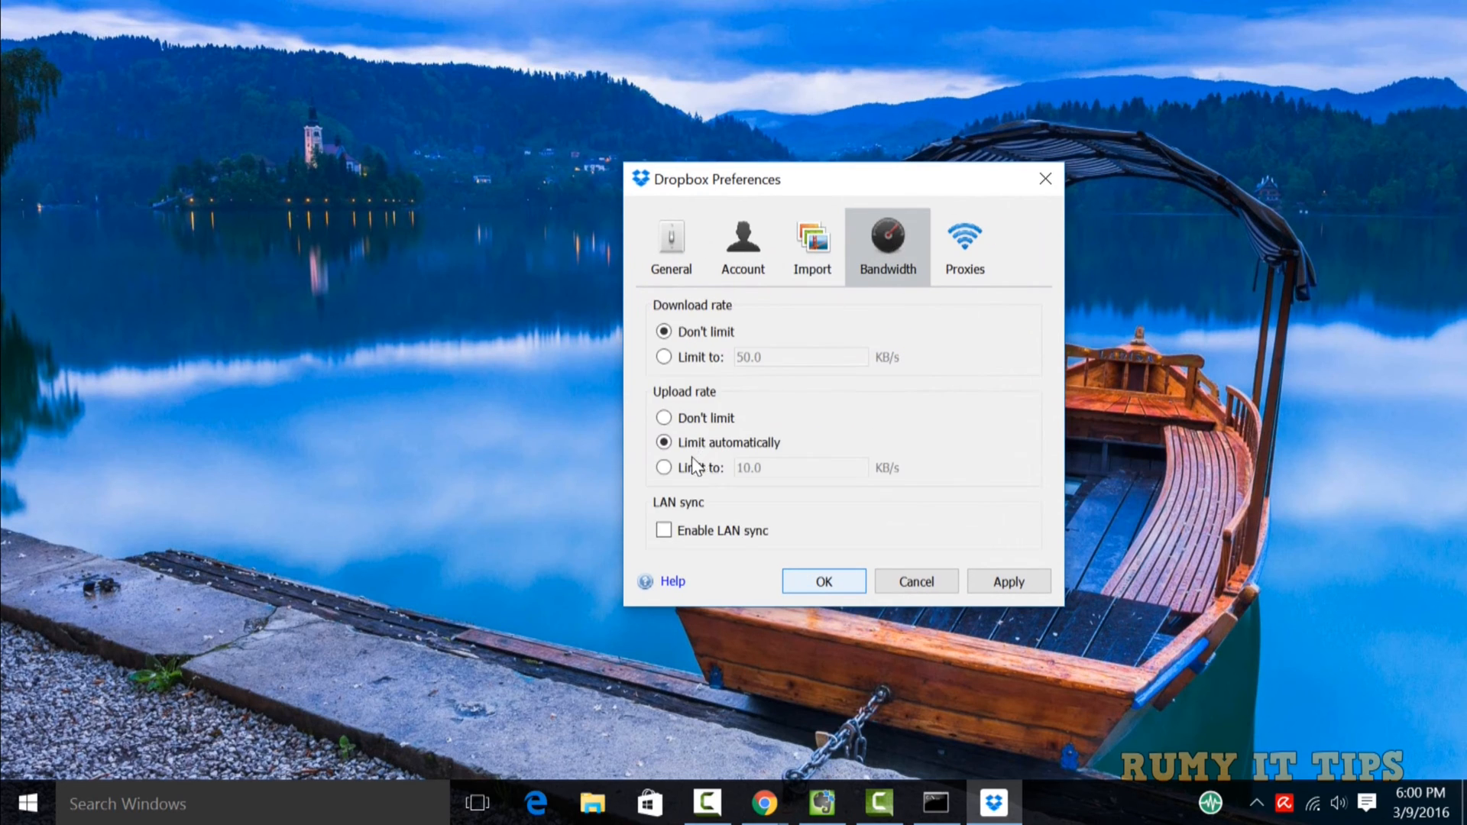
click(664, 467)
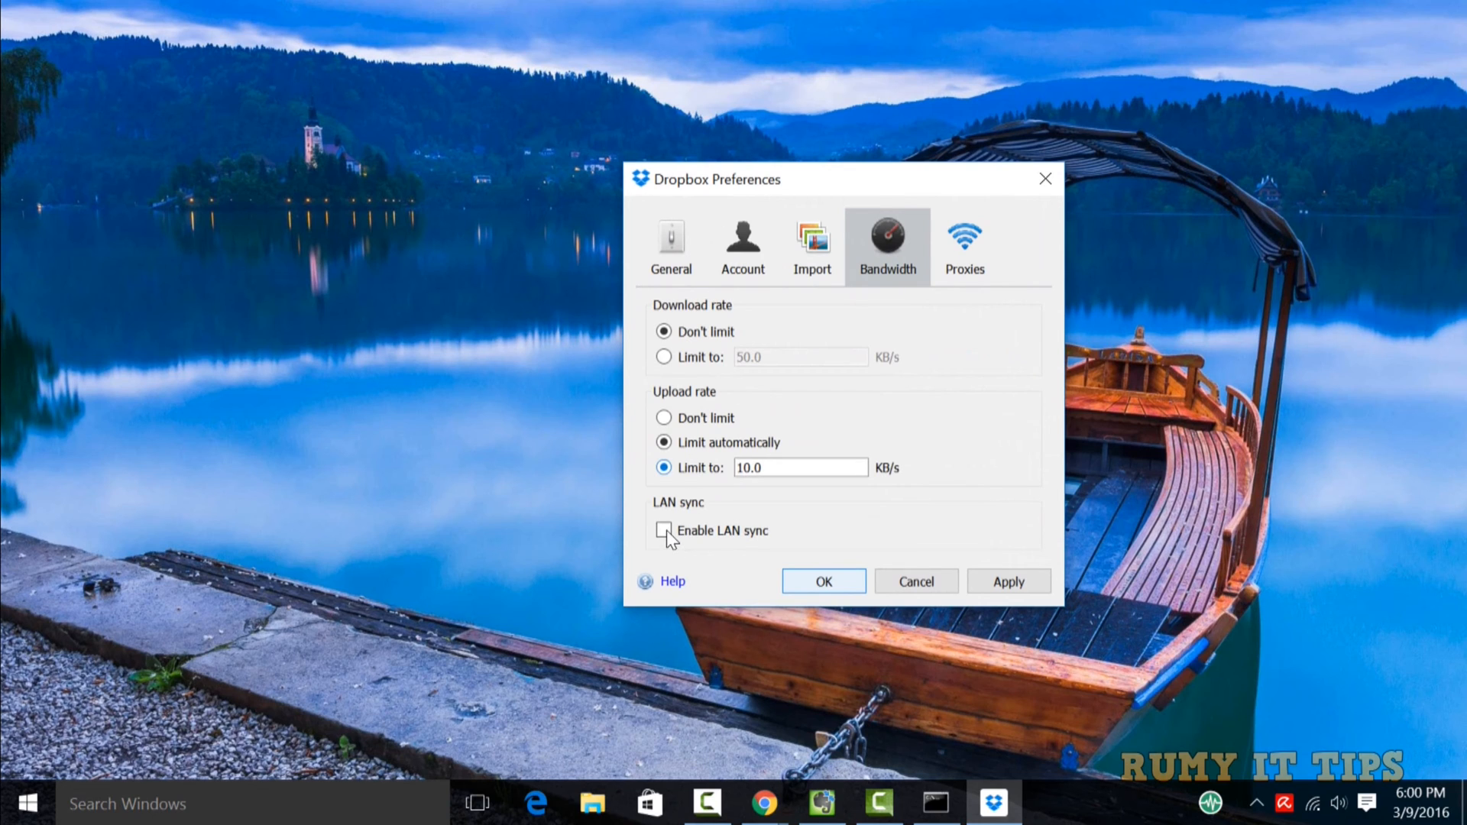
click(663, 418)
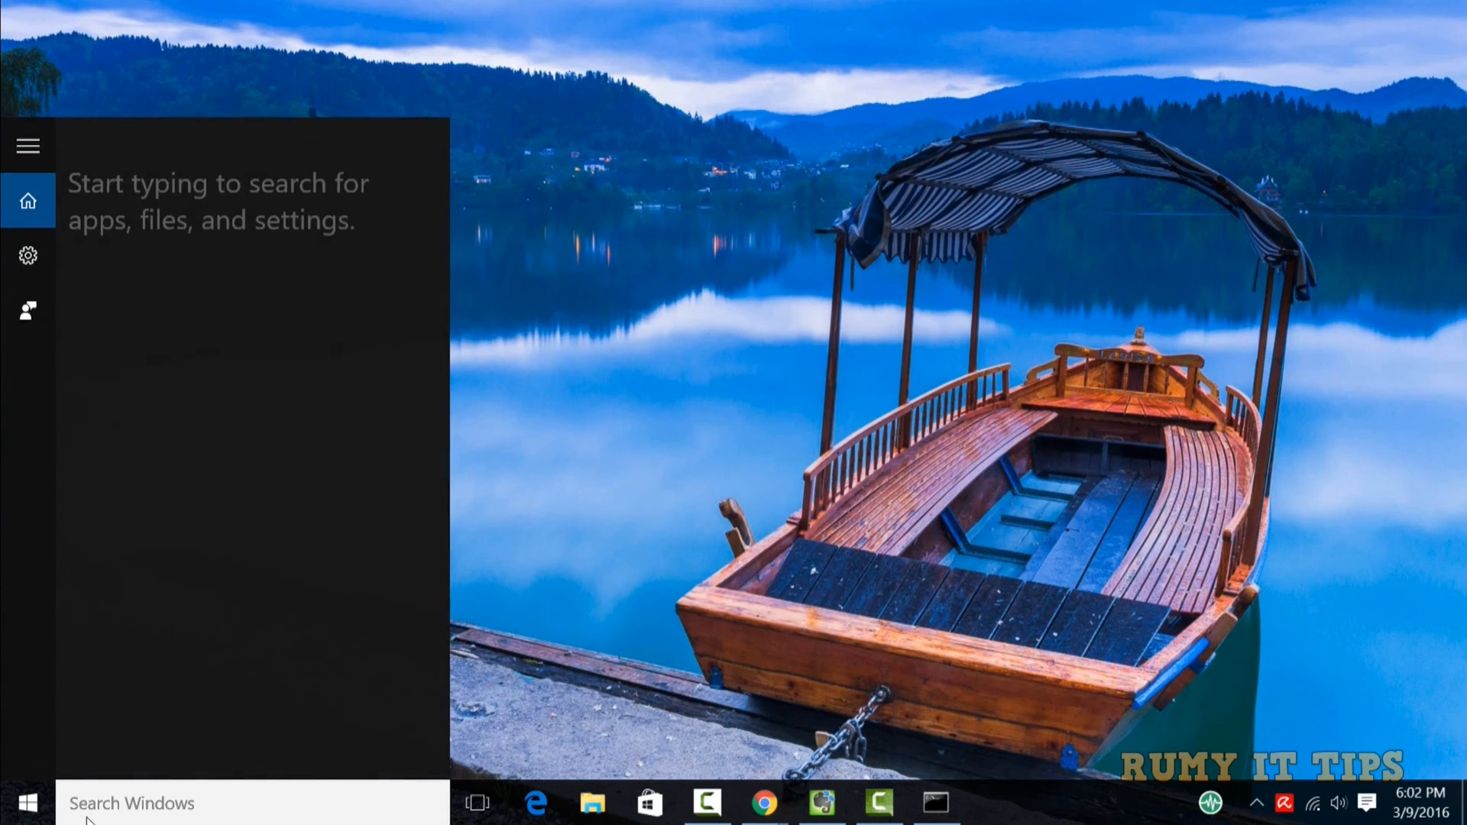
Step: Search 'fire' and open the Windows Firewall control panel
text(fire)
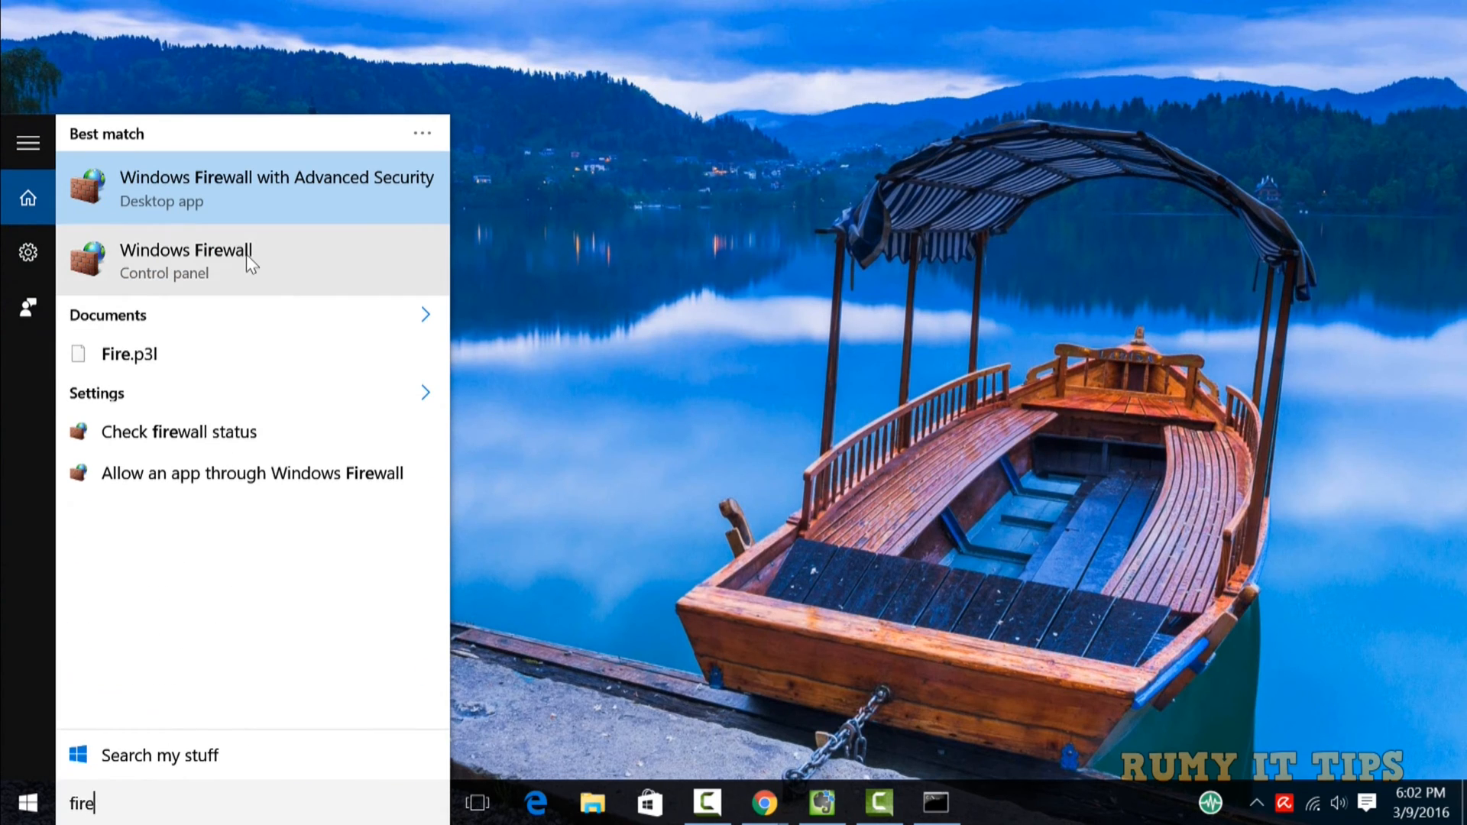
click(185, 250)
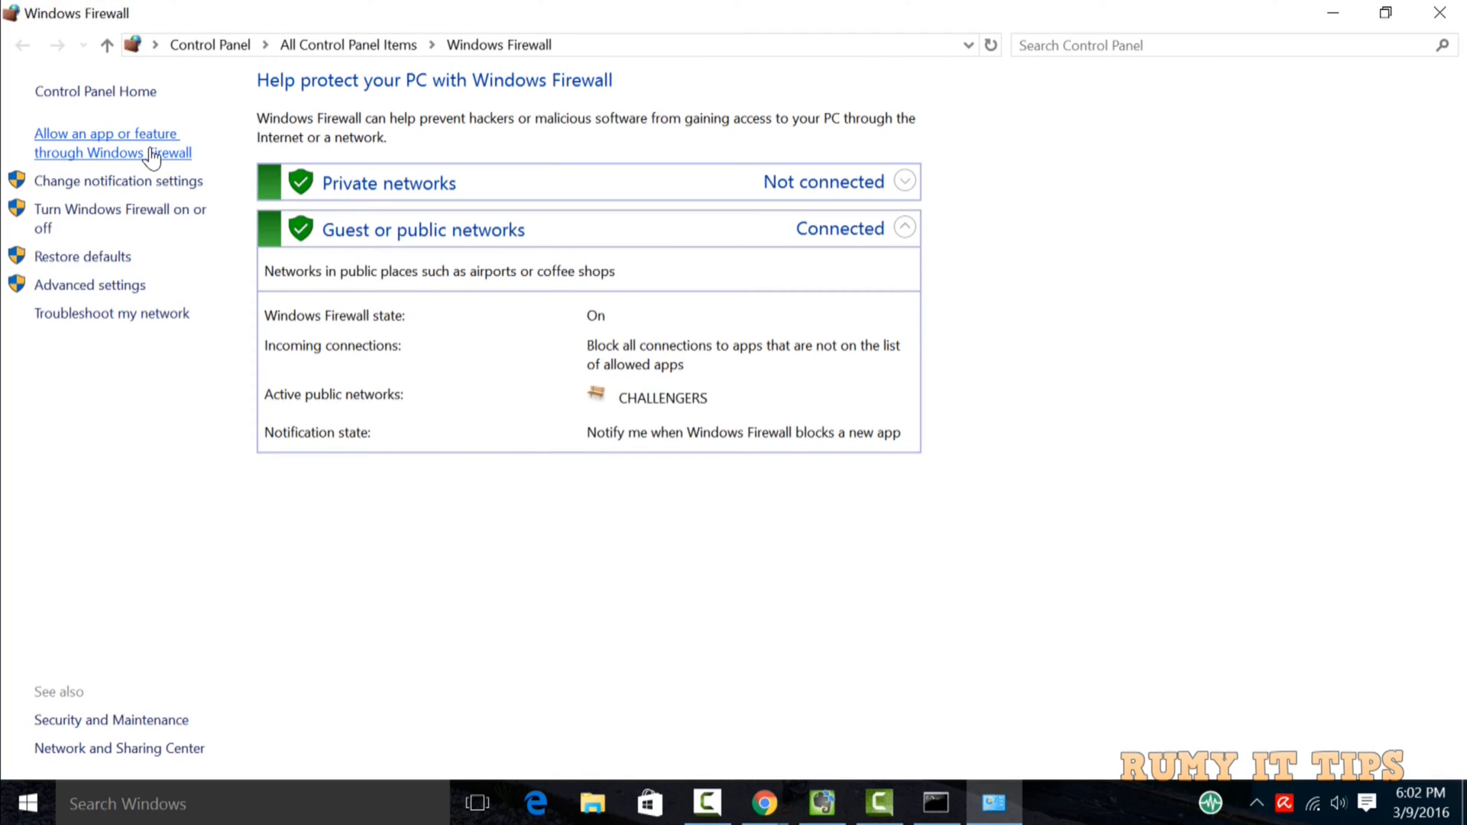
Step: Open the firewall's allowed apps list and select the Dropbox entry
click(106, 142)
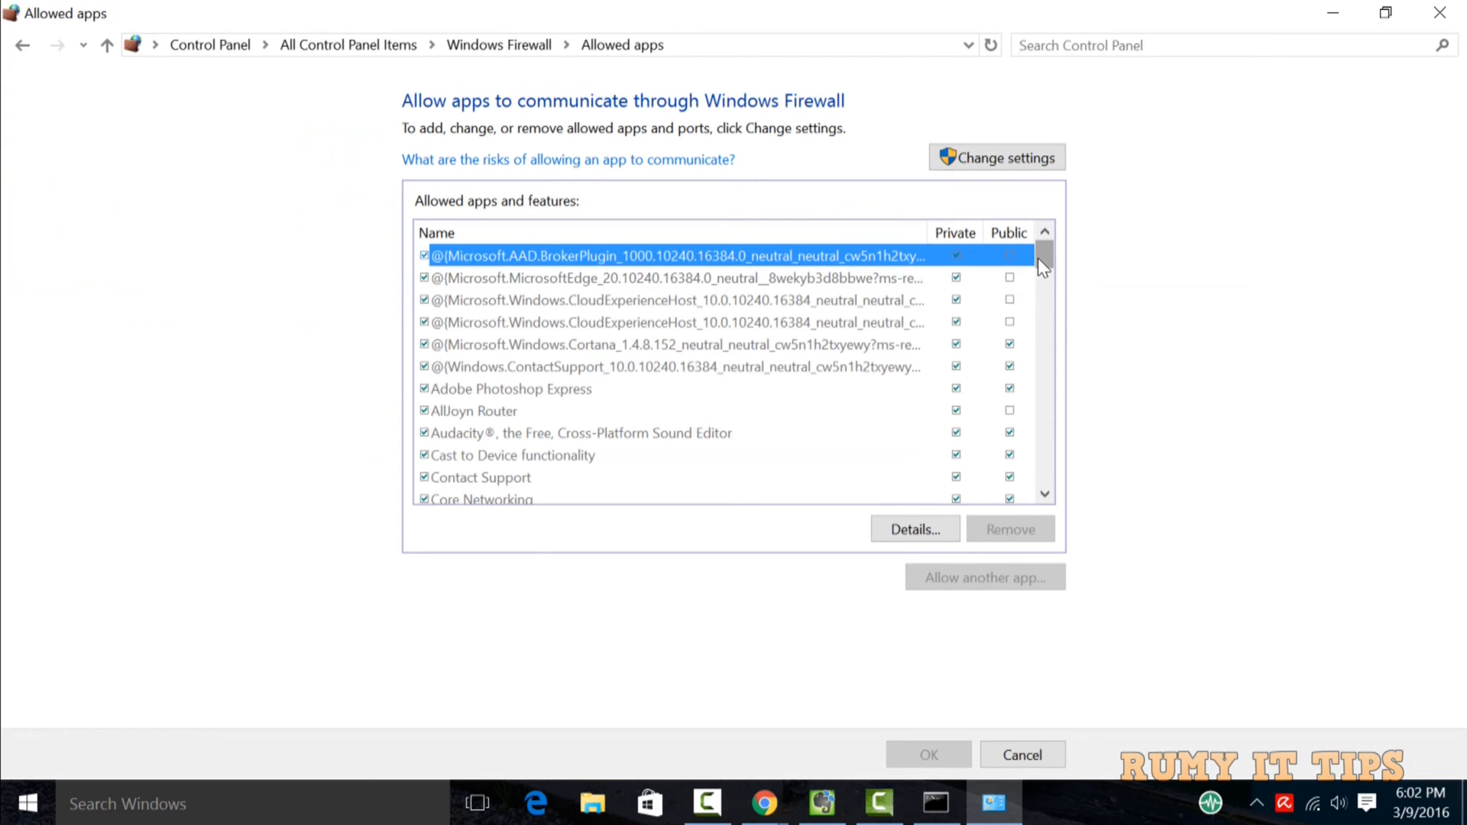
scroll(down, 3)
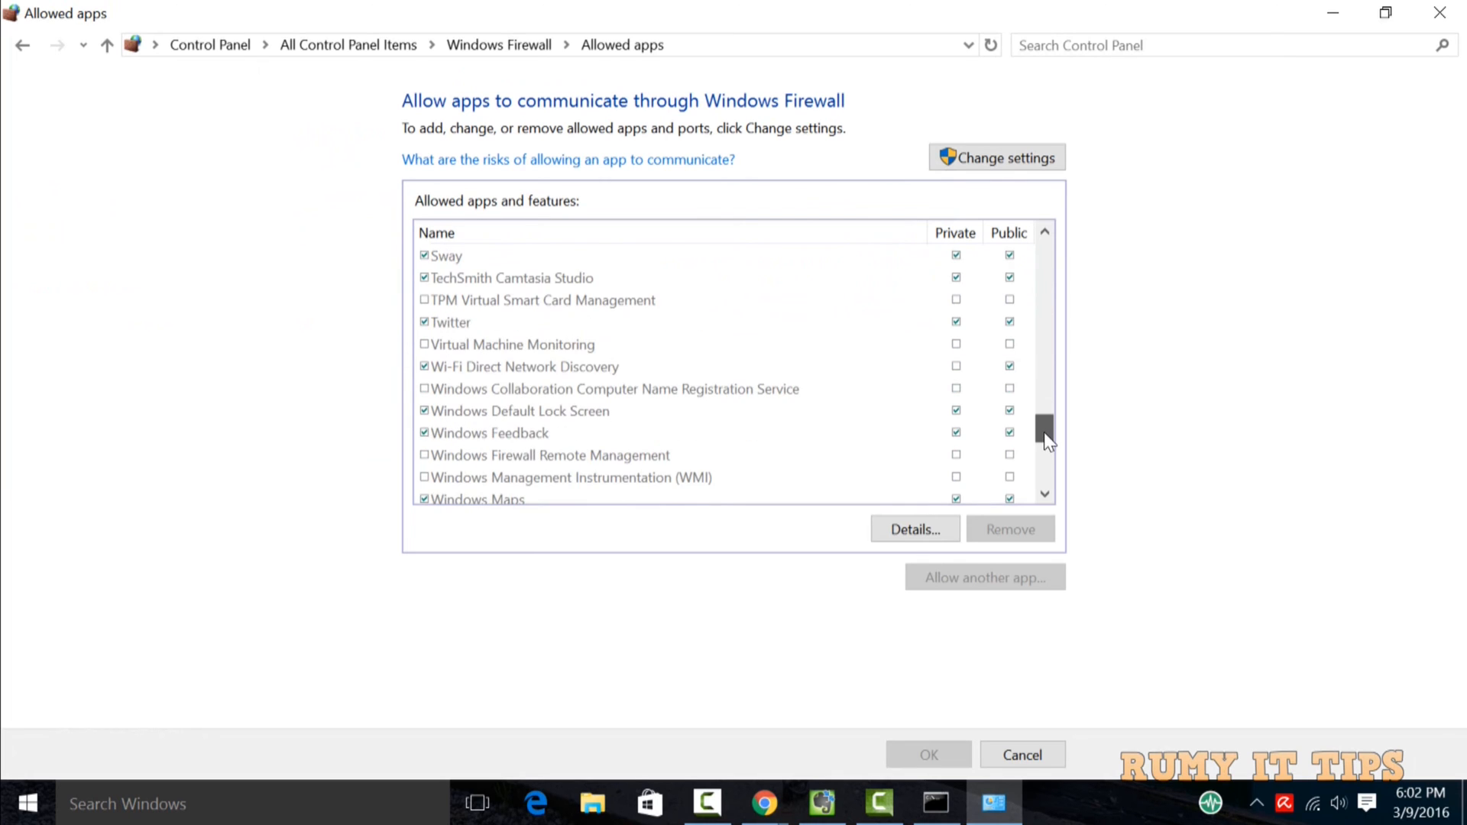
scroll(down, 3)
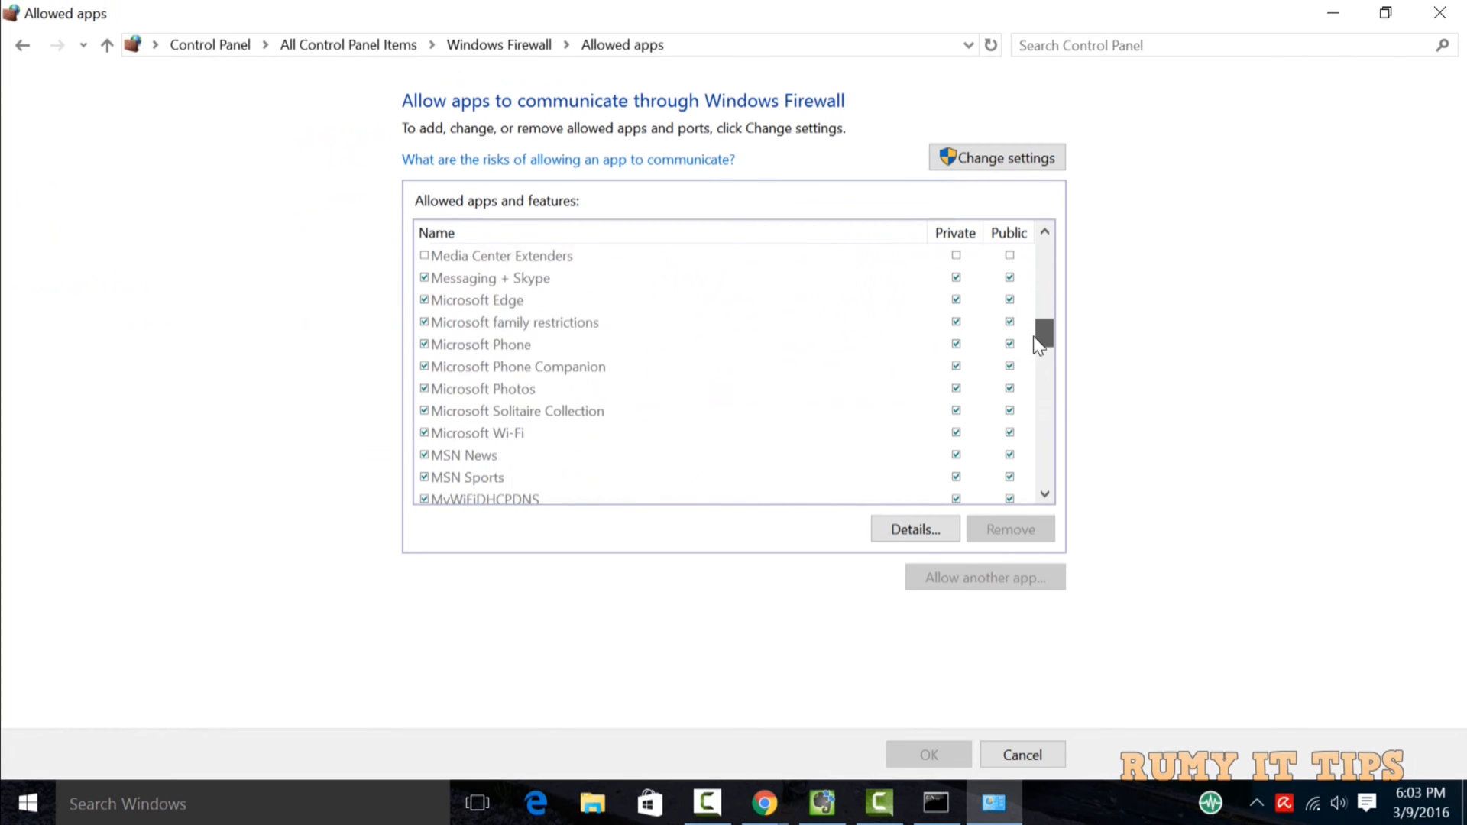
scroll(up, 3)
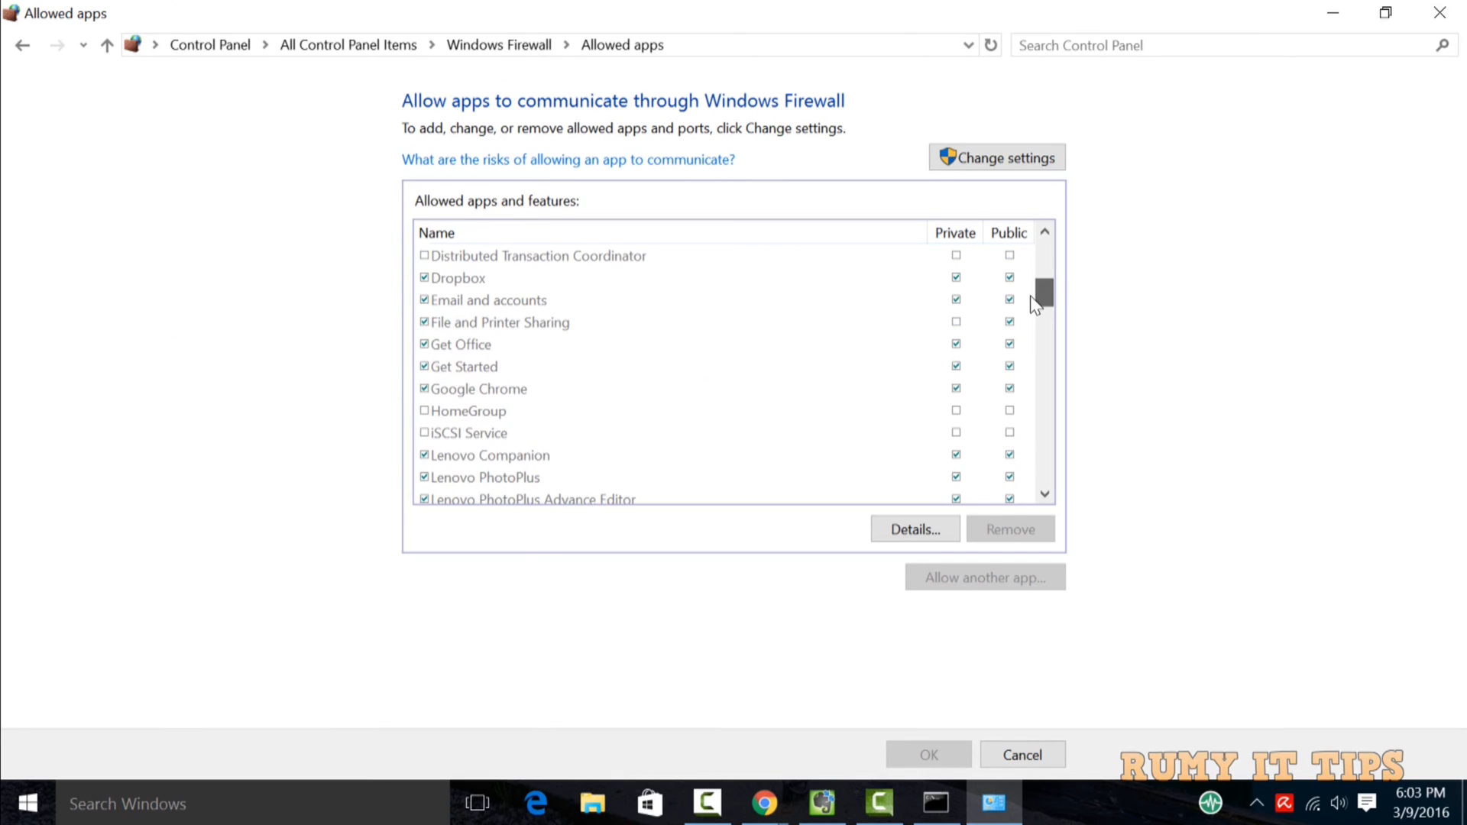
click(458, 278)
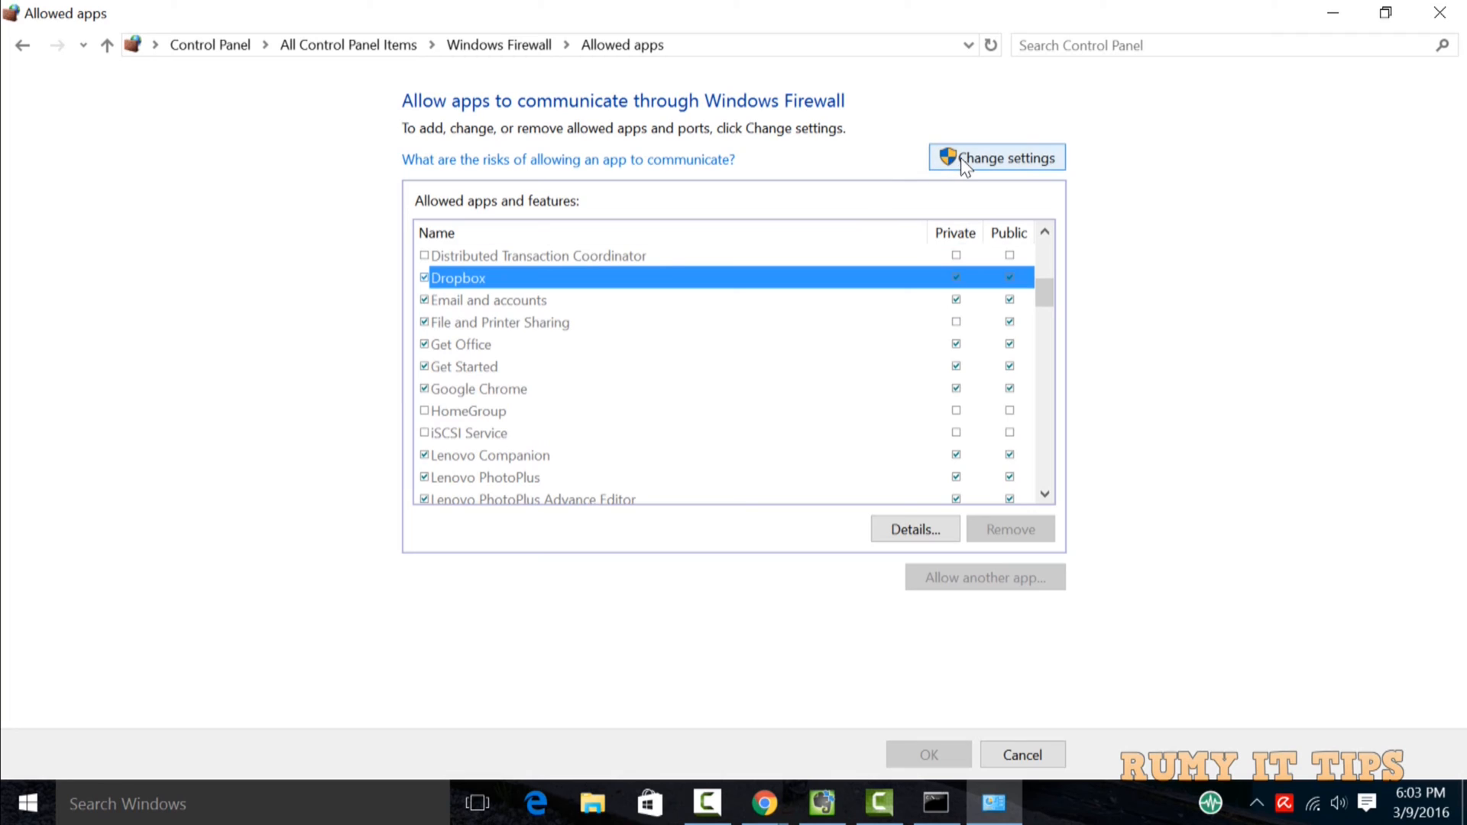
Step: Unlock settings and browse to Program Files (x86) > Dropbox > Client to add Dropbox
click(996, 157)
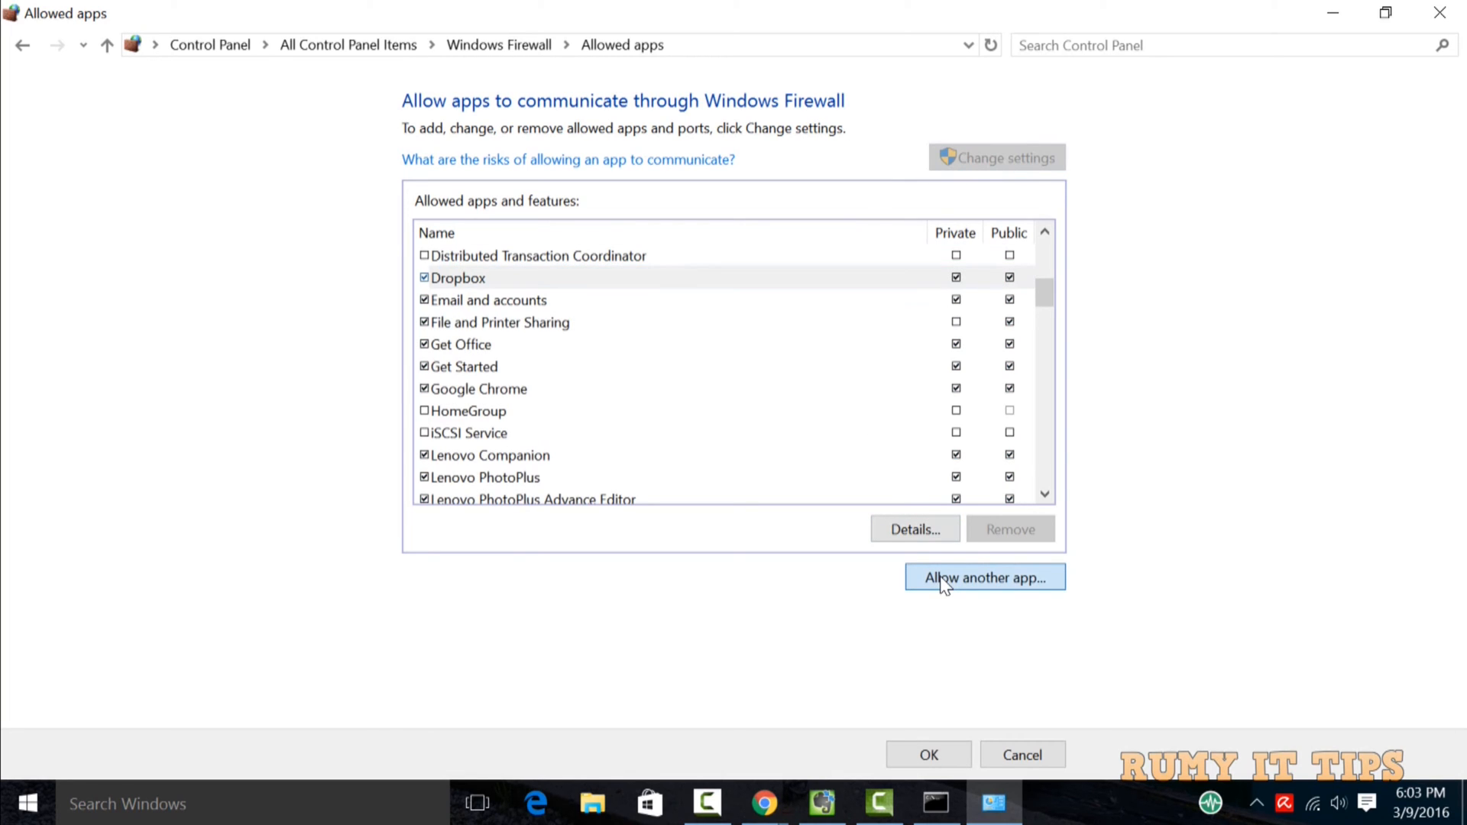
click(983, 578)
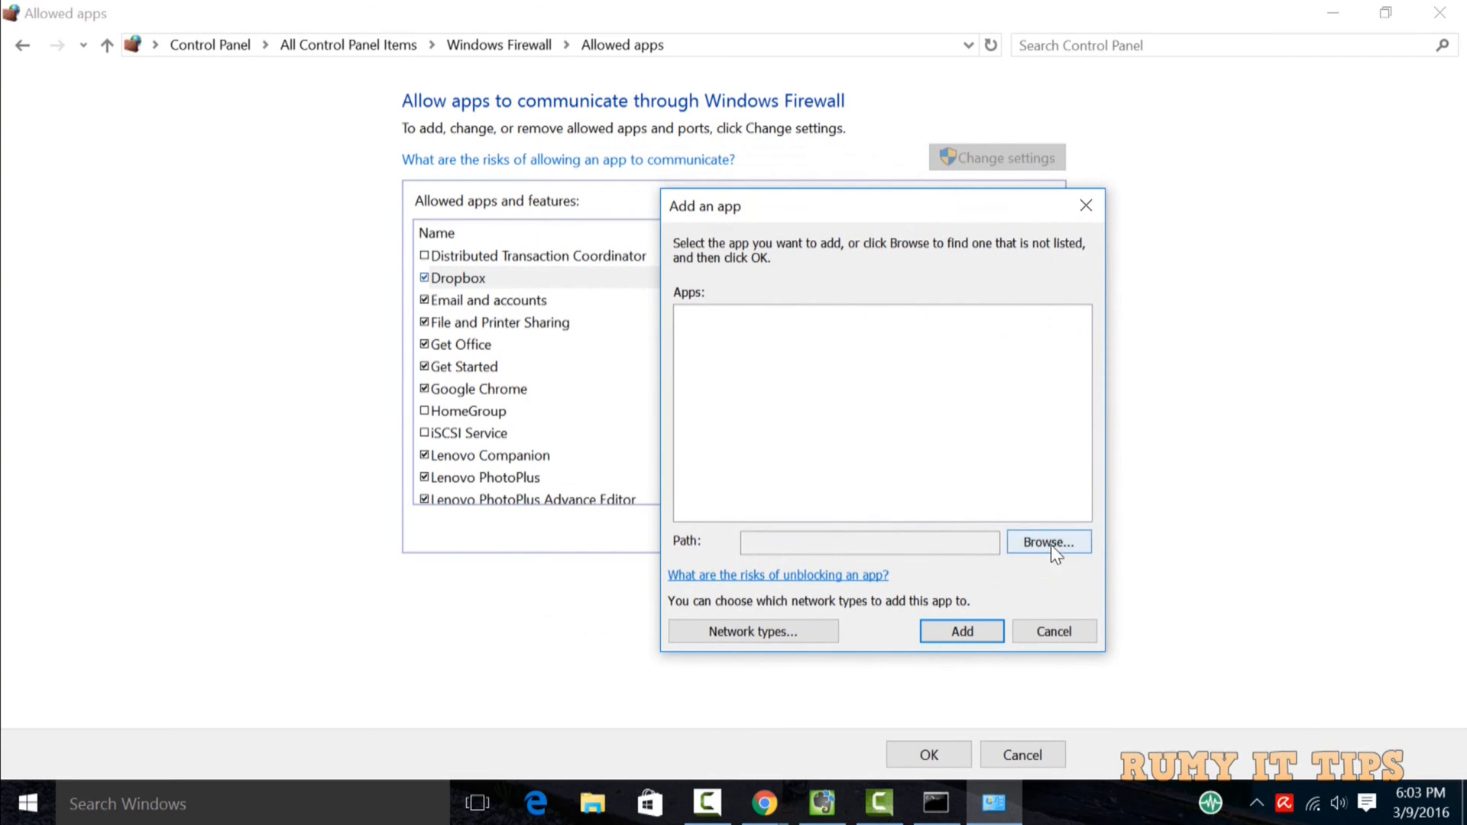
click(1048, 542)
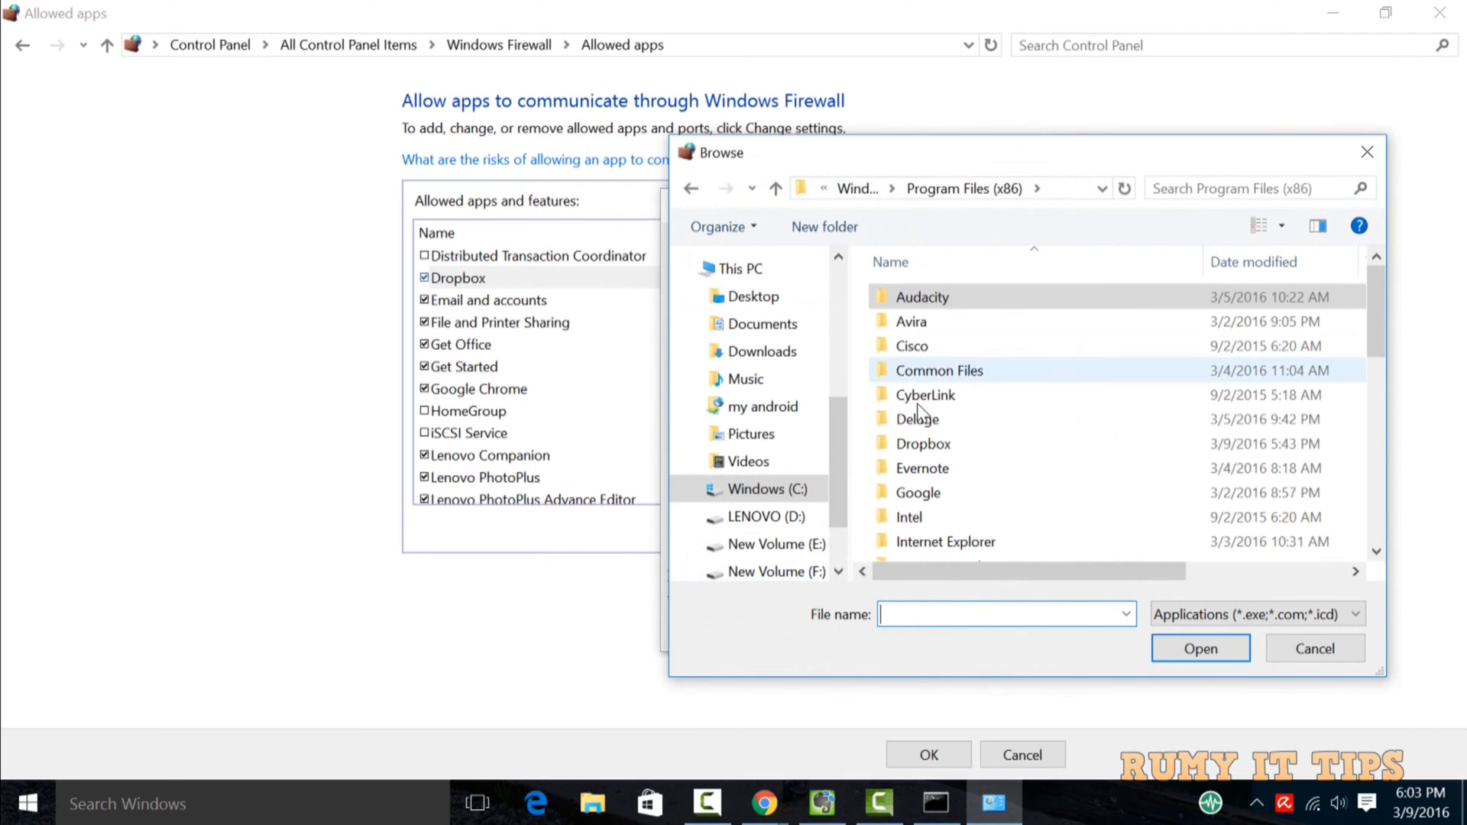
double_click(922, 442)
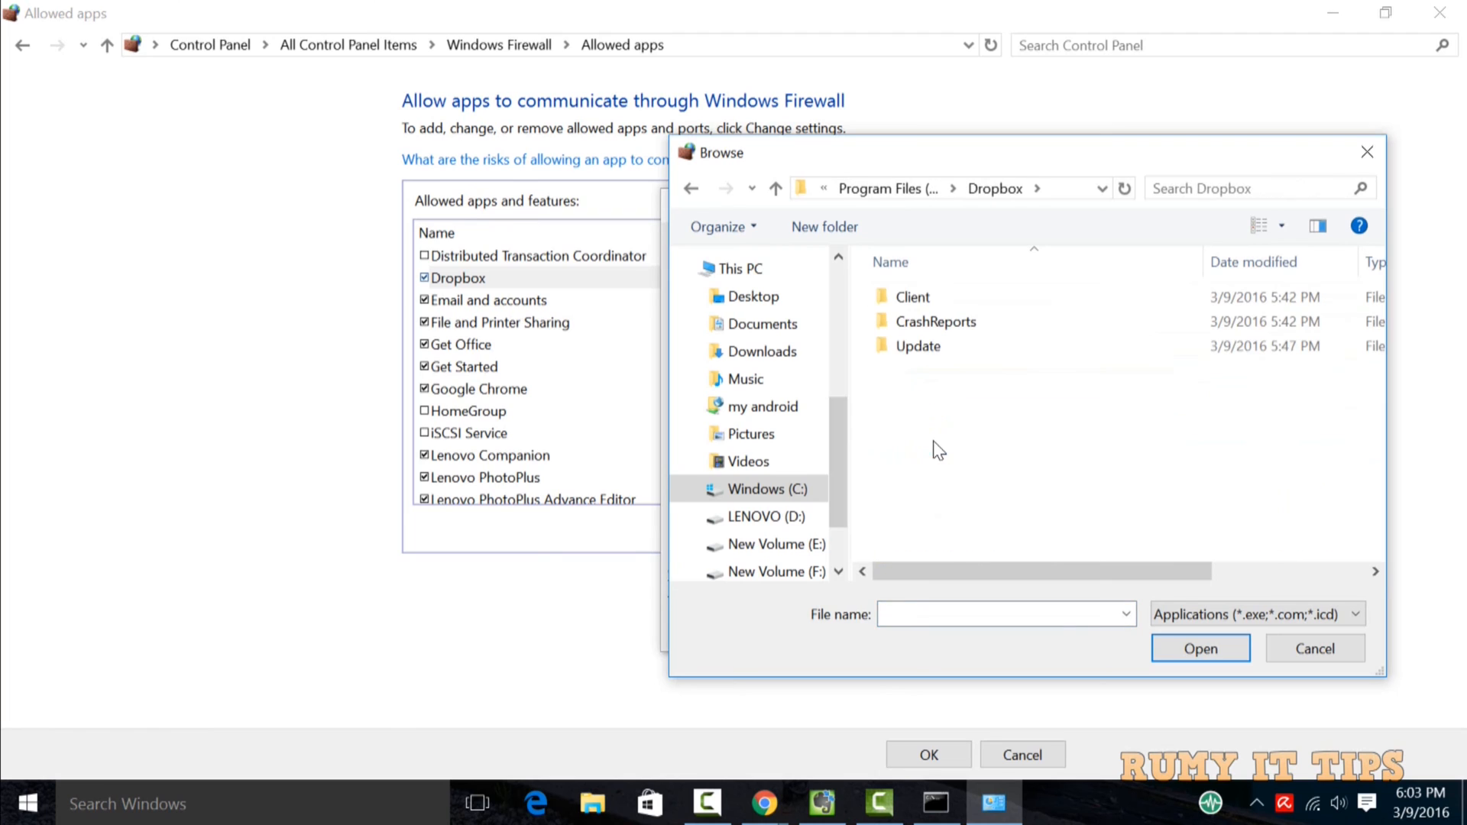
click(911, 296)
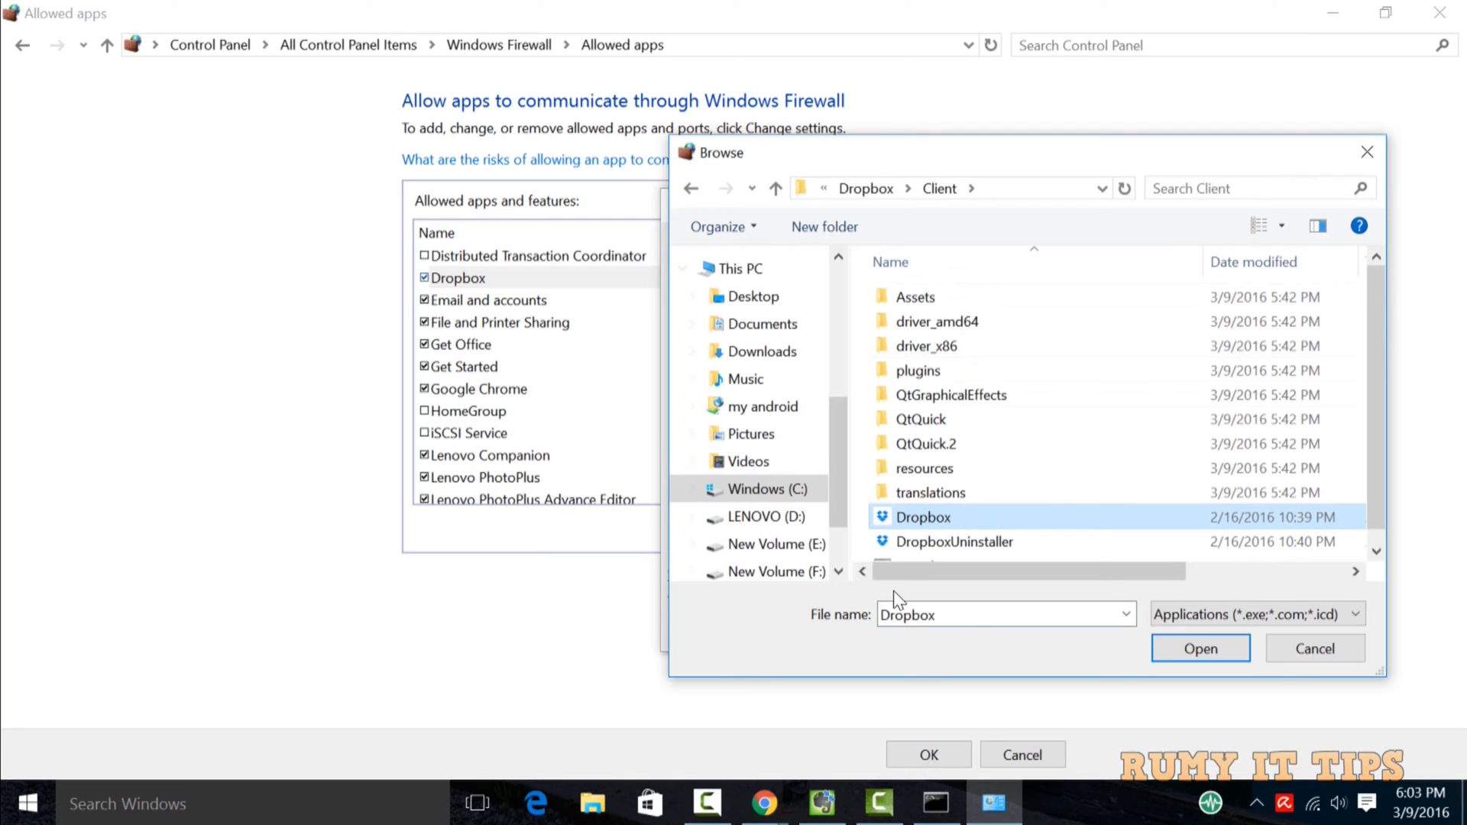
click(1315, 649)
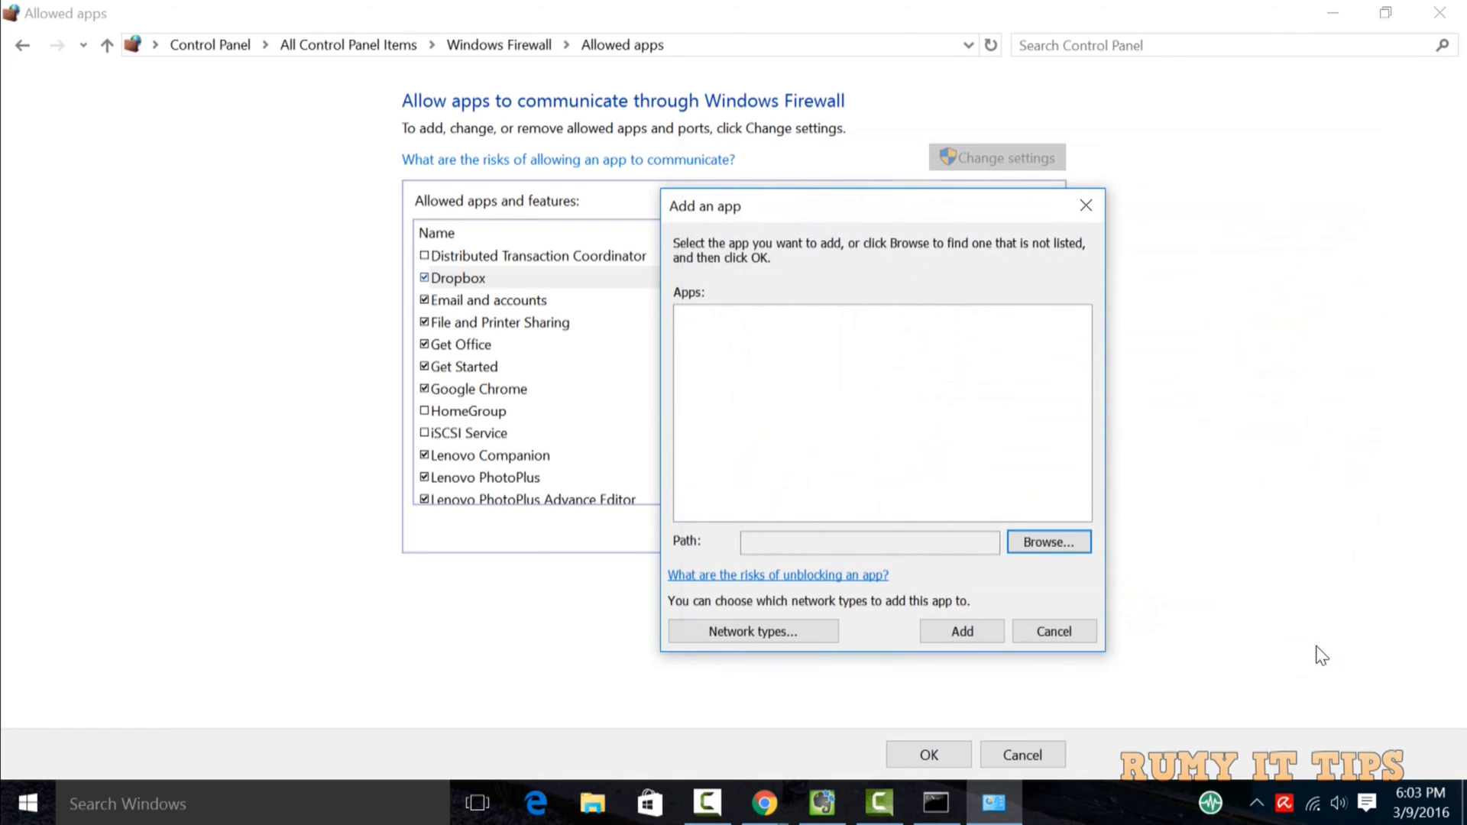
click(1052, 630)
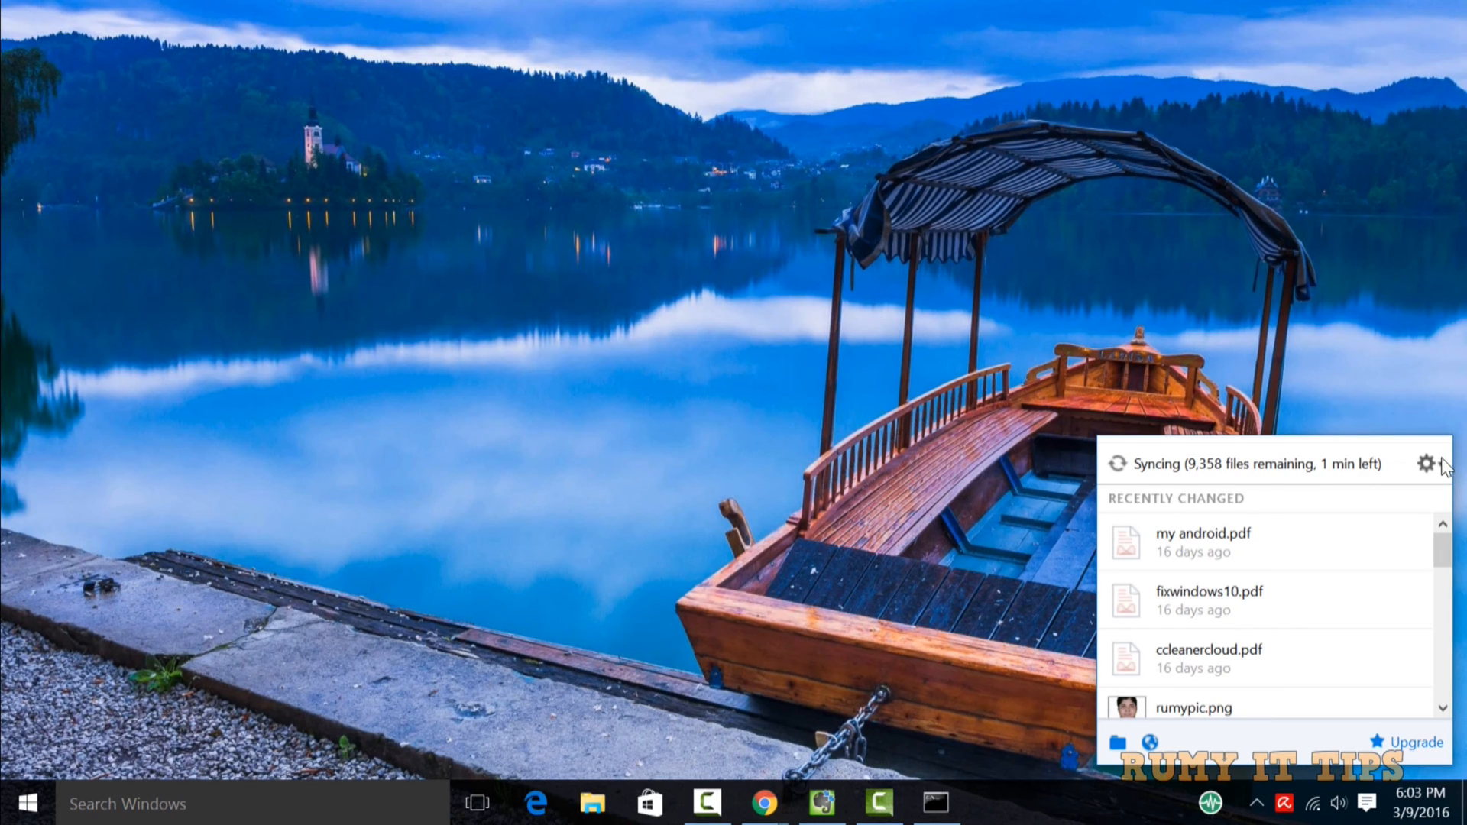
click(1426, 463)
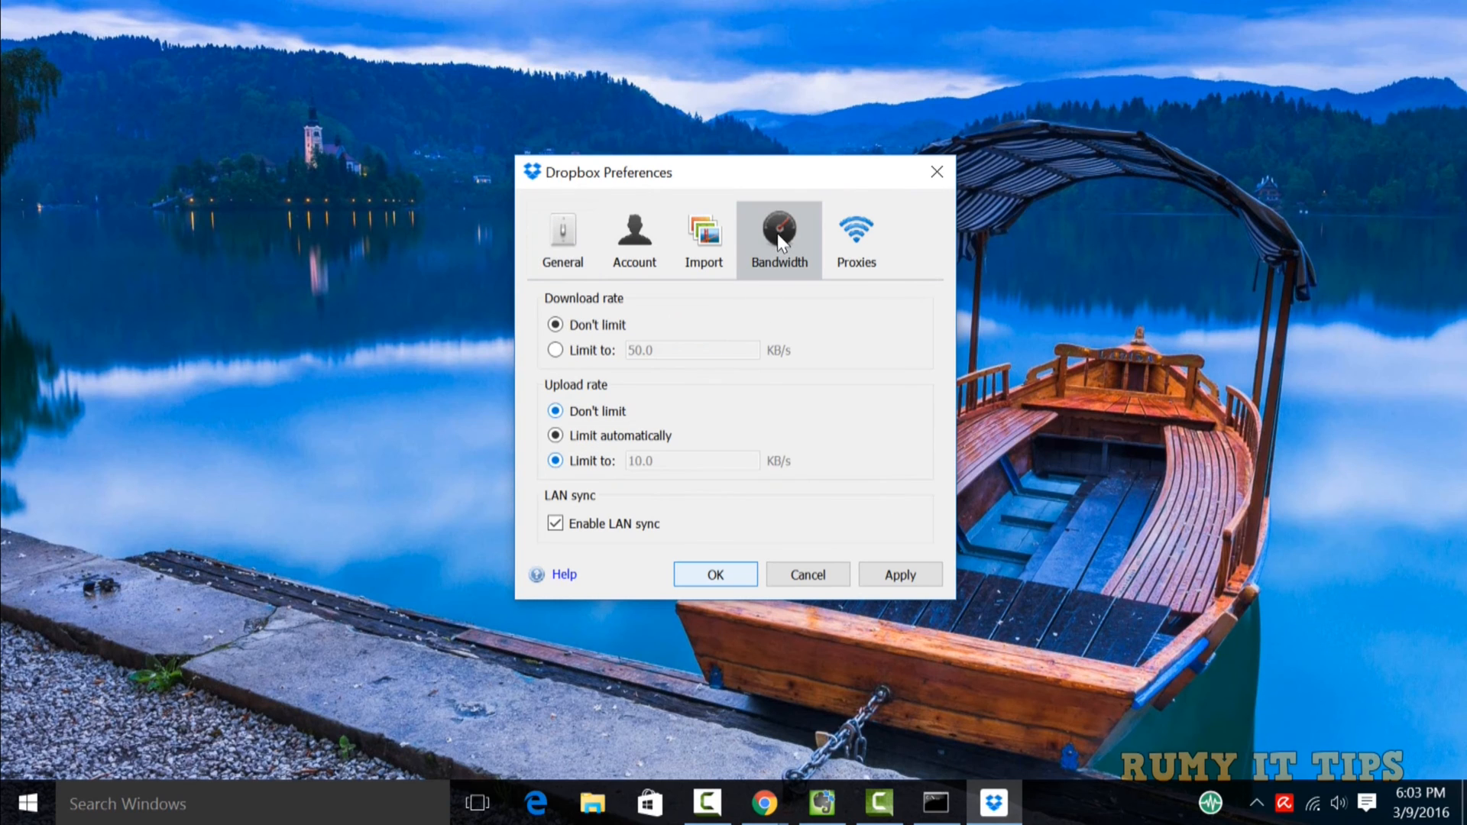
click(714, 574)
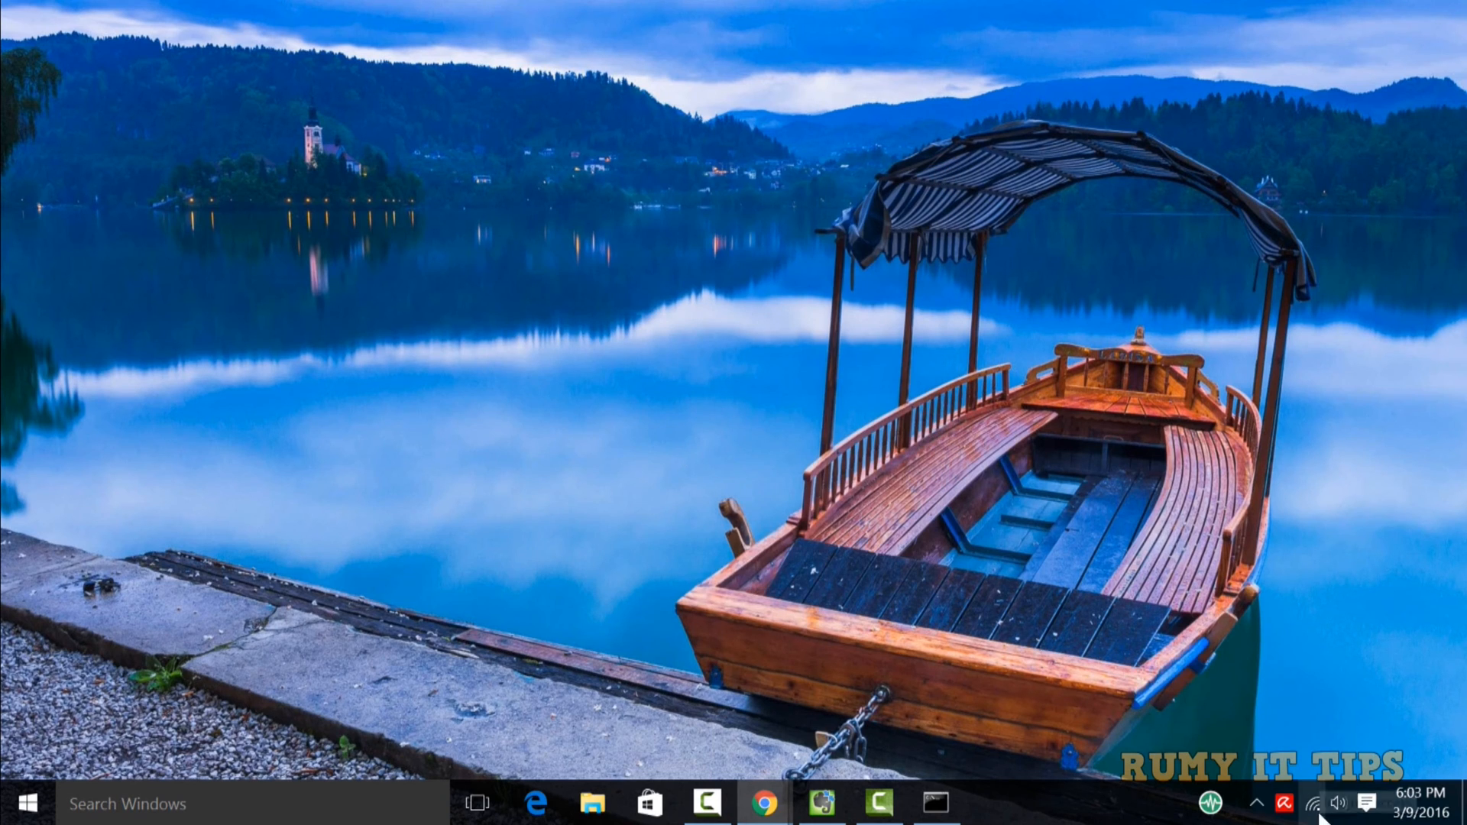
click(1304, 803)
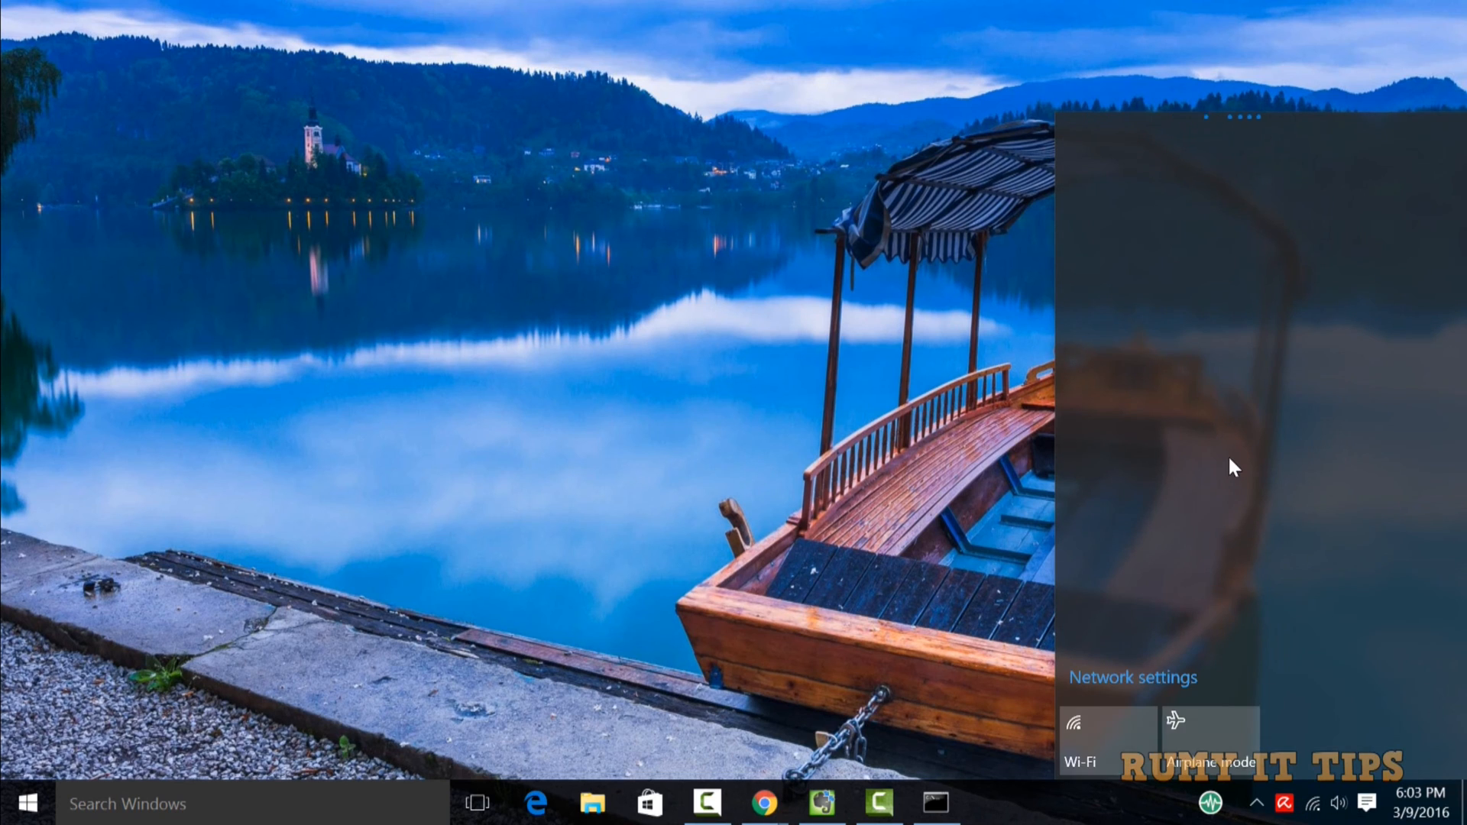
click(1082, 739)
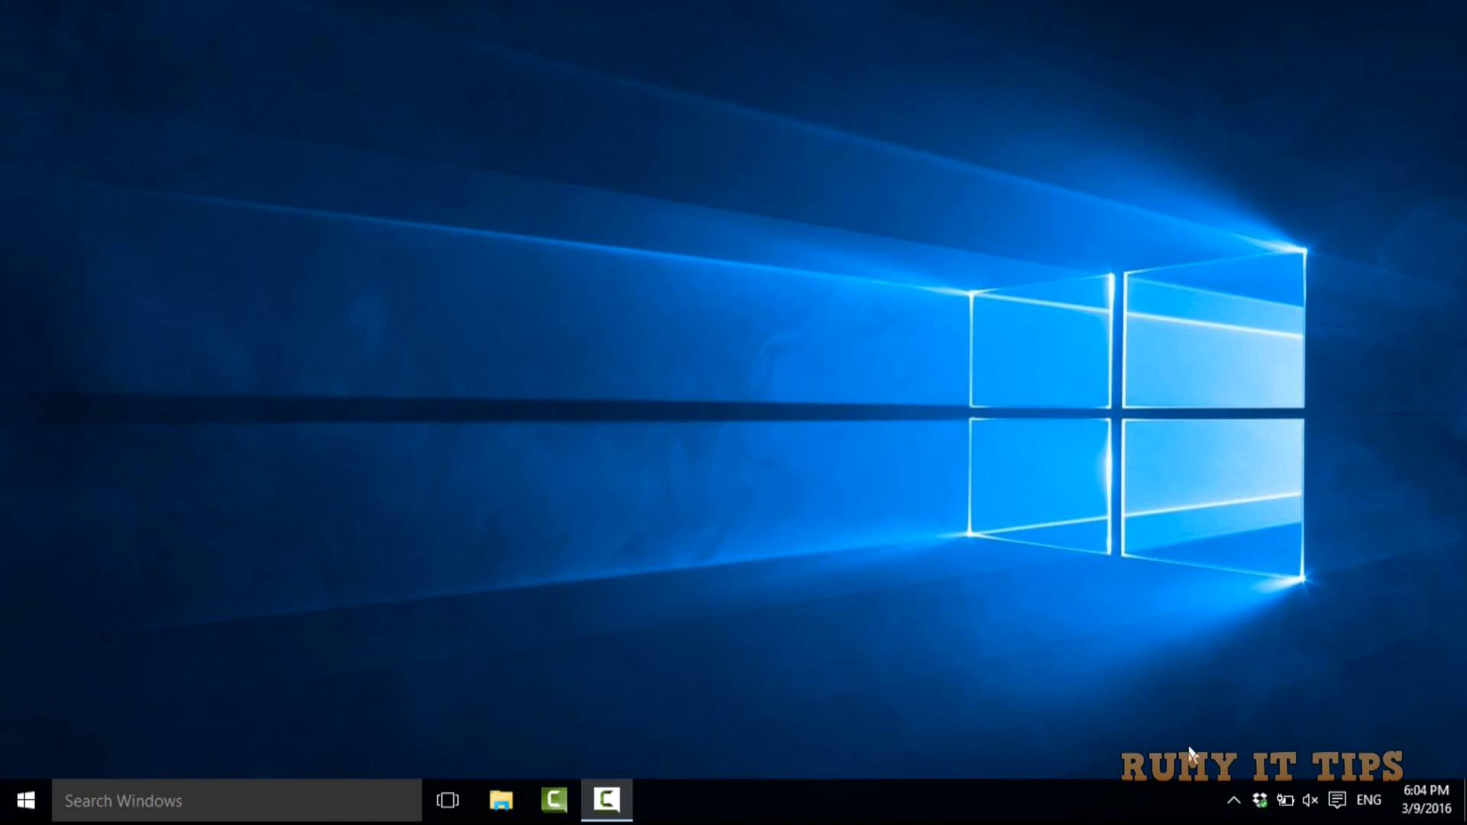
mouse_move(1259, 801)
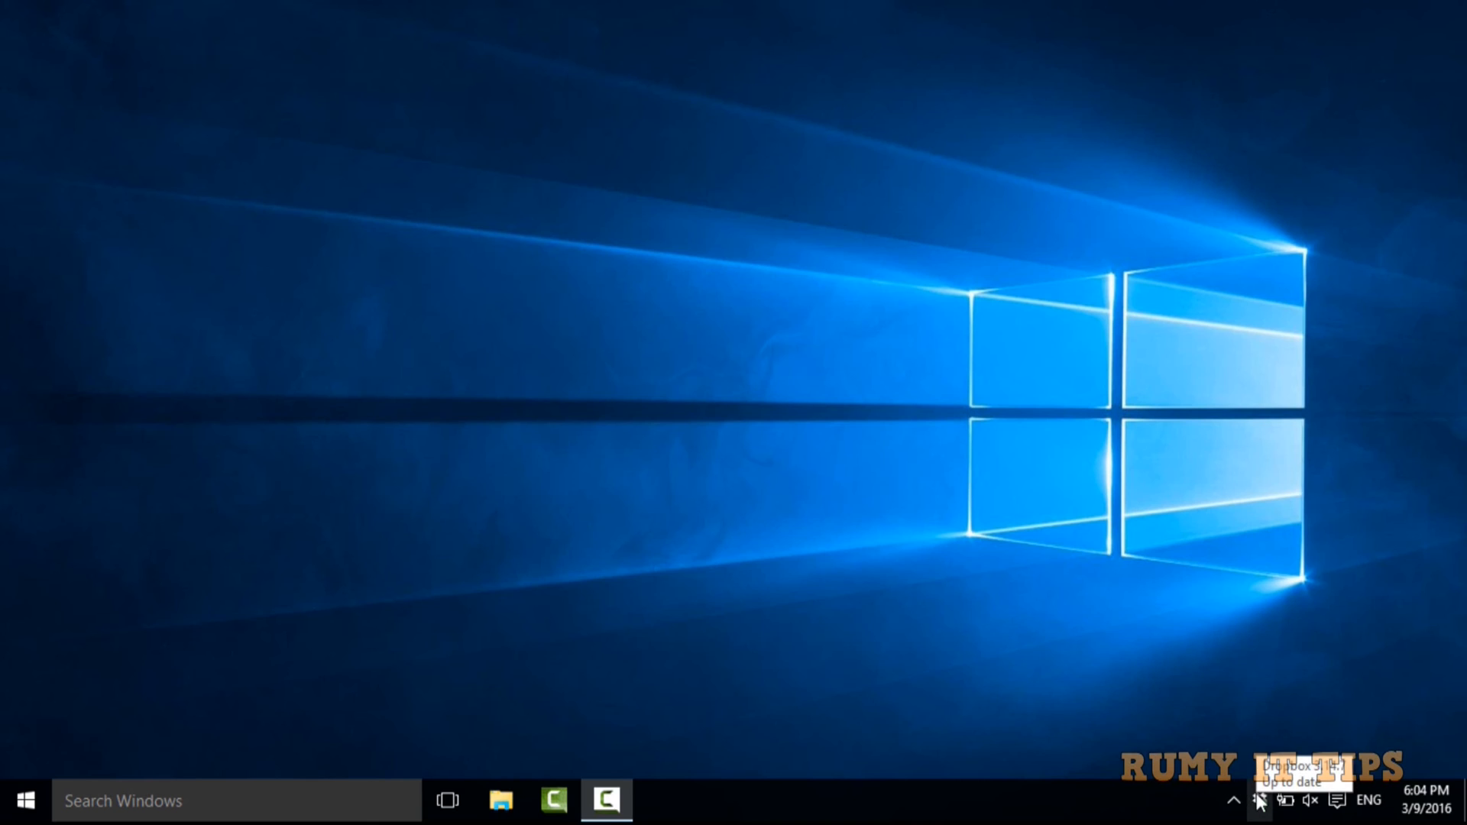
Step: Enable LAN sync in Dropbox's Bandwidth preferences and confirm with OK
click(1261, 800)
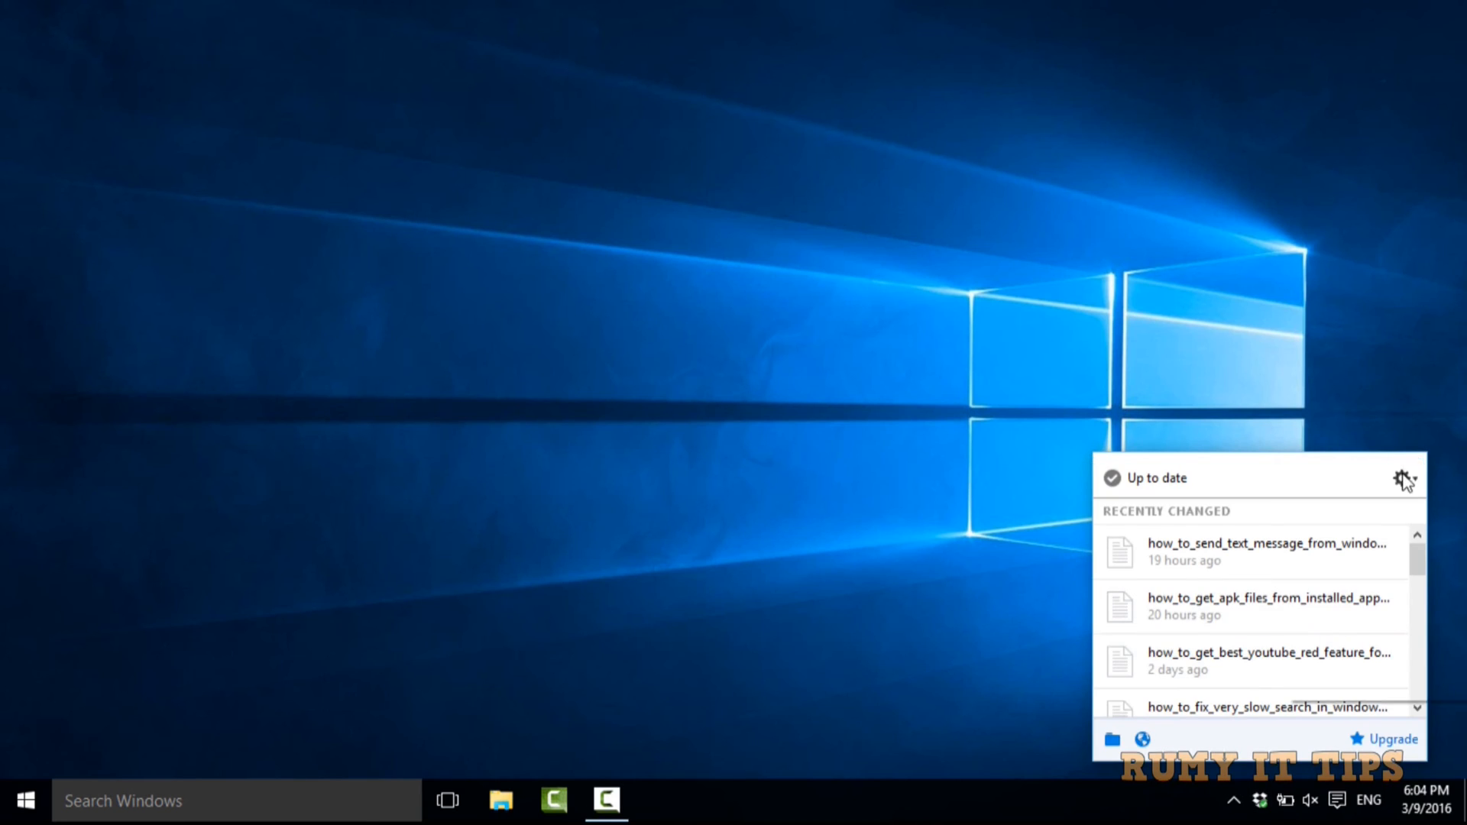
click(1402, 476)
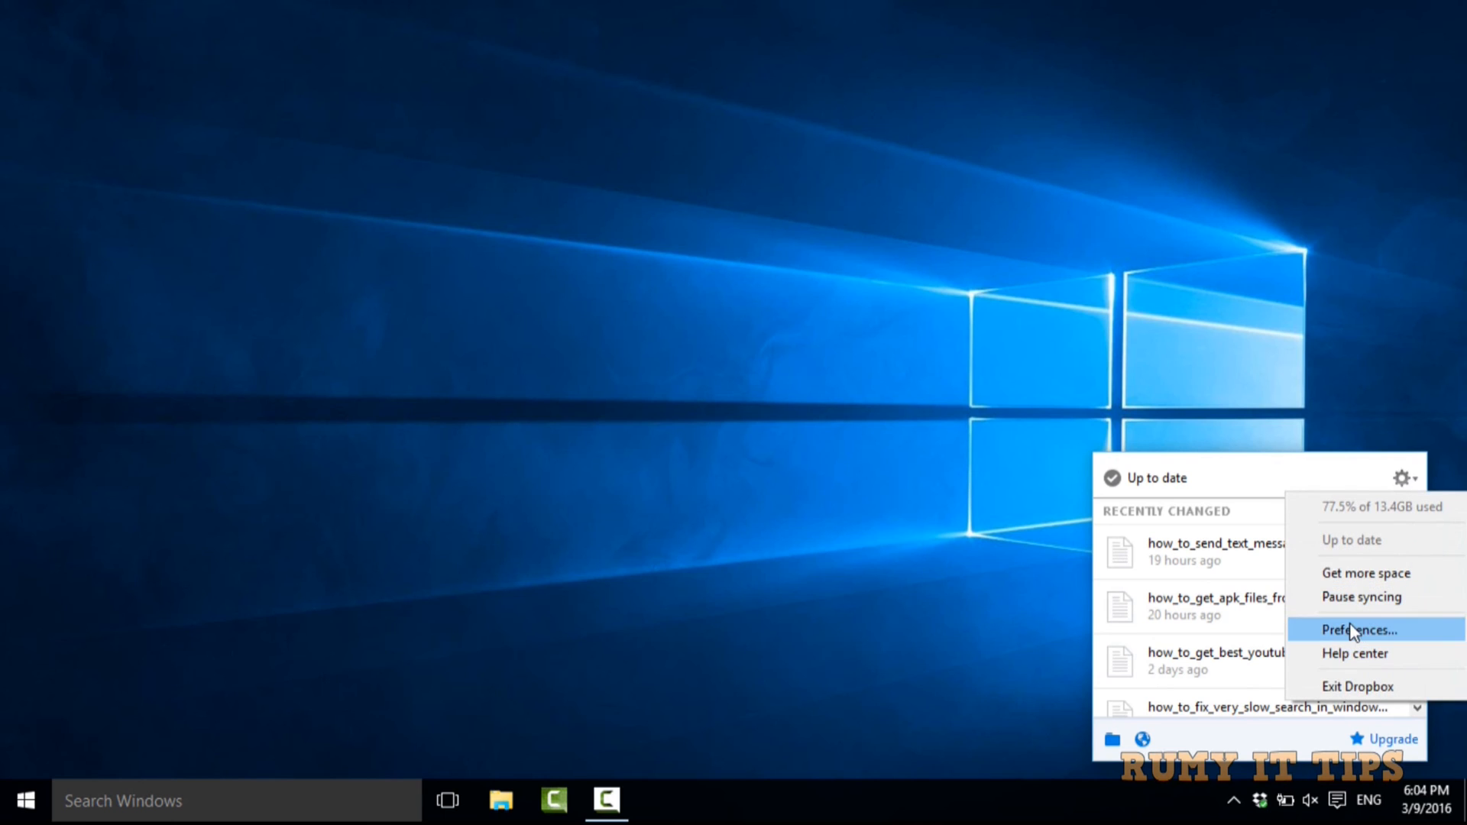
click(1358, 629)
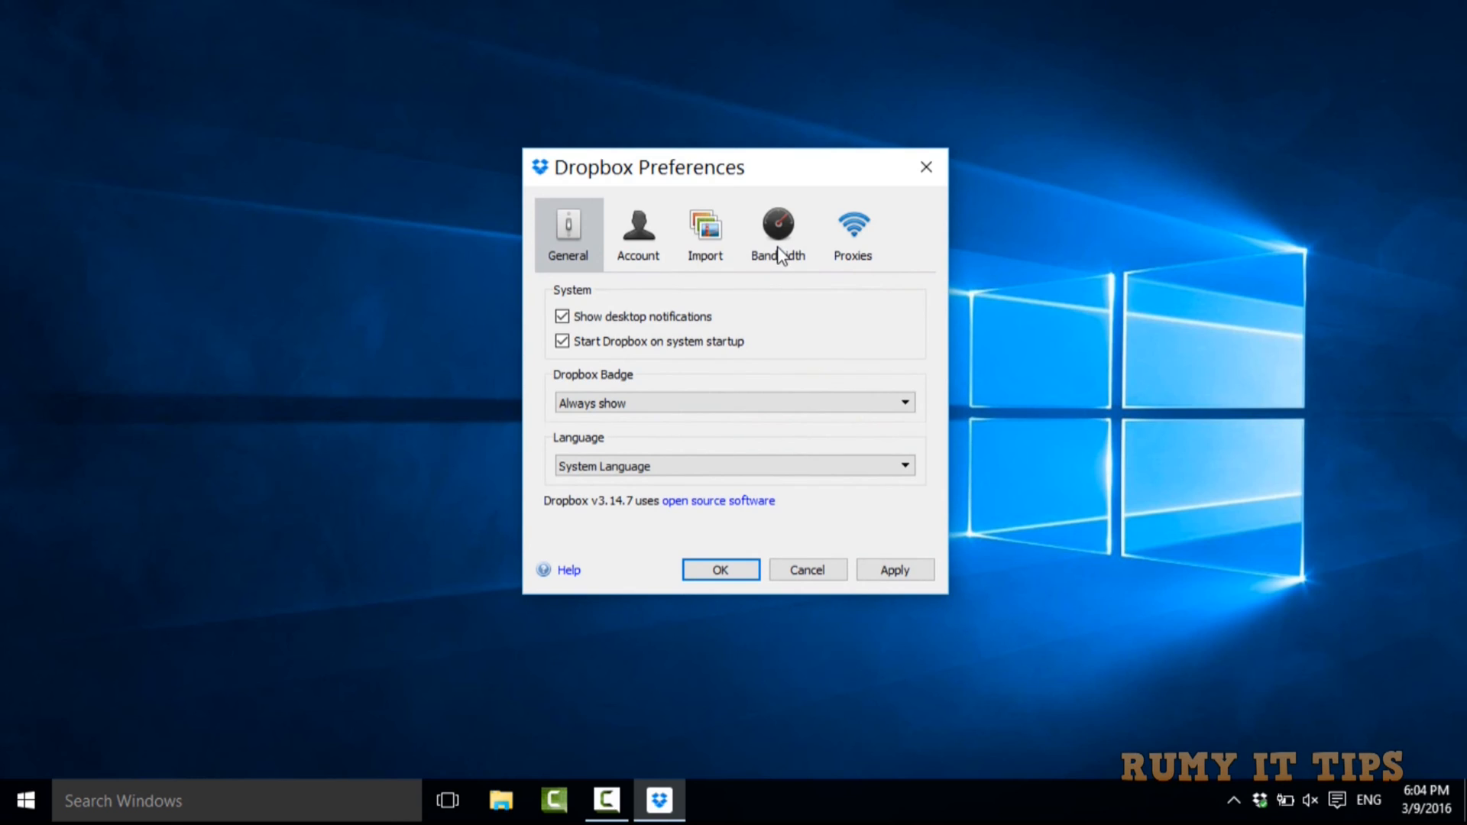
click(778, 231)
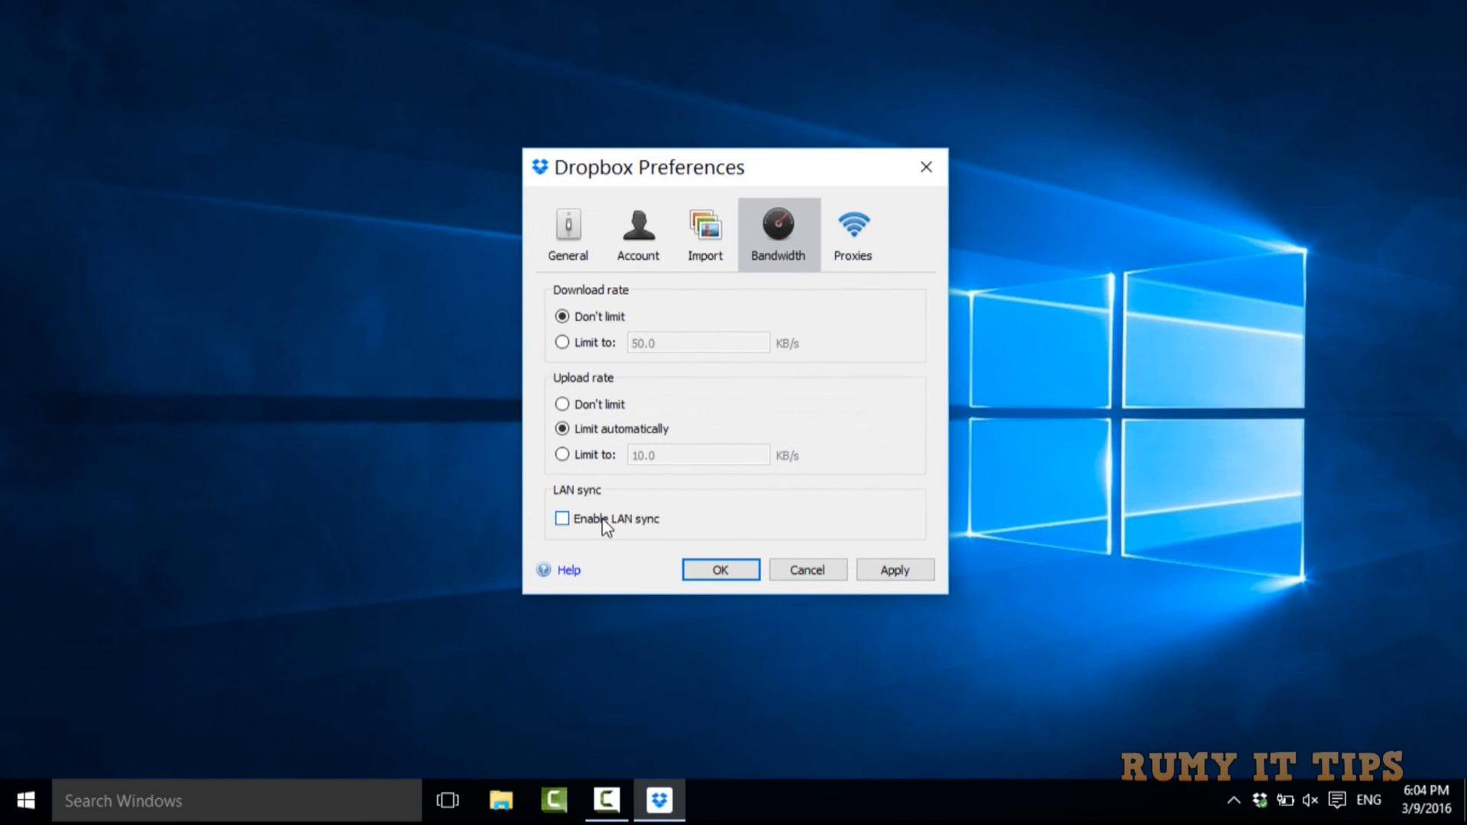
click(562, 519)
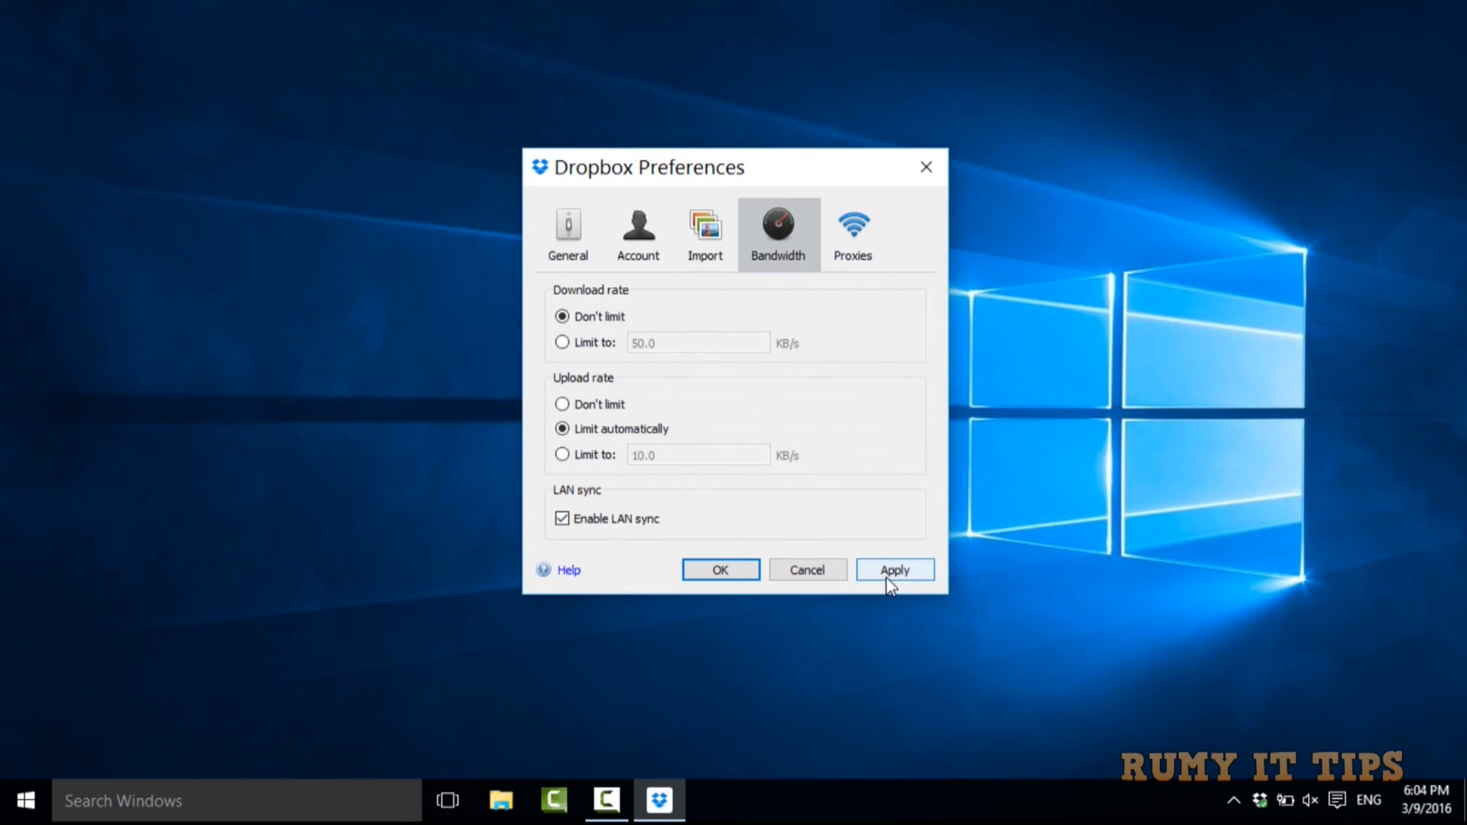
mouse_move(721, 570)
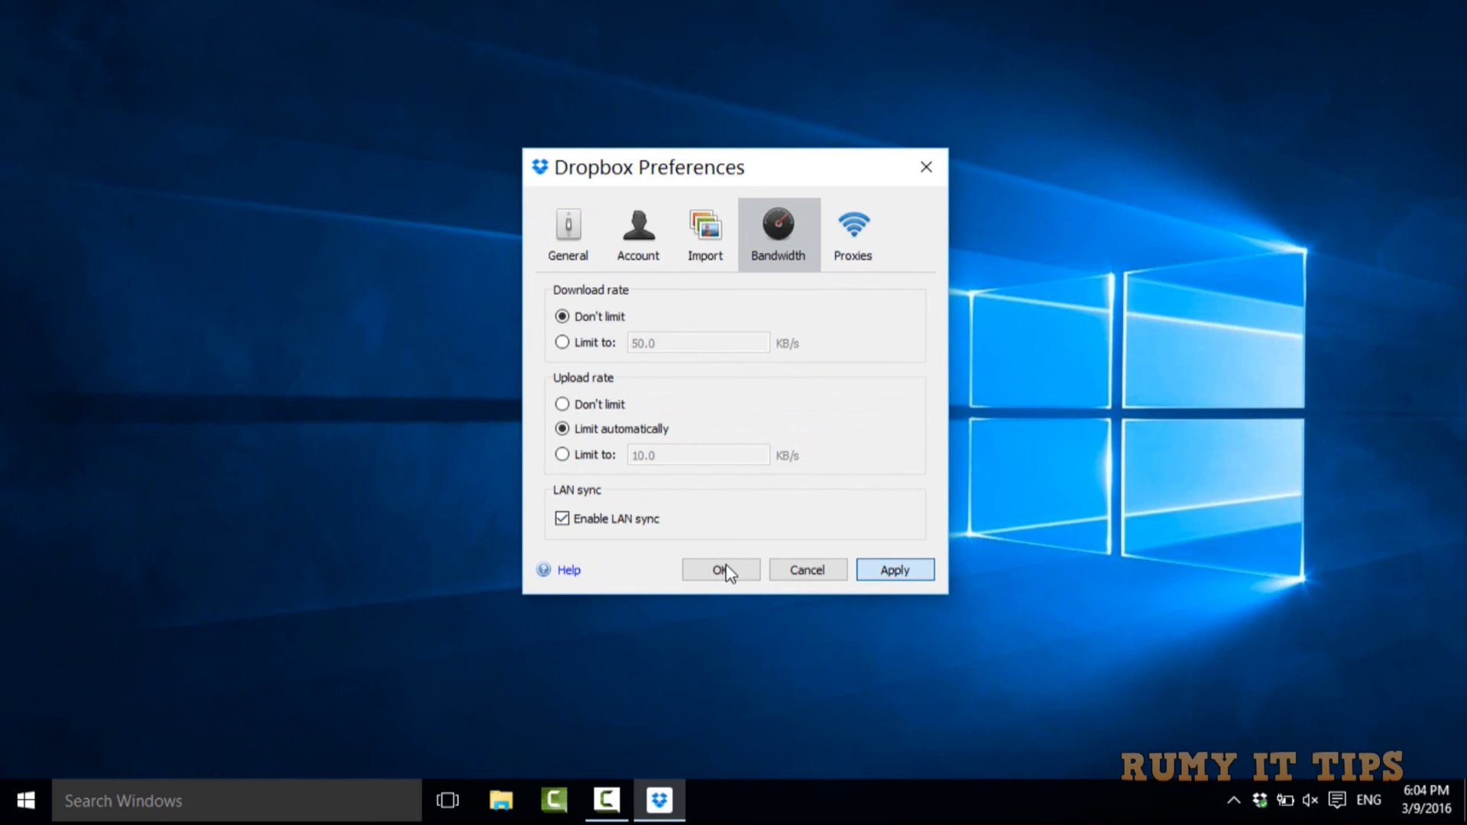
mouse_move(746, 581)
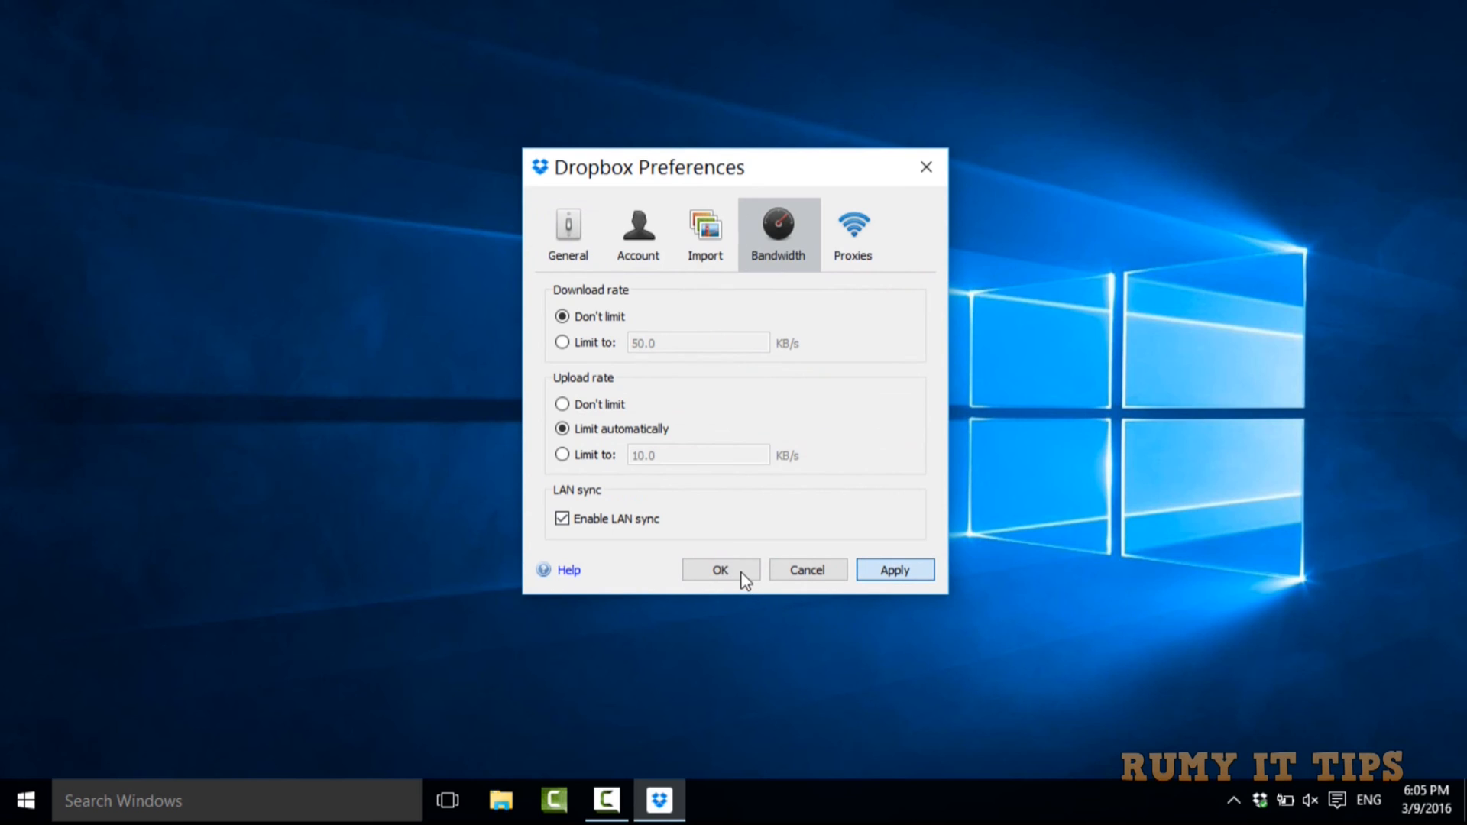
click(720, 570)
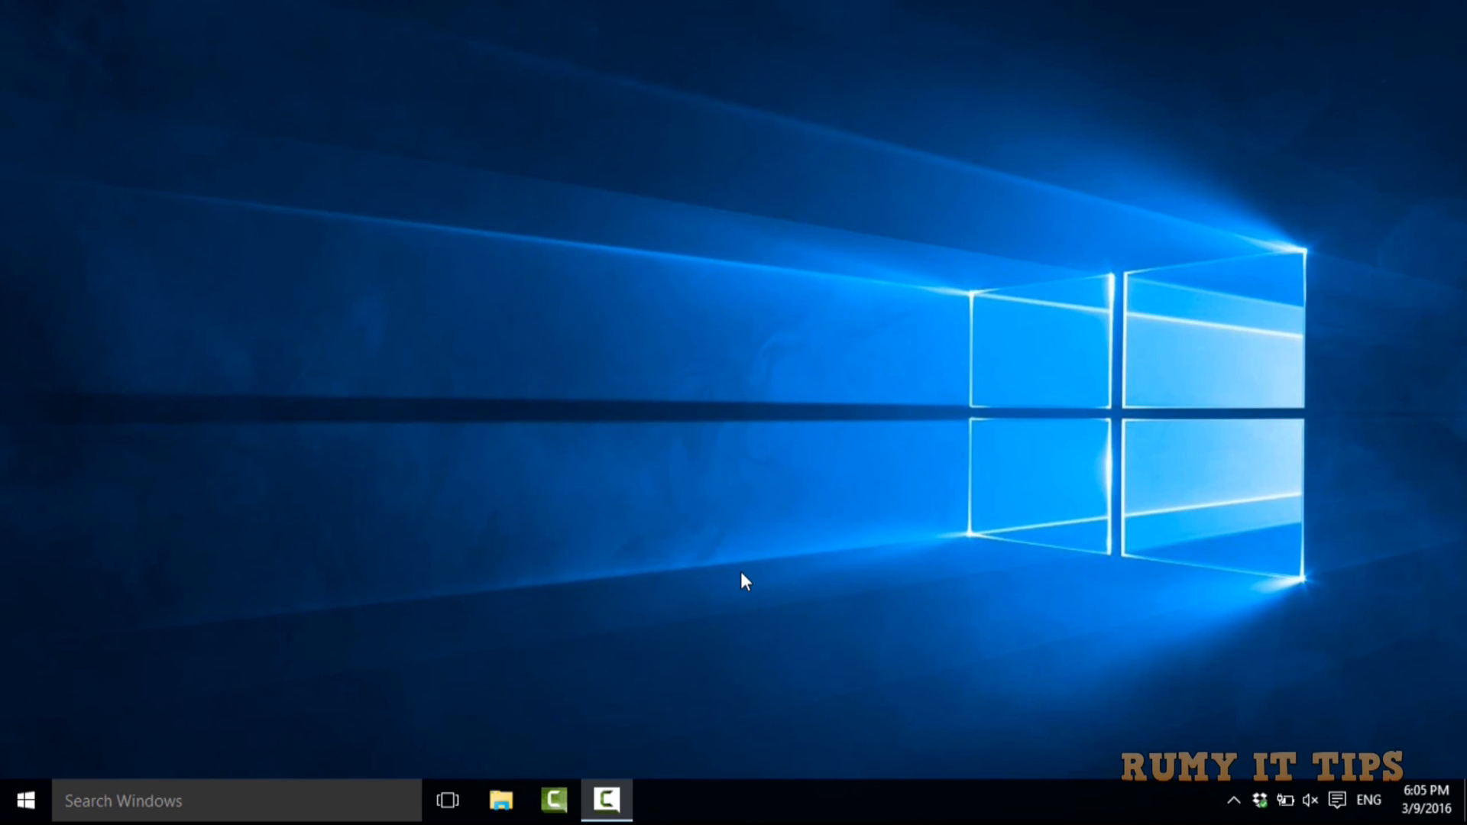
mouse_move(738, 550)
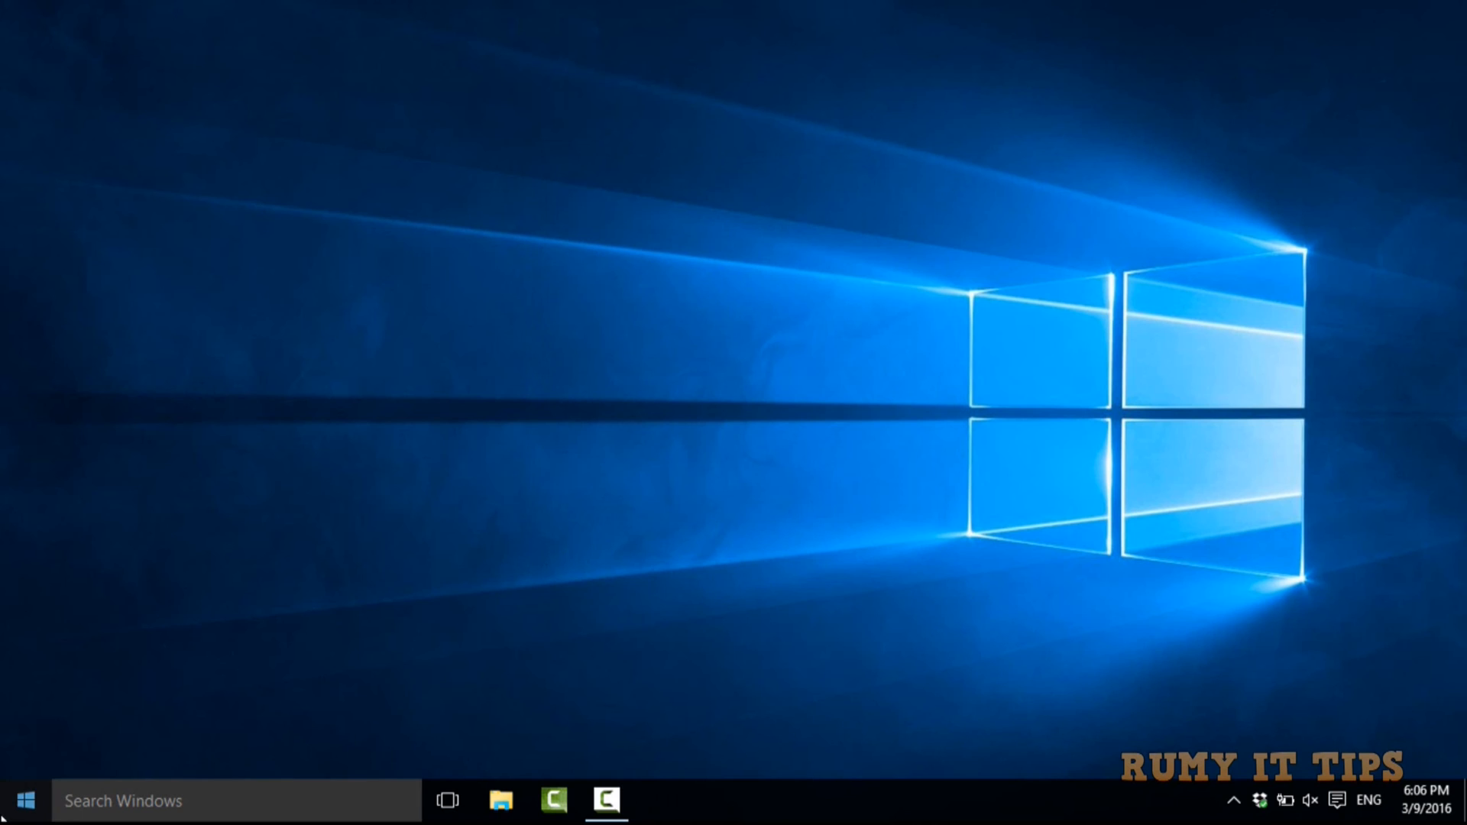
Step: In File Explorer open Youtube_chaneel and bring up the bluearrowicons folder's Send to menu
click(24, 800)
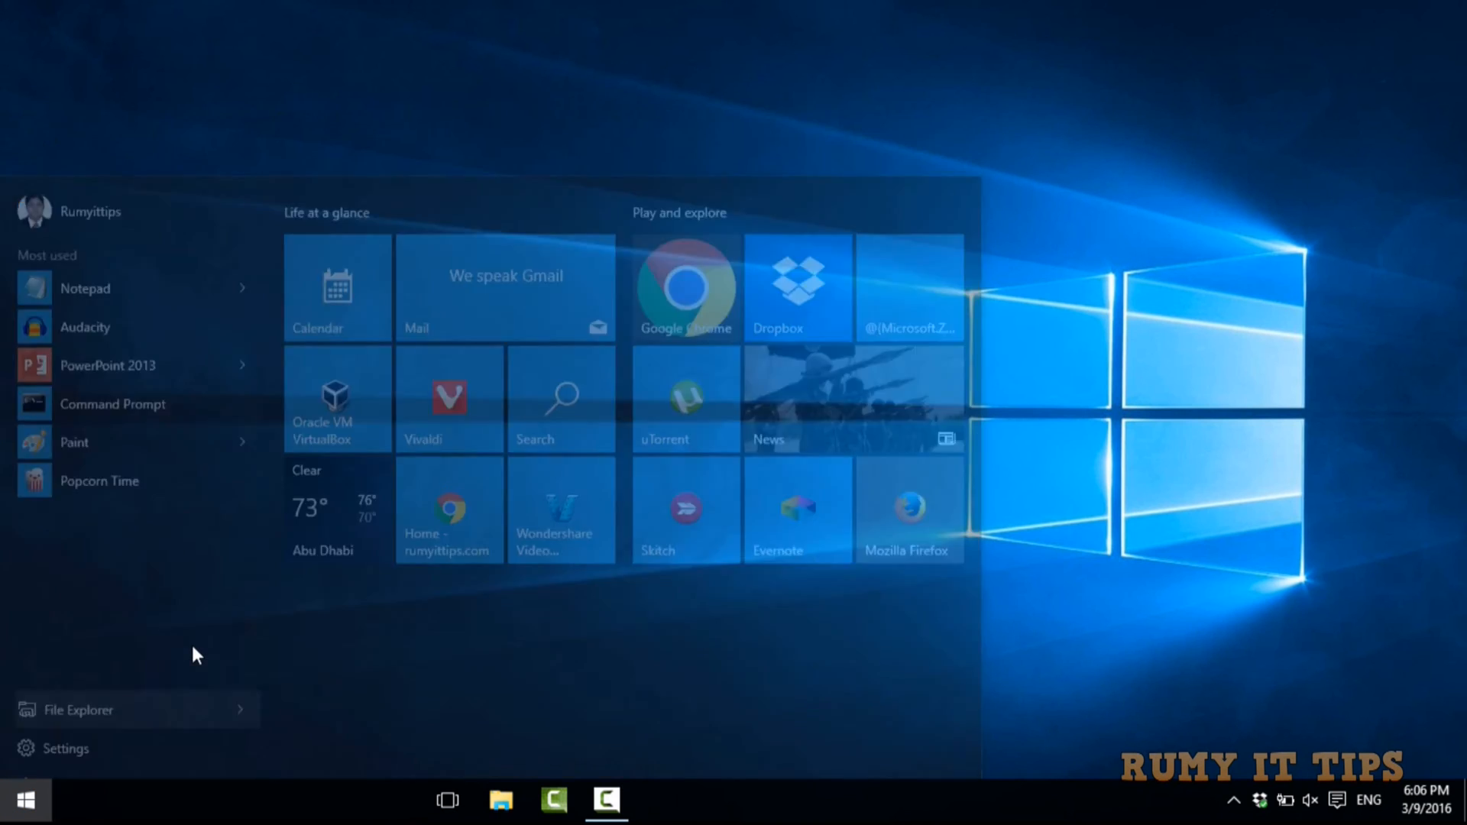
click(79, 709)
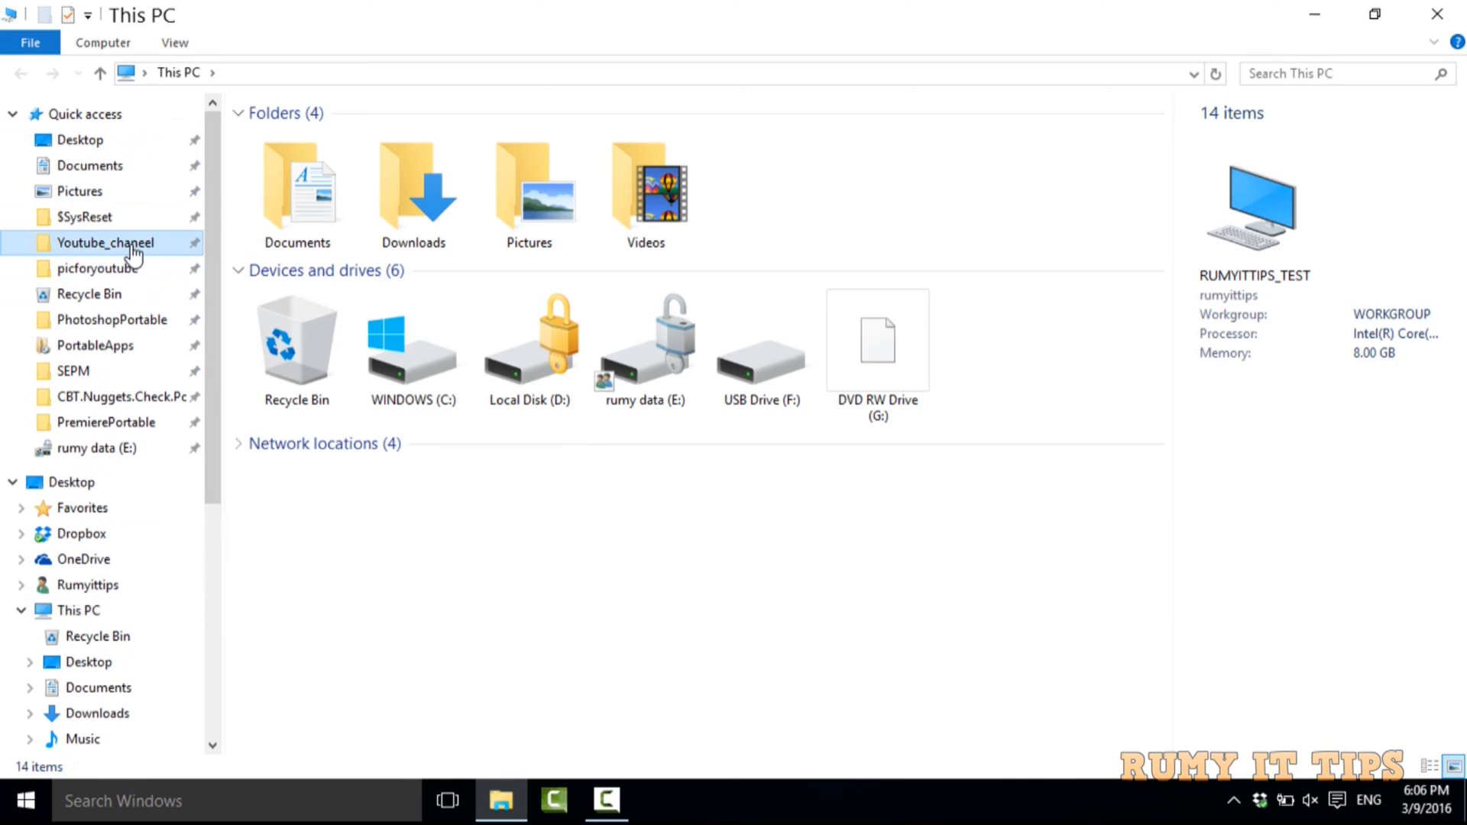
double_click(104, 242)
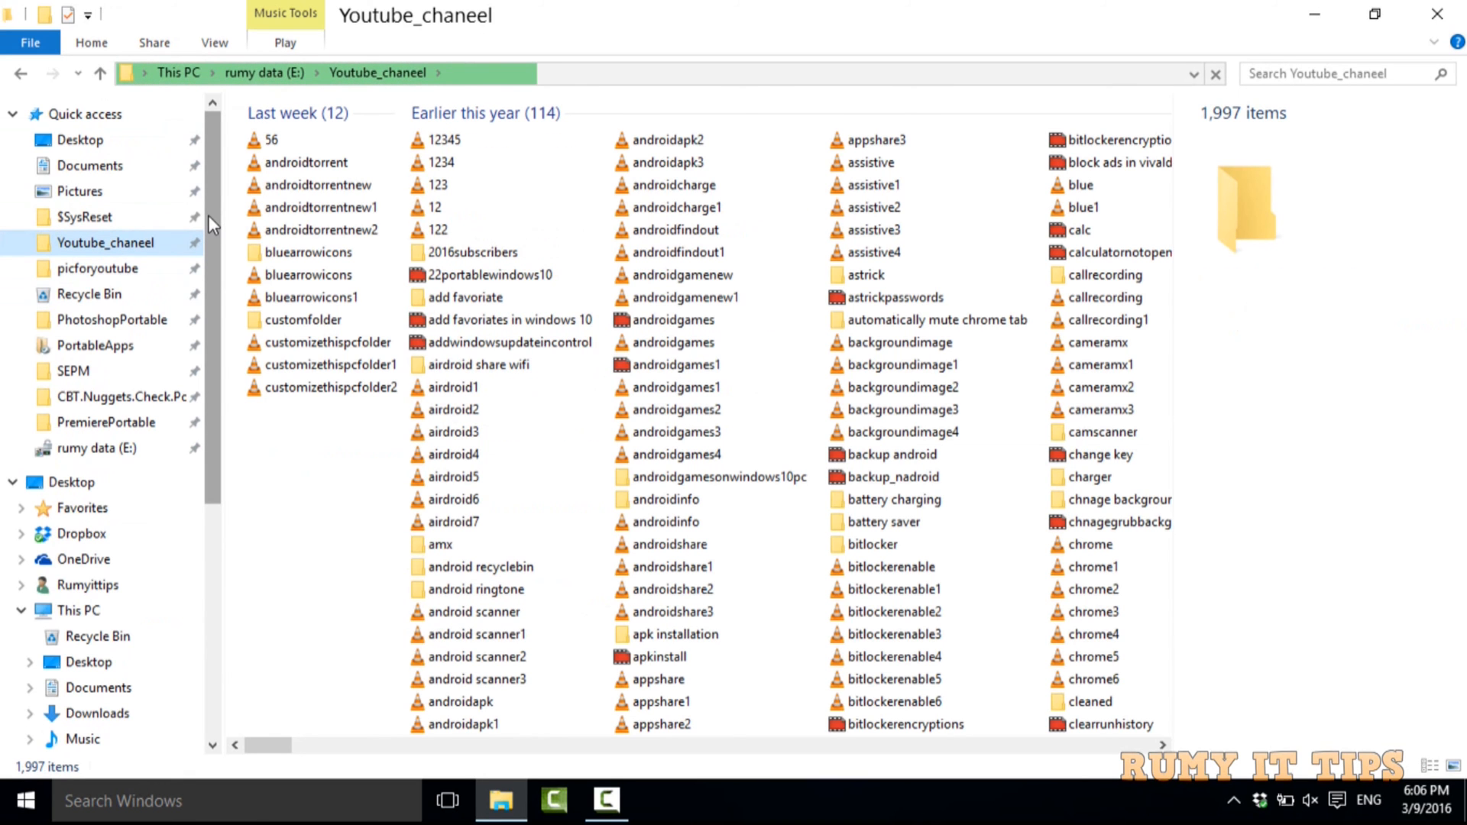
click(309, 252)
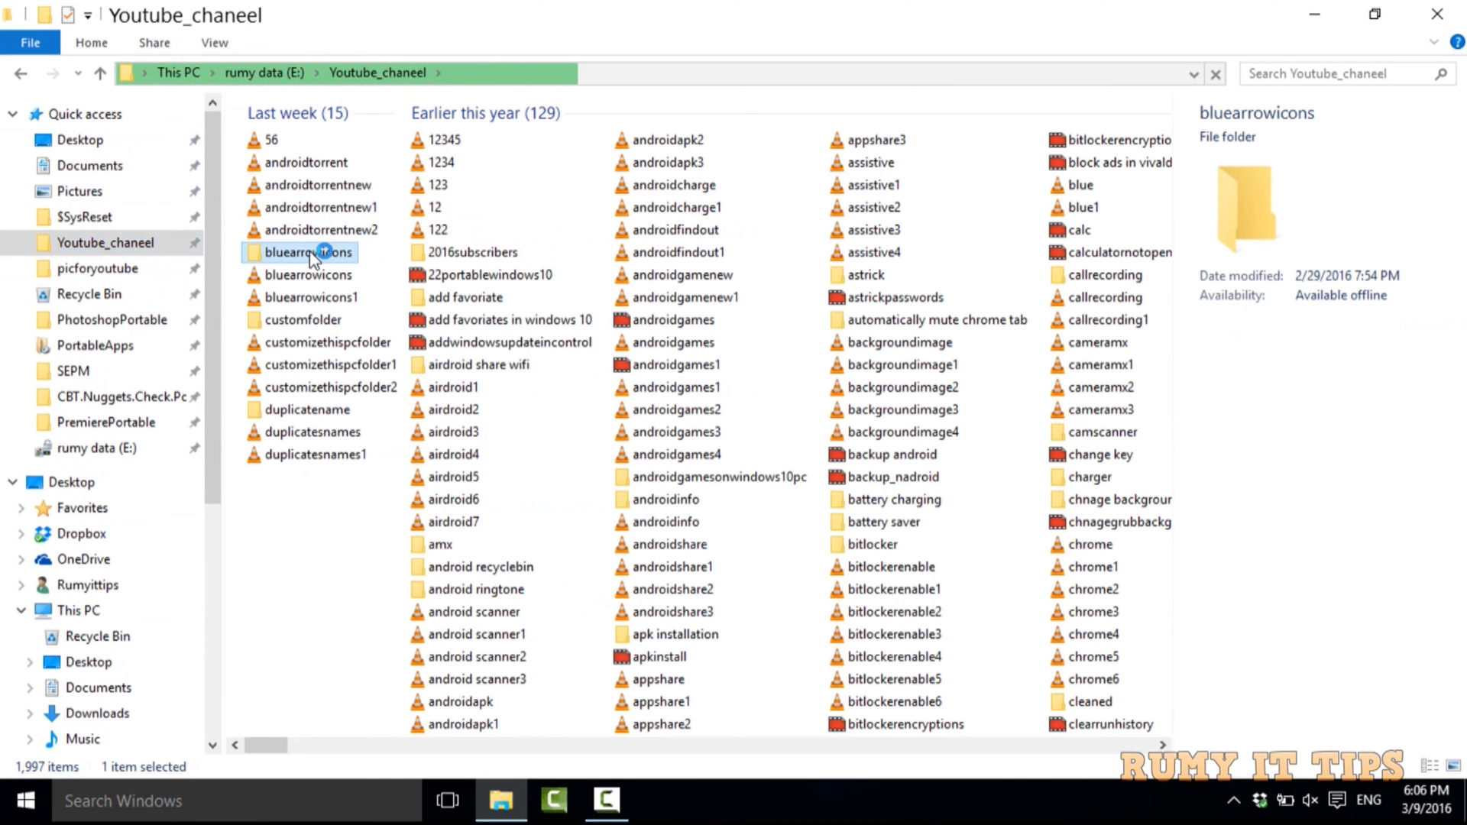
right_click(491, 253)
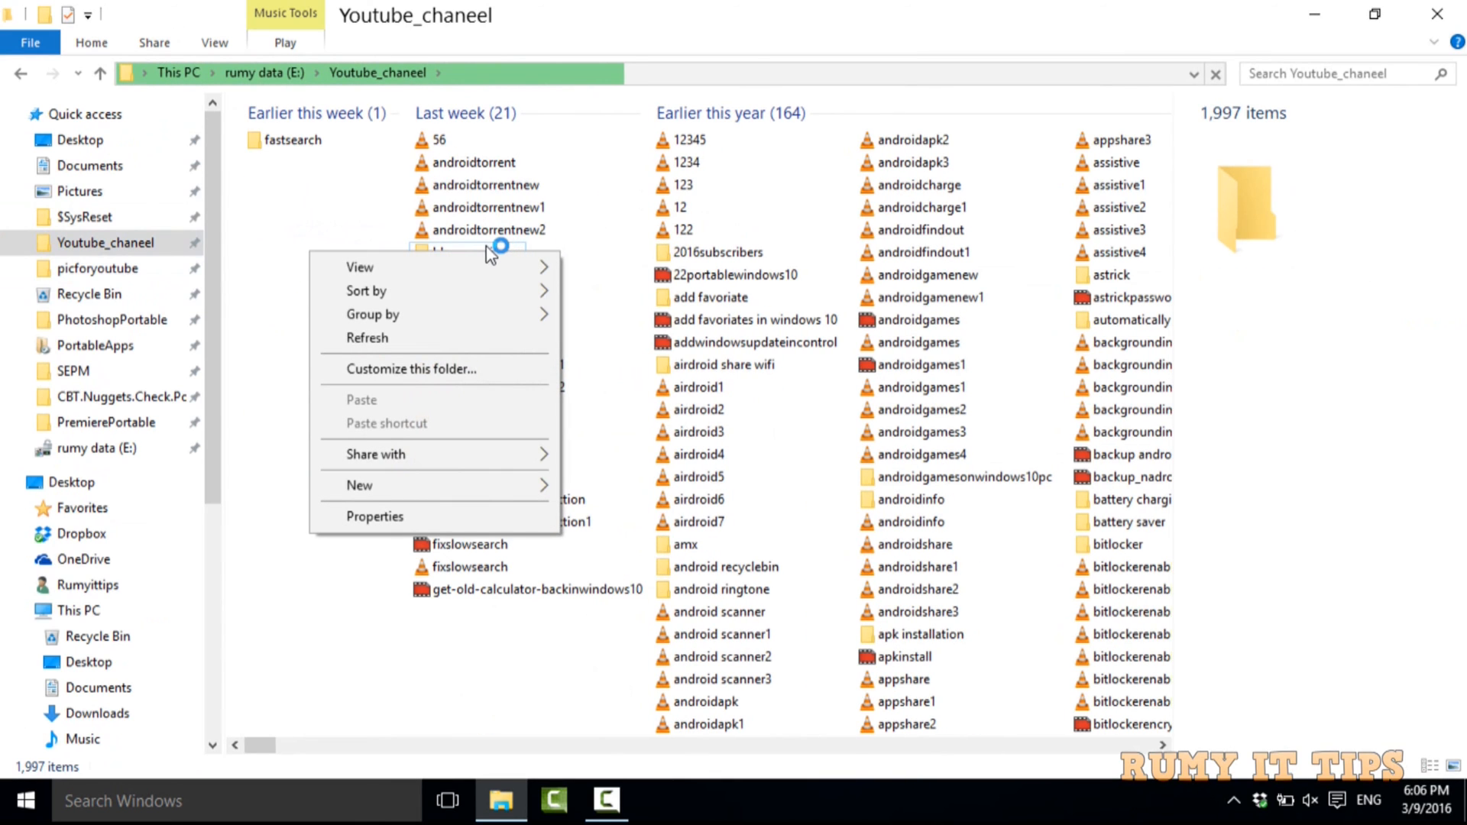
click(474, 251)
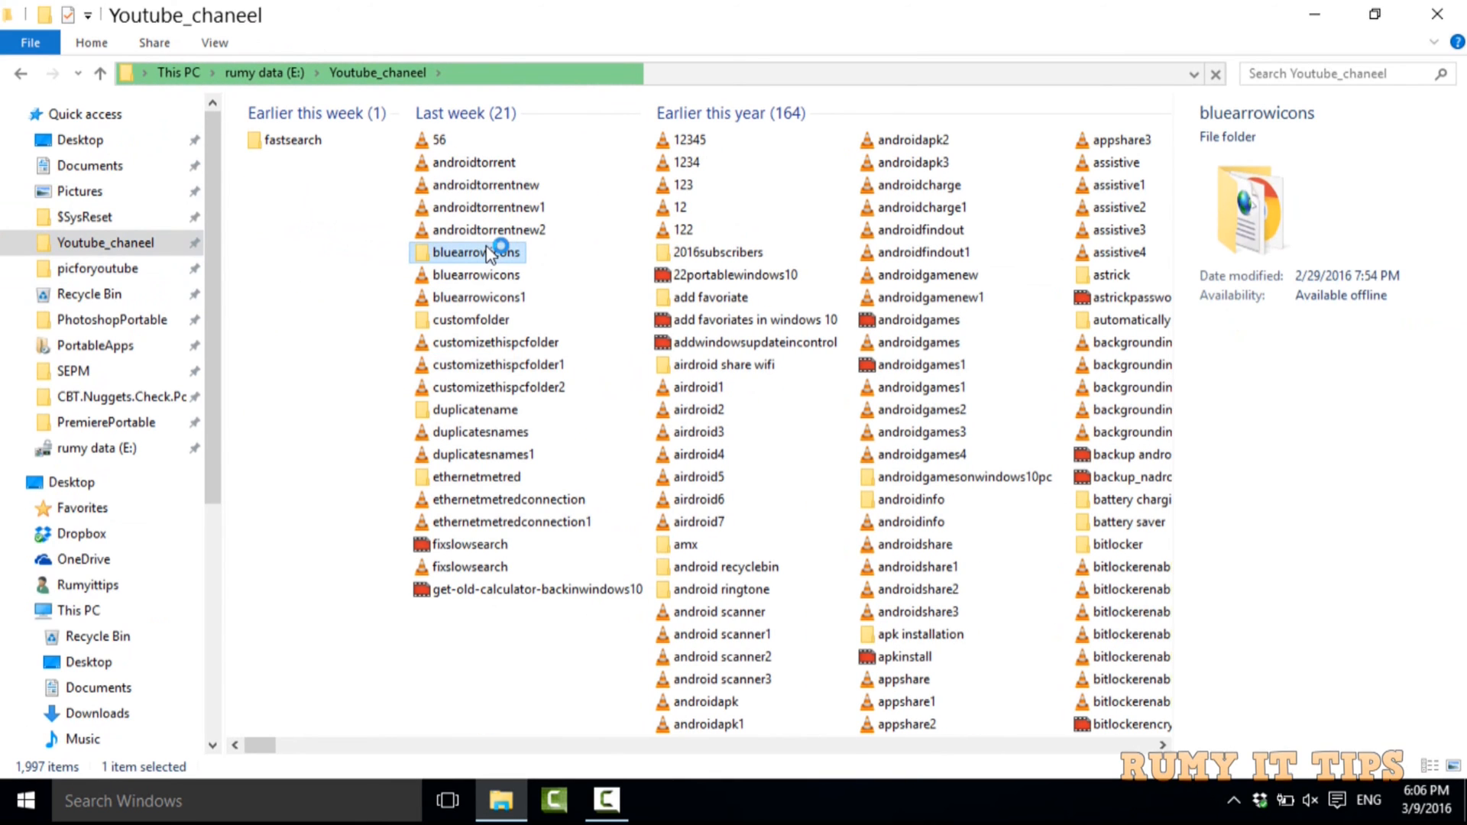
right_click(477, 251)
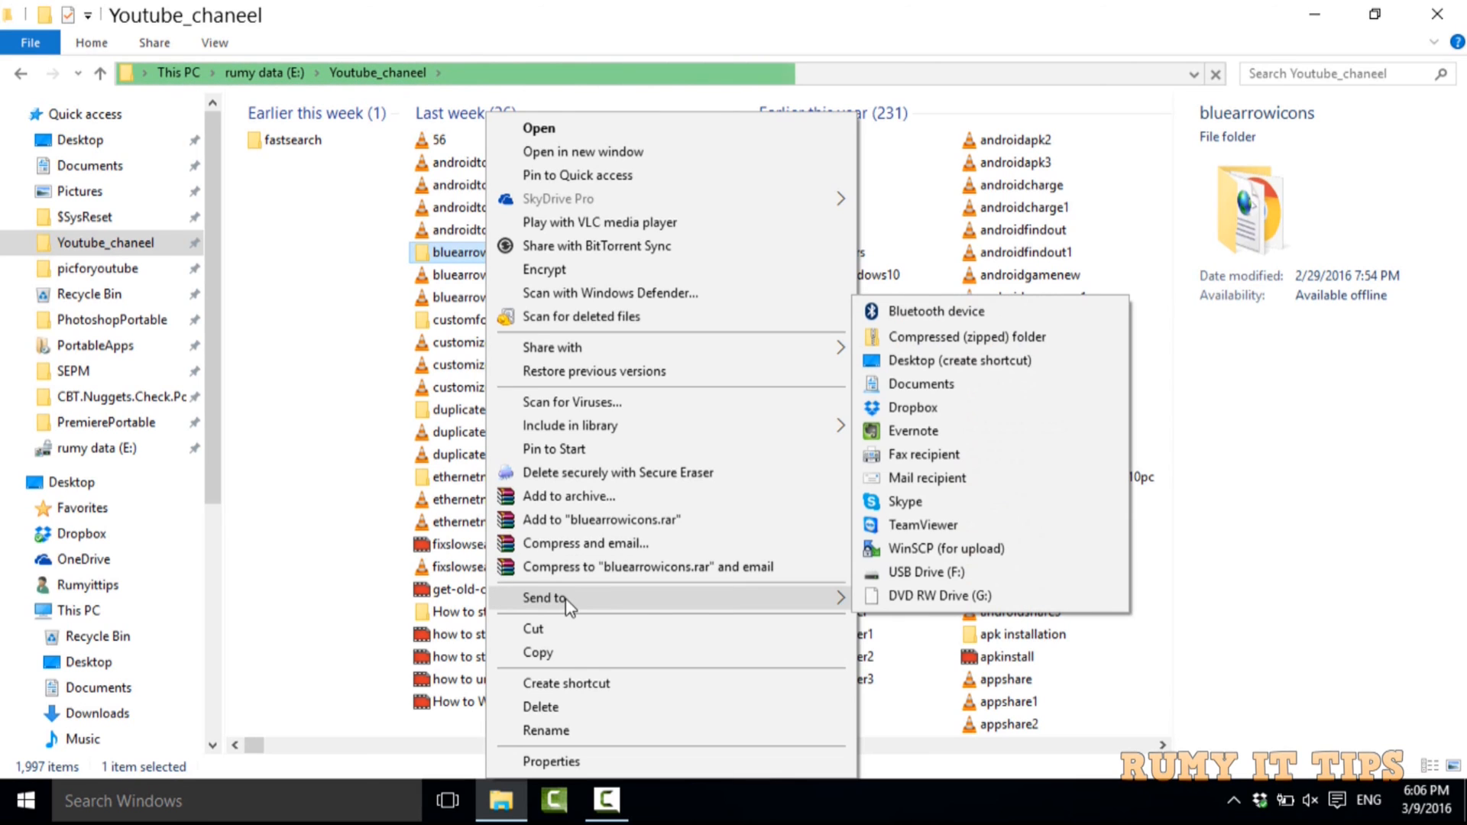
mouse_move(931, 407)
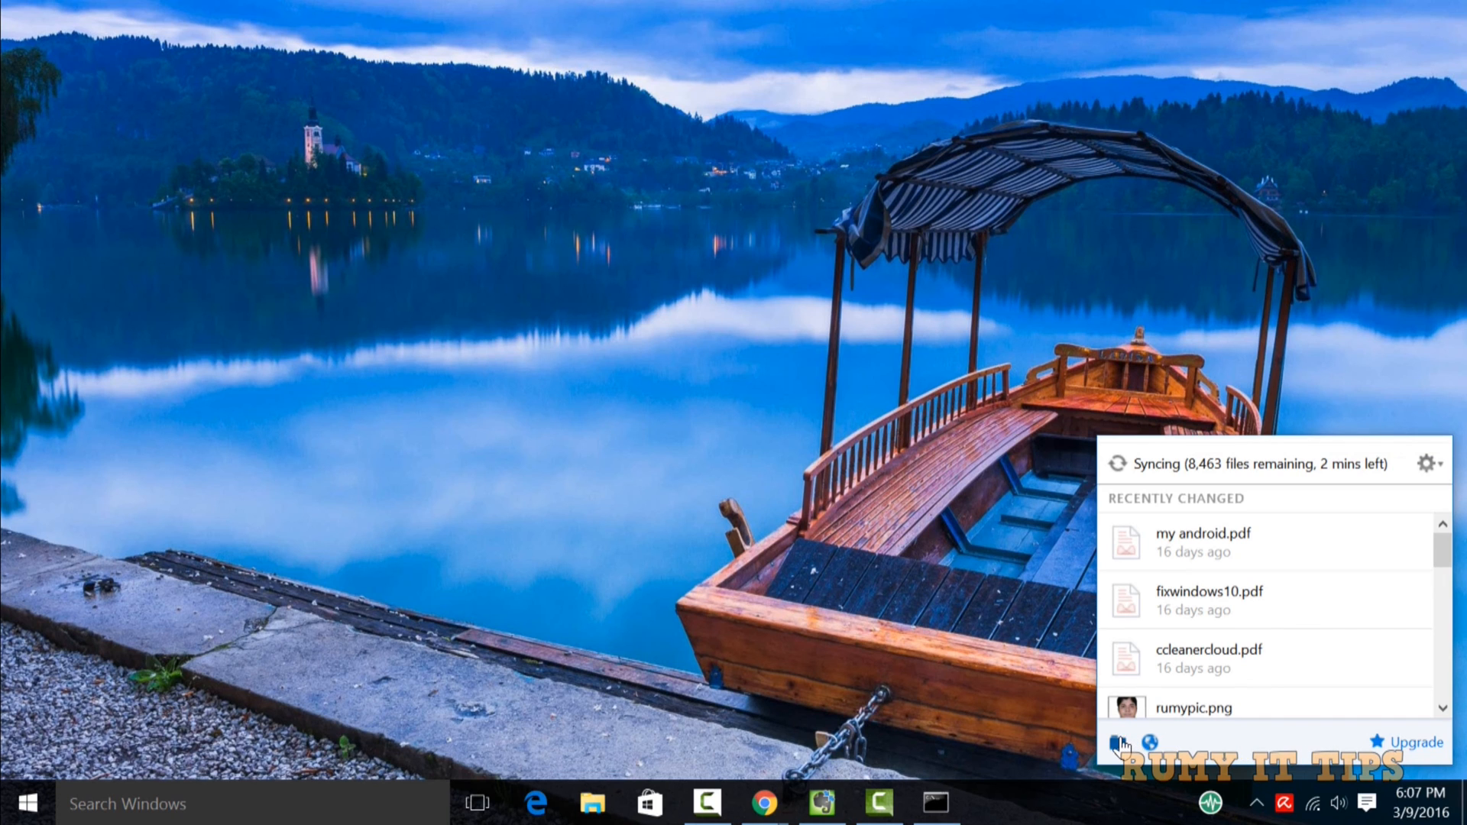
Step: Open the Dropbox folder and view the synced bluearrowicons folder's scripts and skins subfolders
click(592, 804)
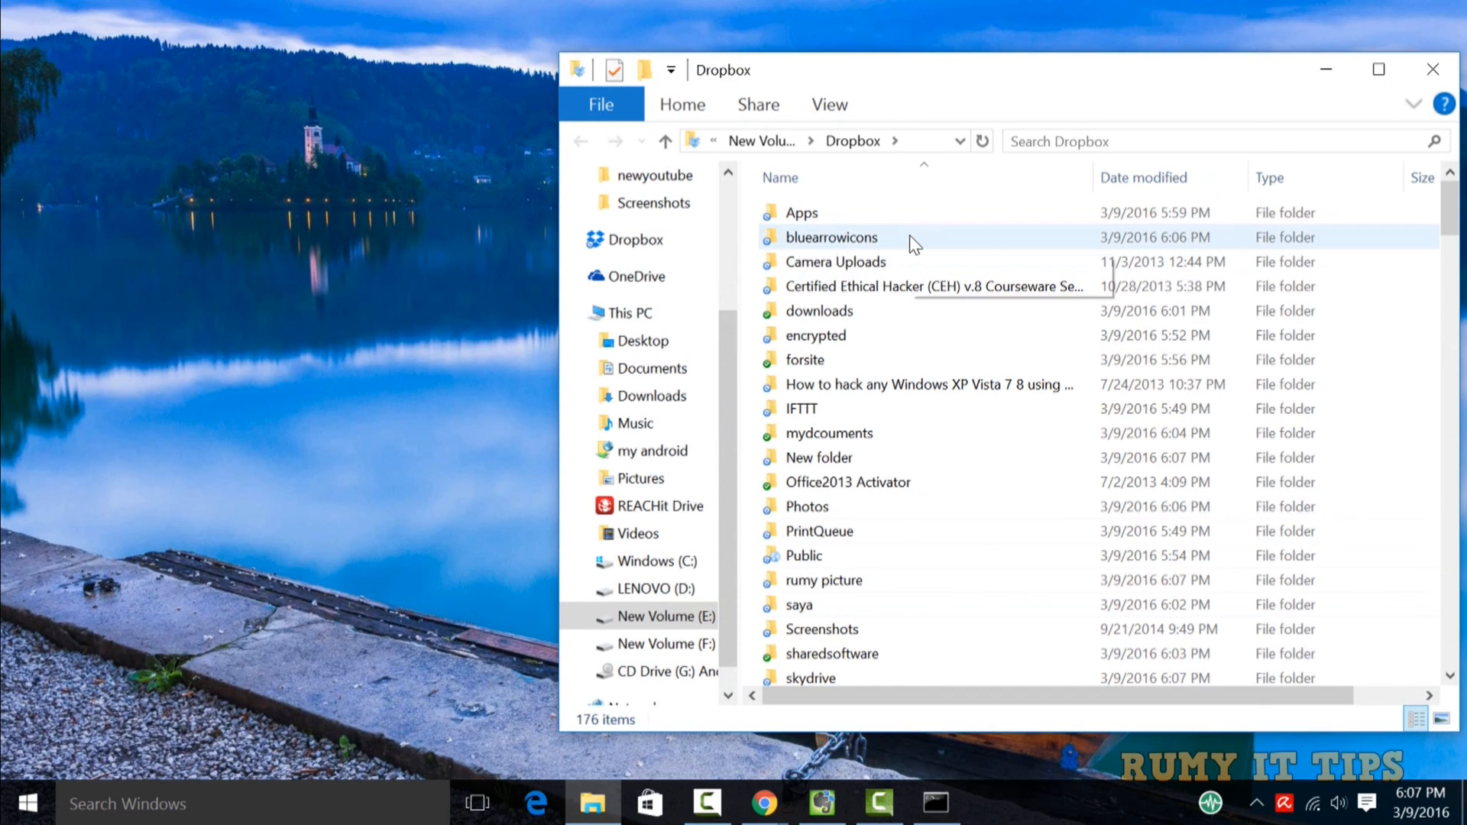
double_click(831, 237)
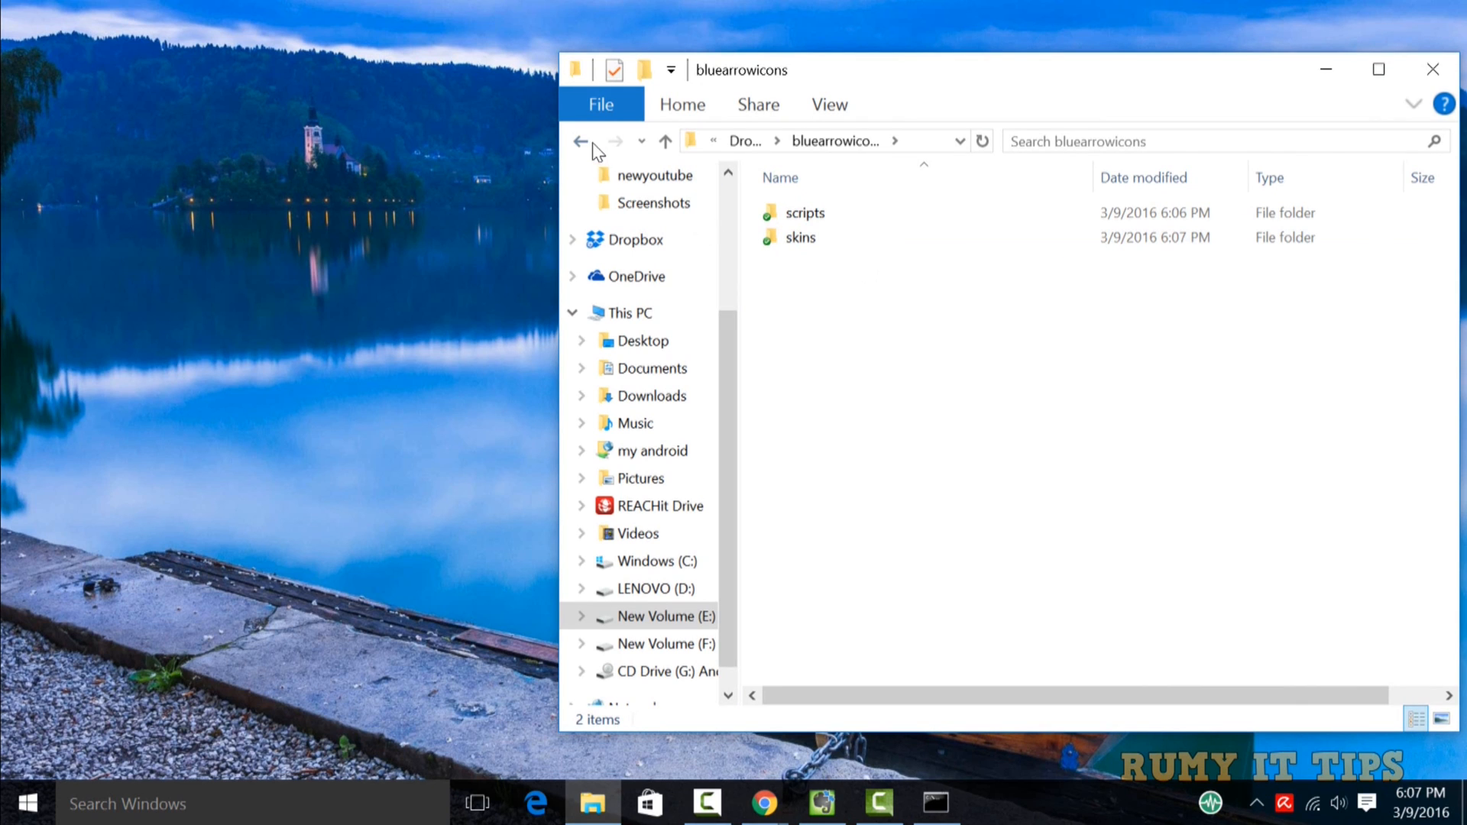
click(580, 141)
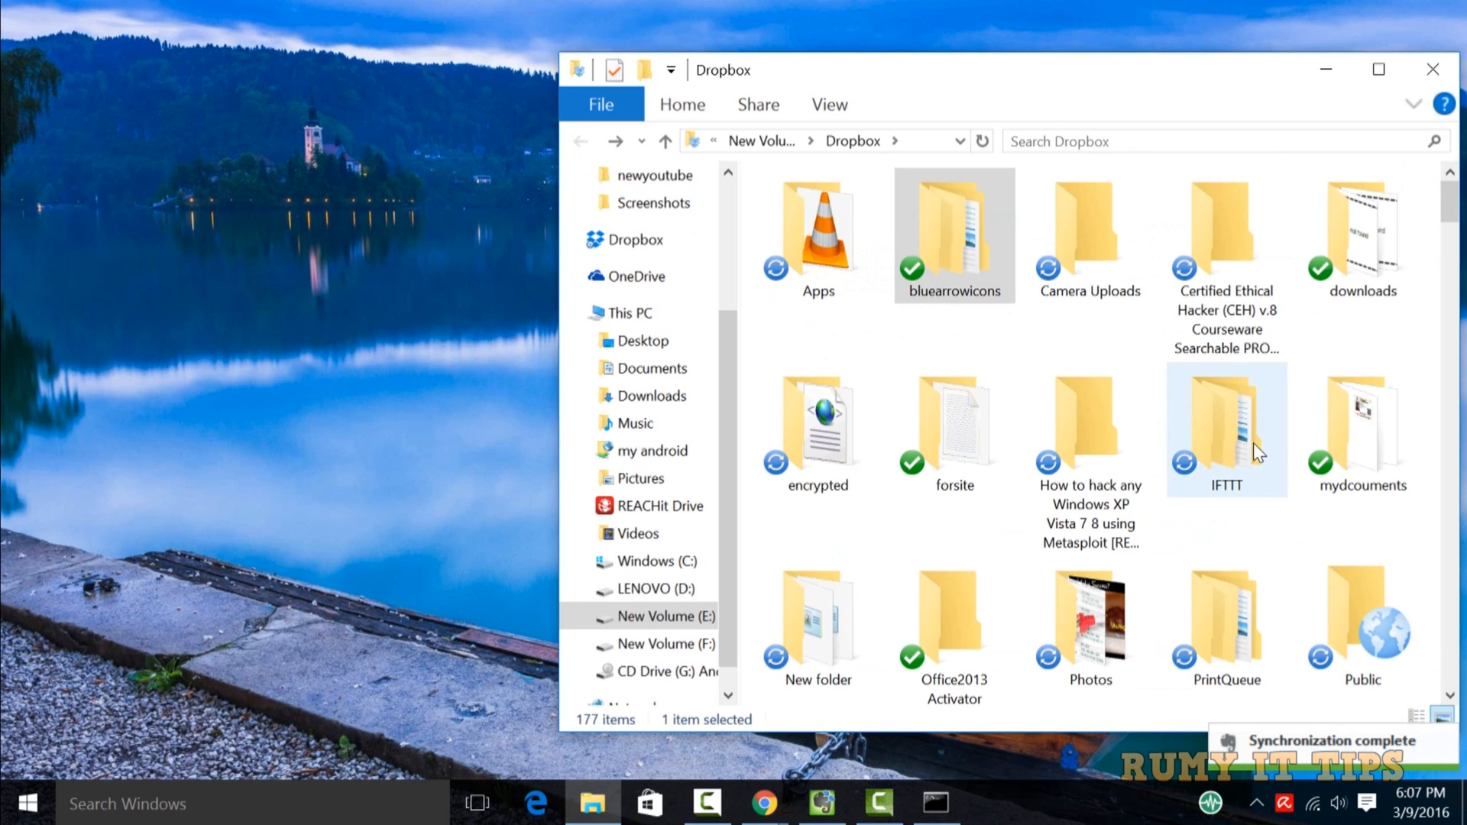
double_click(953, 234)
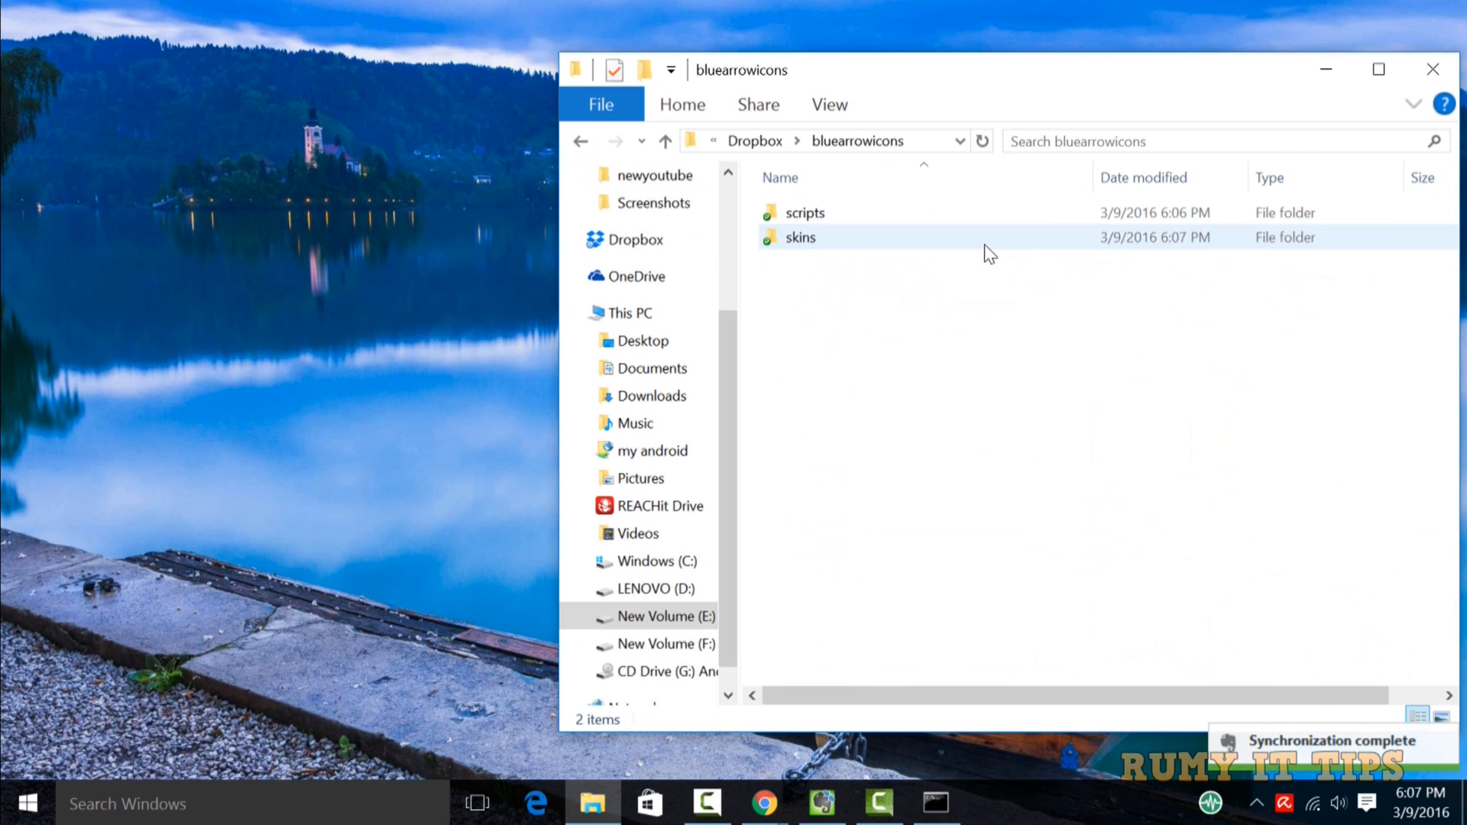